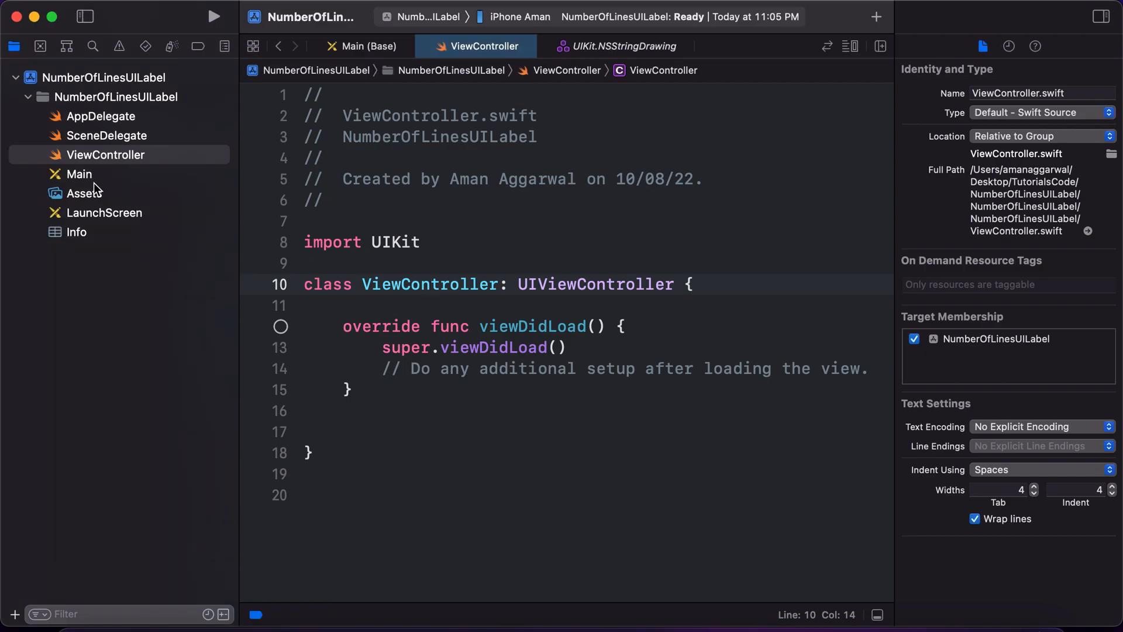
Step: In Main.storyboard, add a UILabel pinned top/left/right and a copy pinned bottom/left/right
click(78, 174)
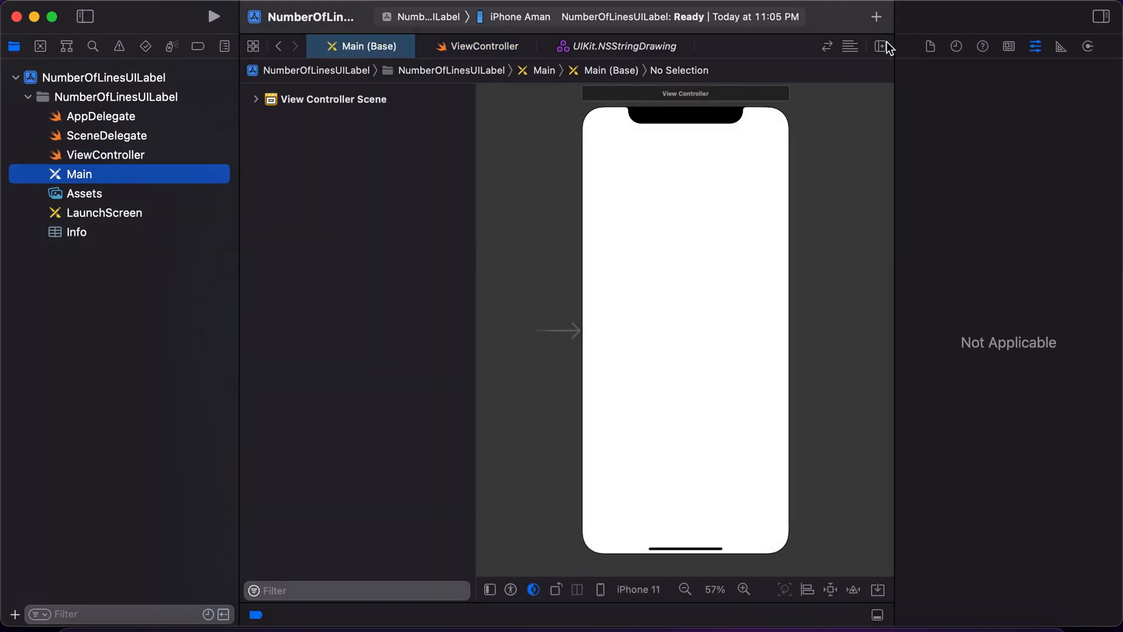
click(876, 17)
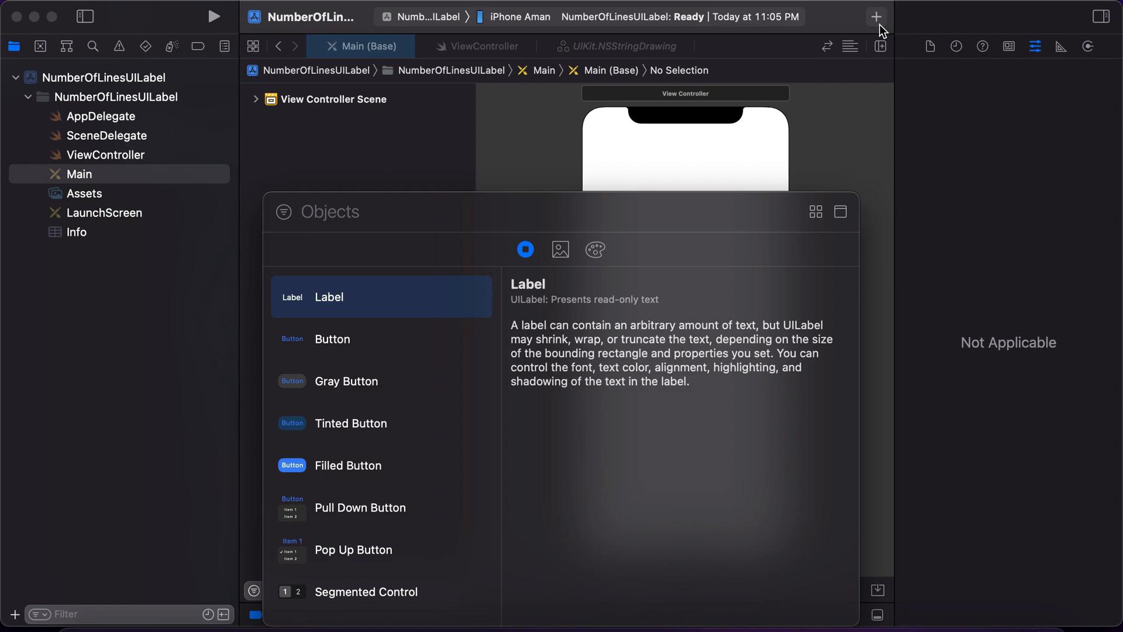
text(uila)
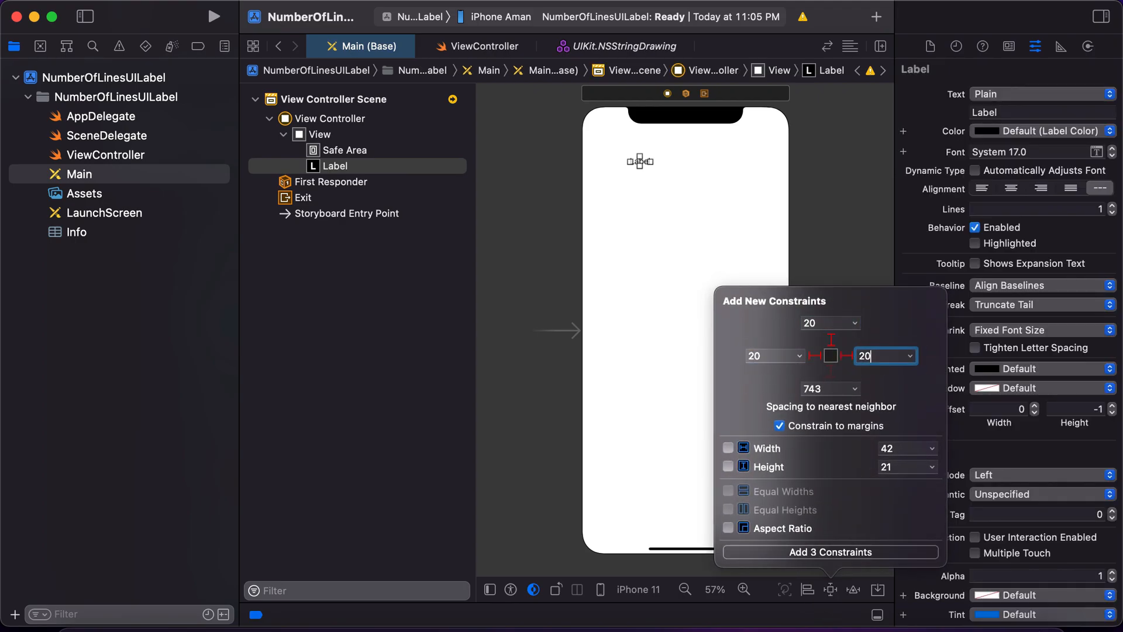
click(830, 551)
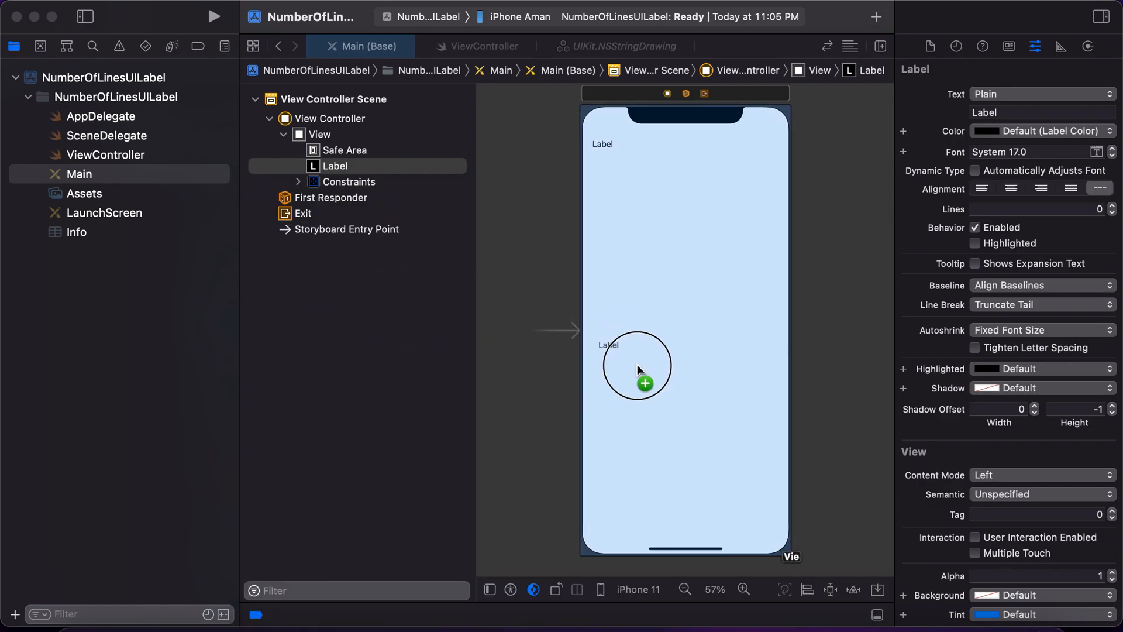
click(830, 590)
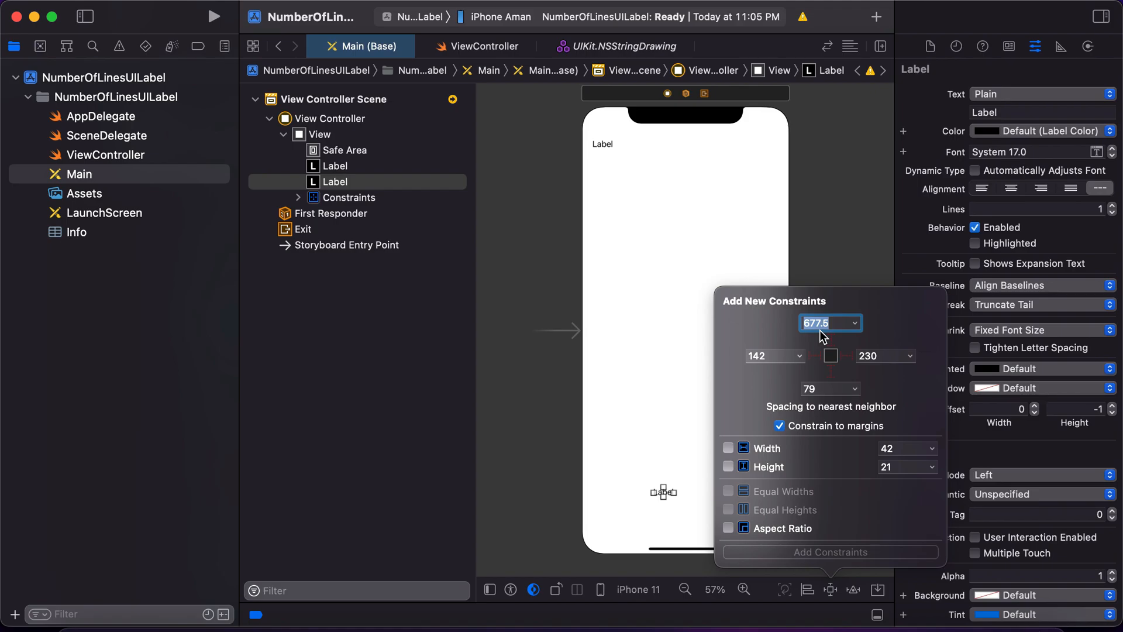
click(821, 388)
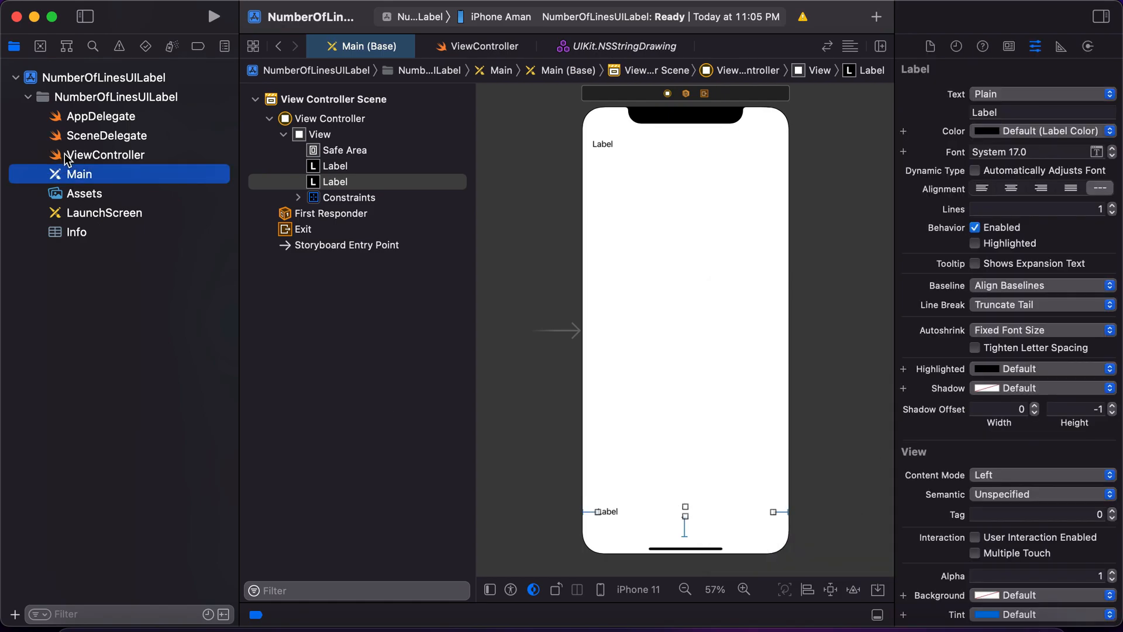
click(106, 154)
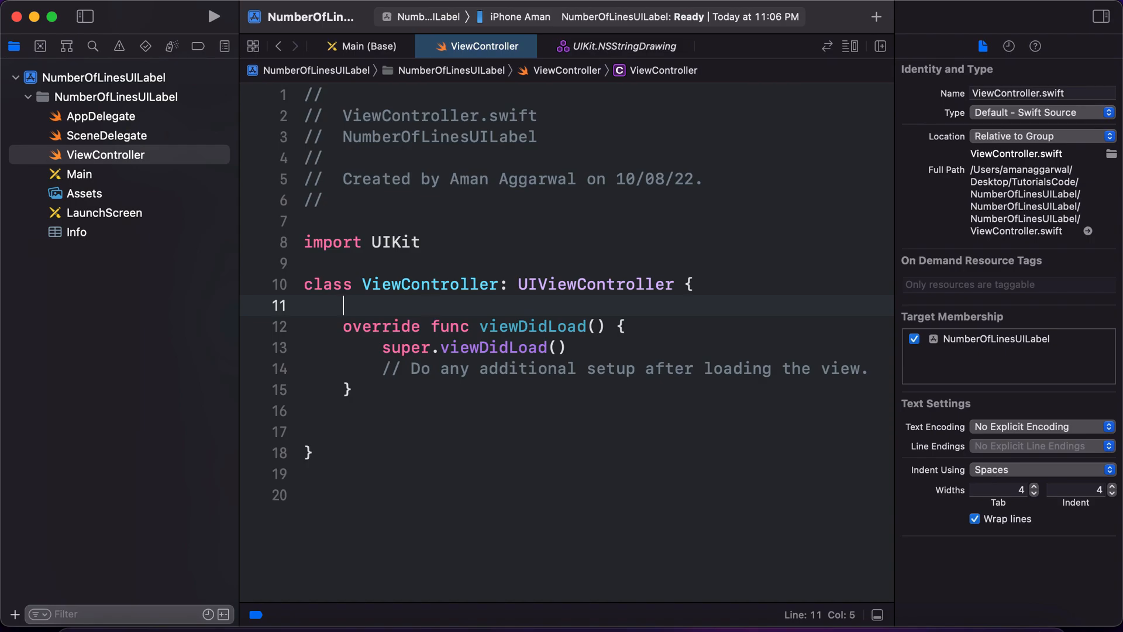
text(@ibou)
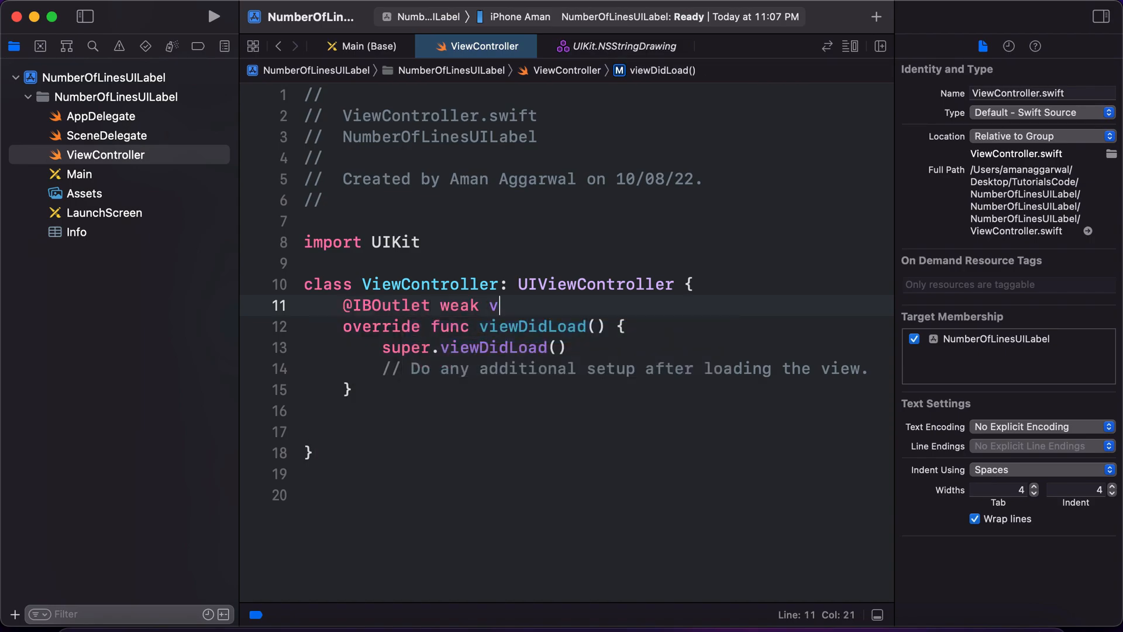
text(ar labelTex)
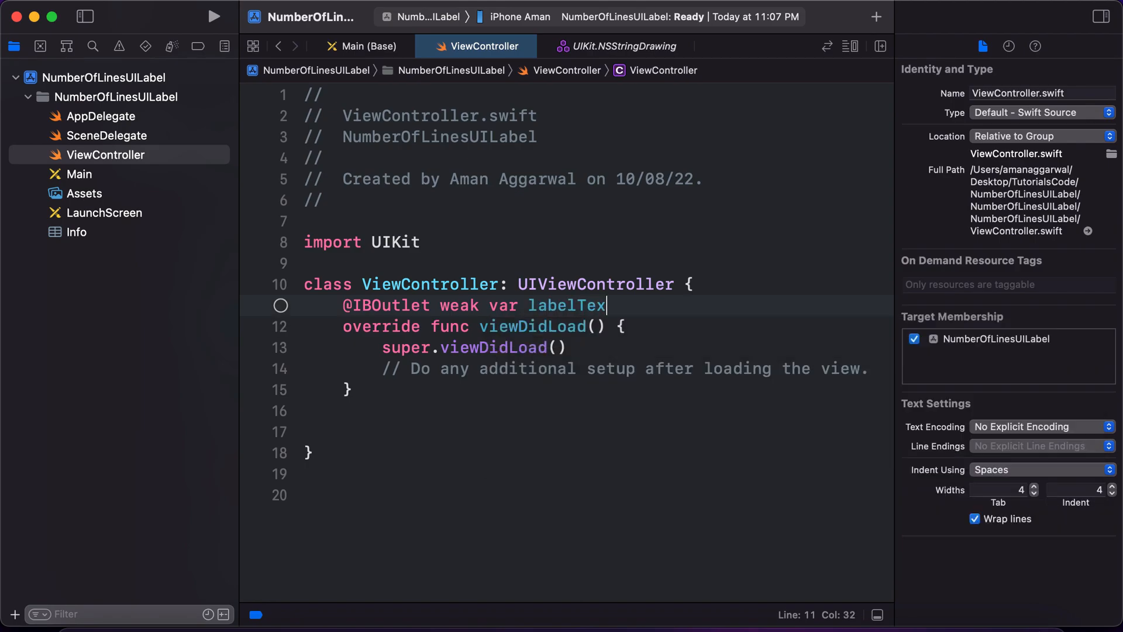
text(t: ui)
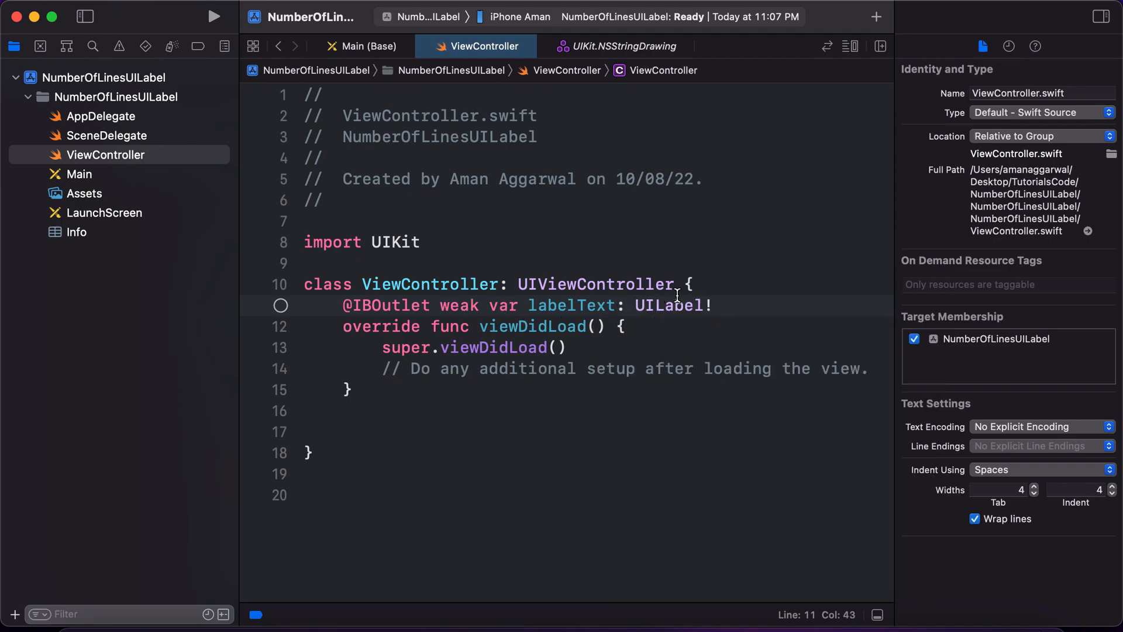
triple_click(521, 305)
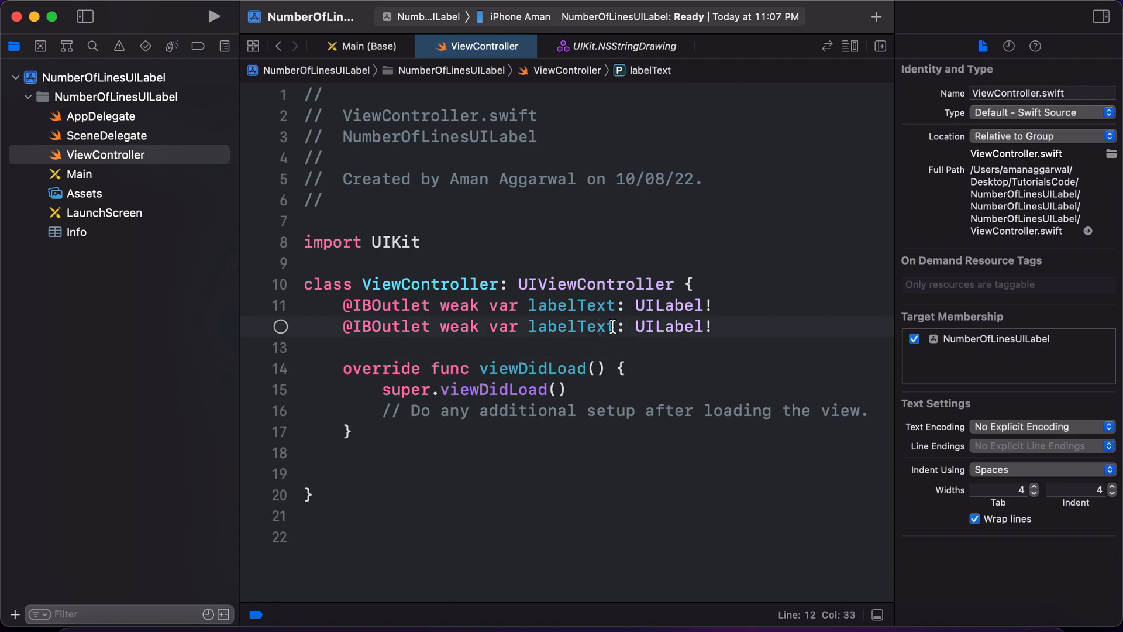
text(Lin)
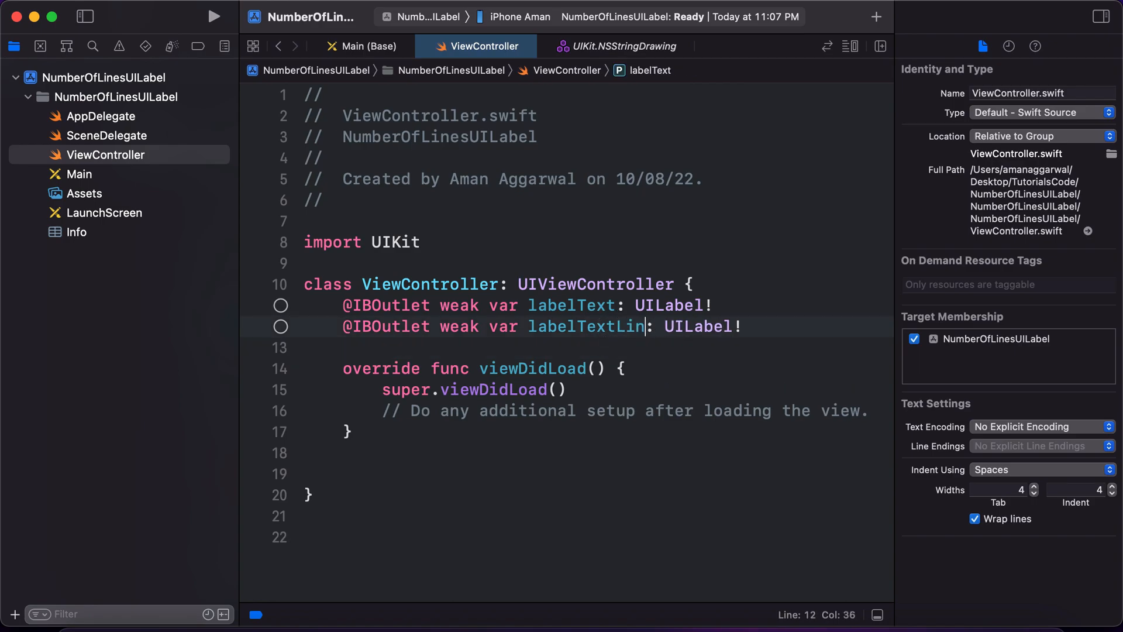
text(esount)
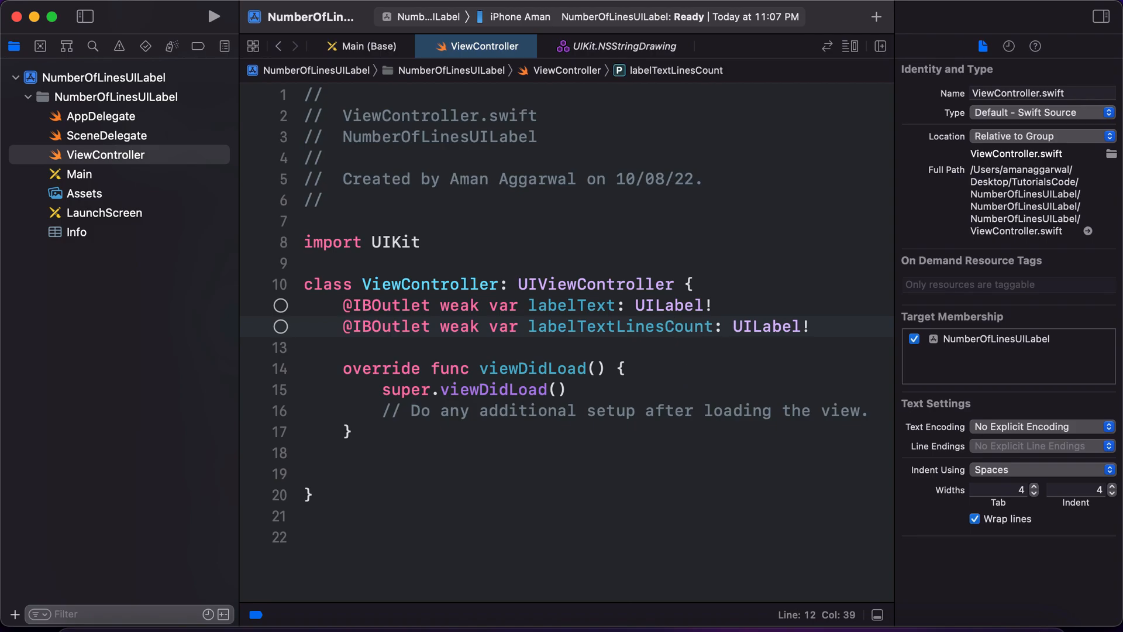
Step: Link labelText to the top label and labelTextLinesCount to the bottom label in the storyboard
click(78, 174)
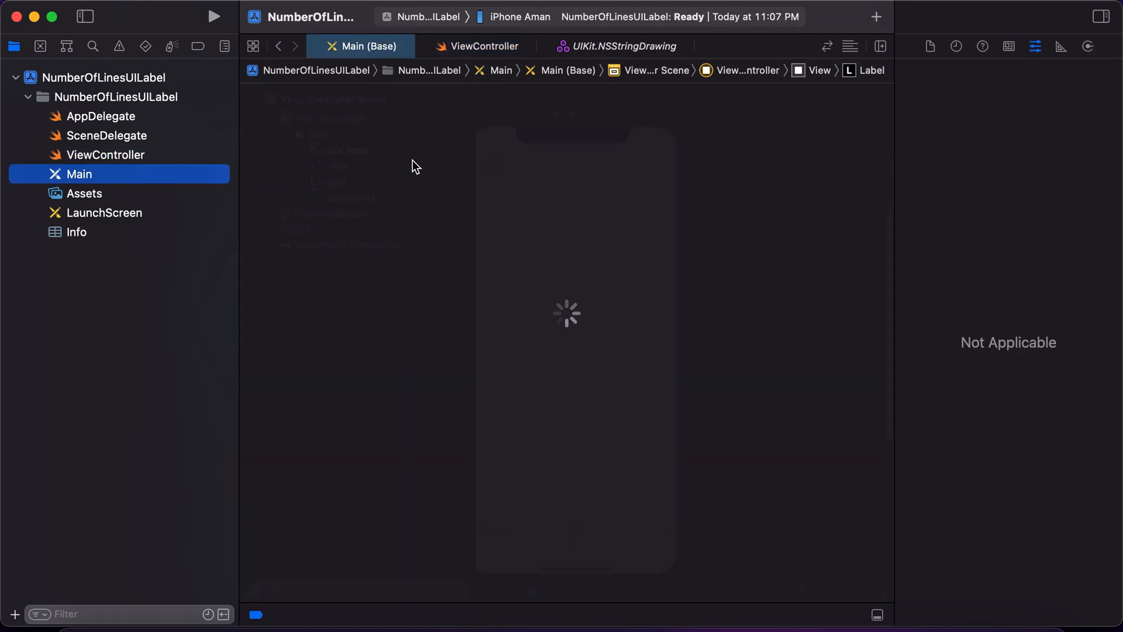
click(319, 119)
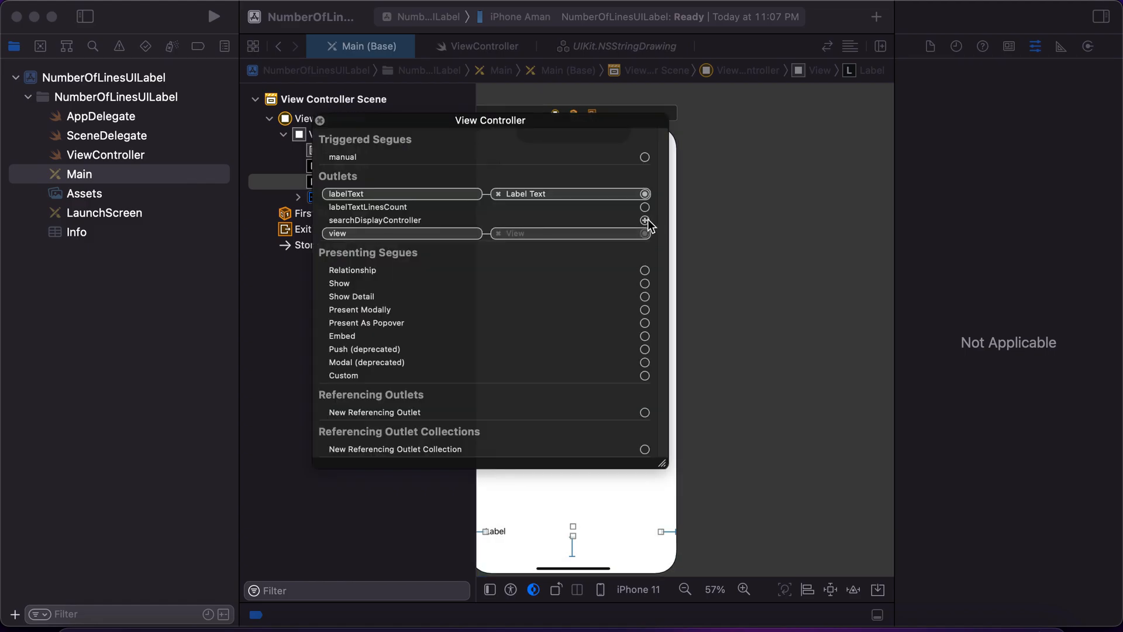
drag(644, 207, 542, 537)
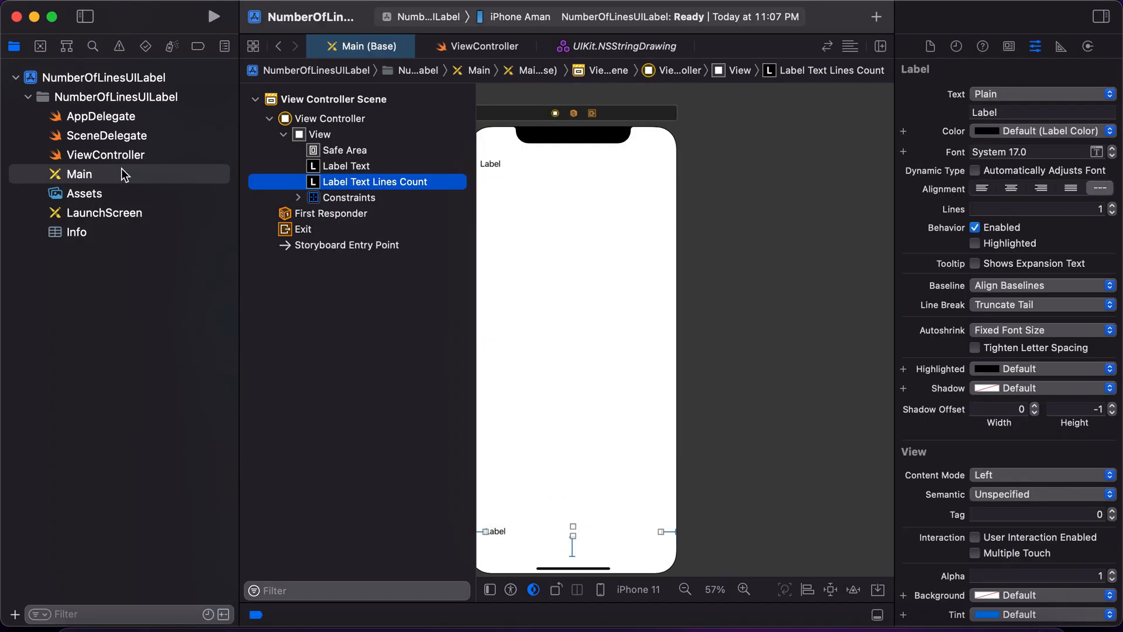
click(107, 155)
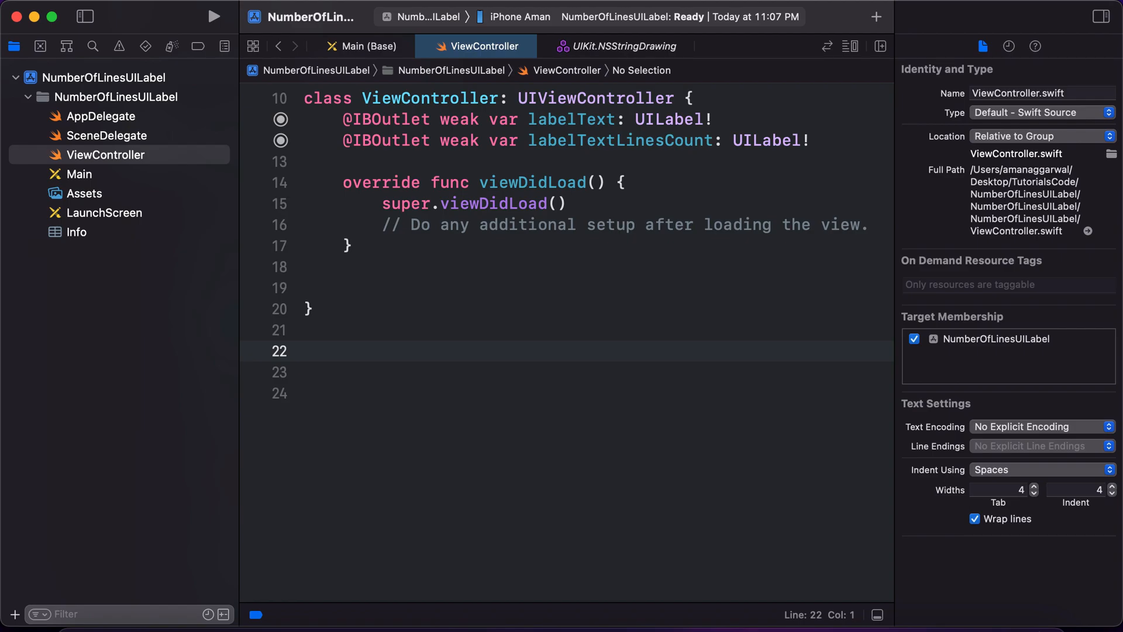
Step: Add a UILabel extension with countLines() -> Int that guards self.text, returning 0 otherwise
text(extension)
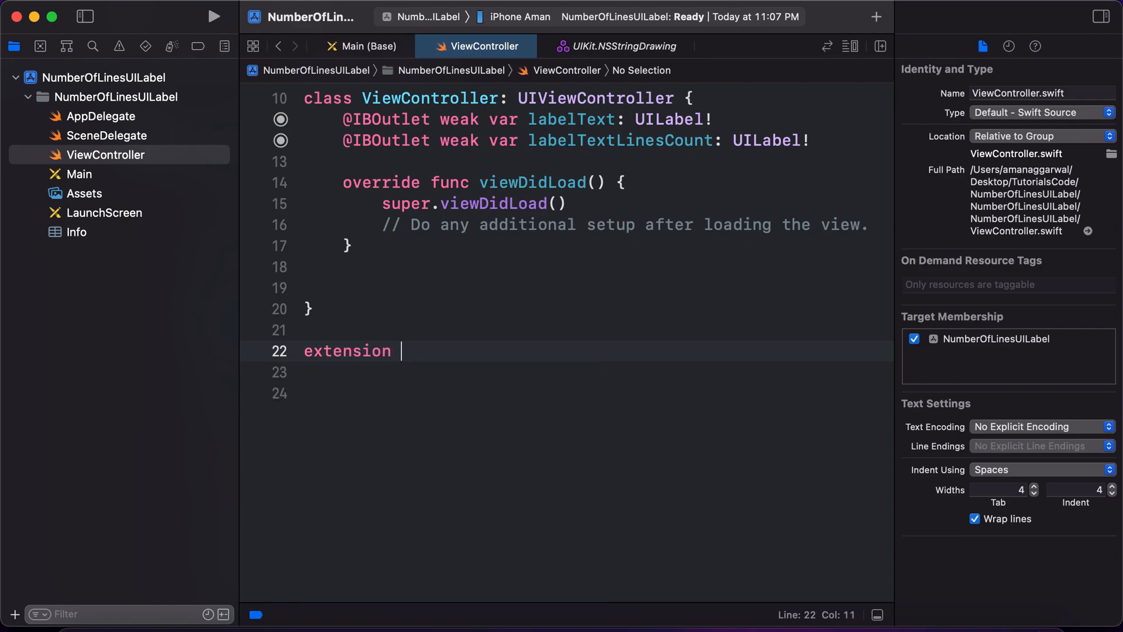
text(UILabel {)
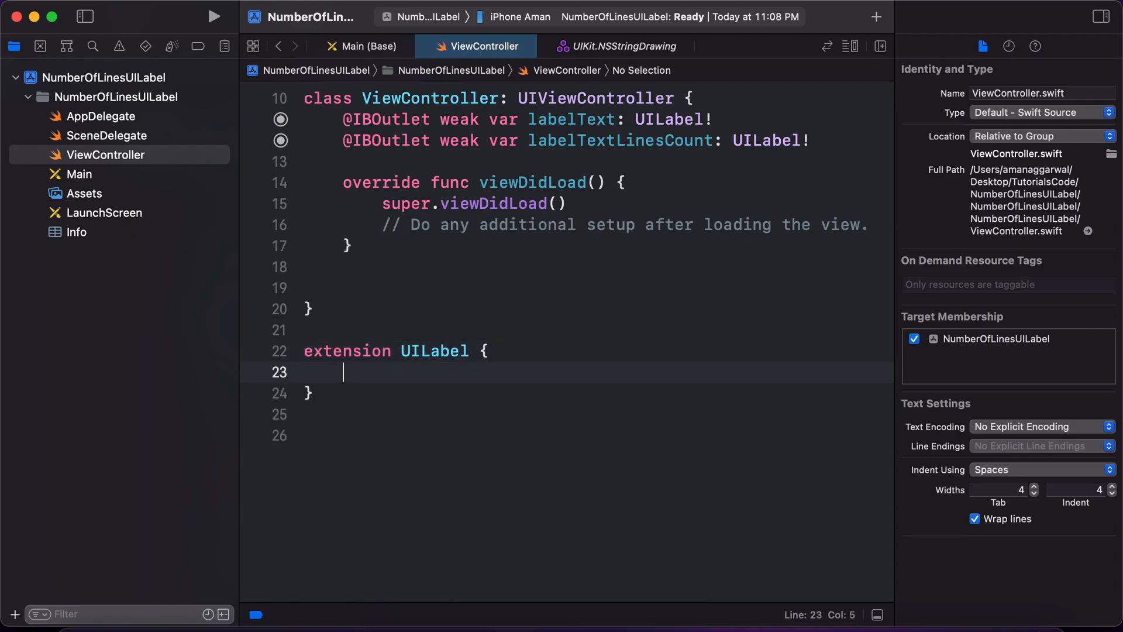
text(func)
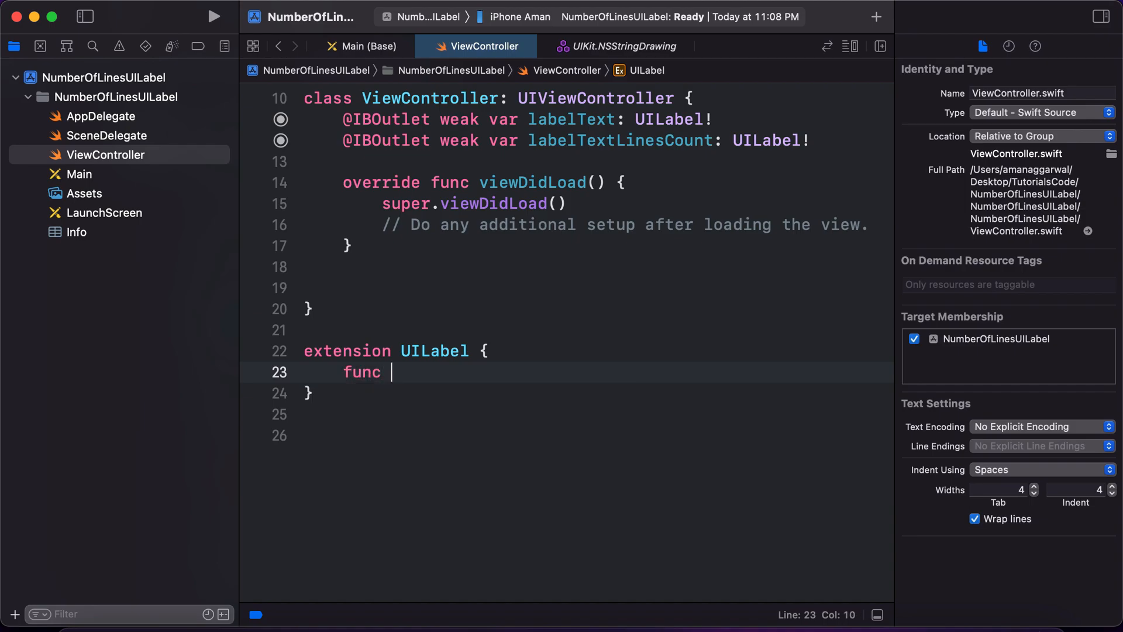
text(countL)
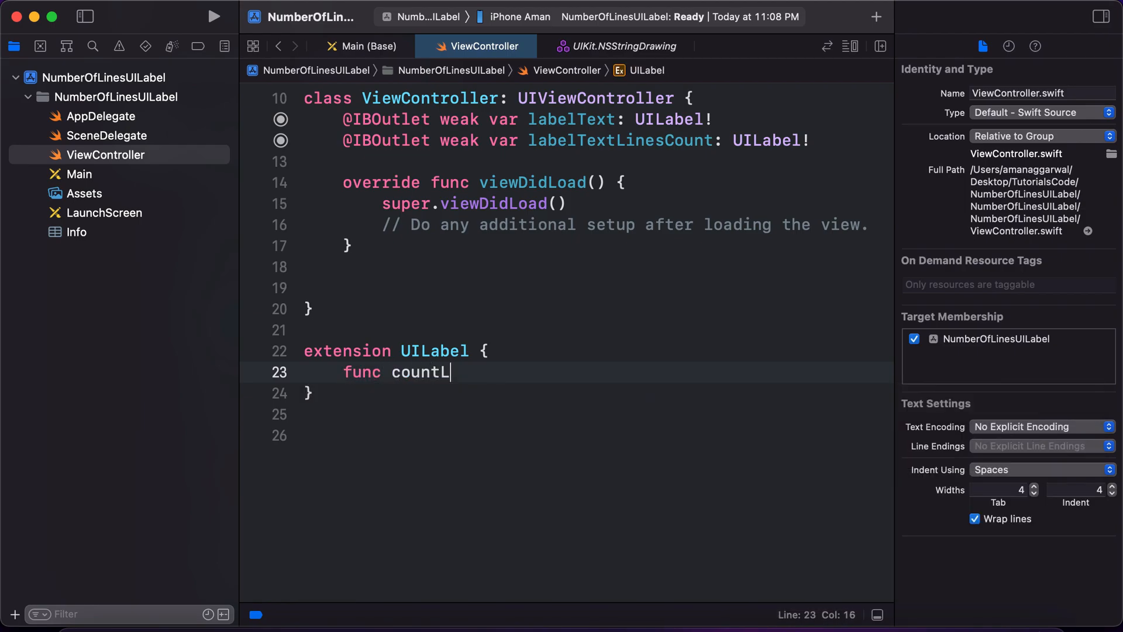
text(ines() -)
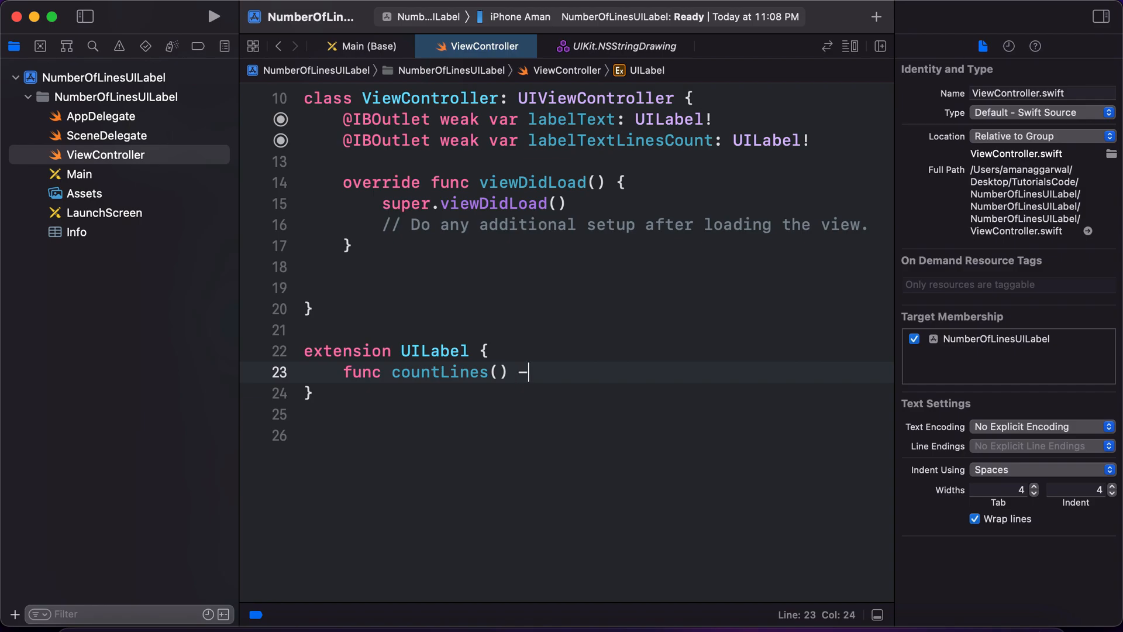
text(> Int {)
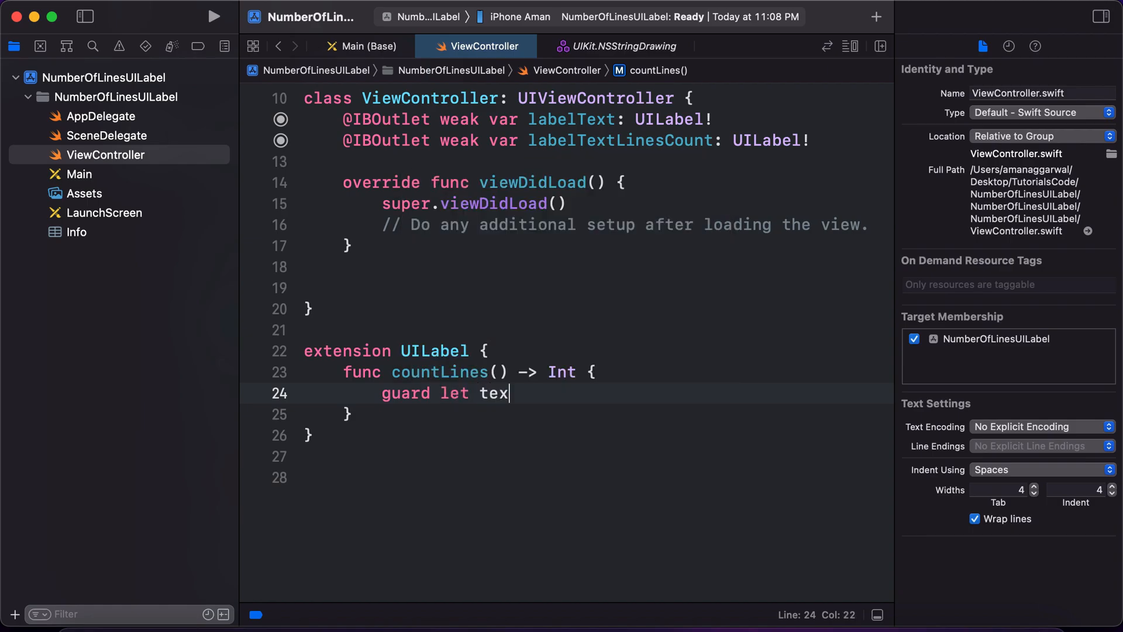
text(t =)
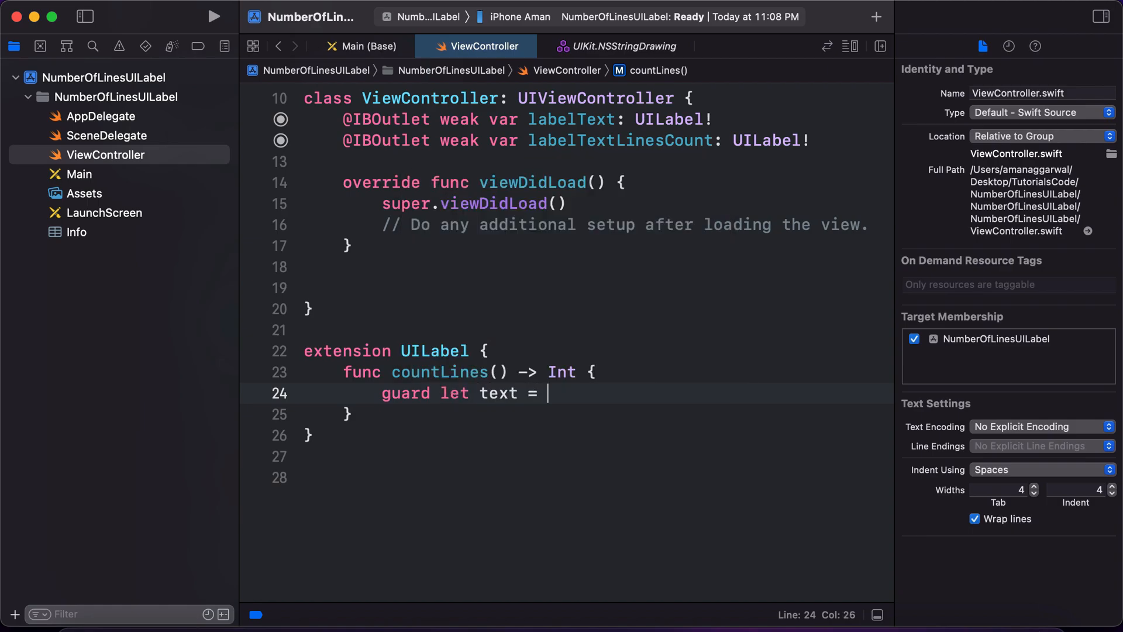
text(self.)
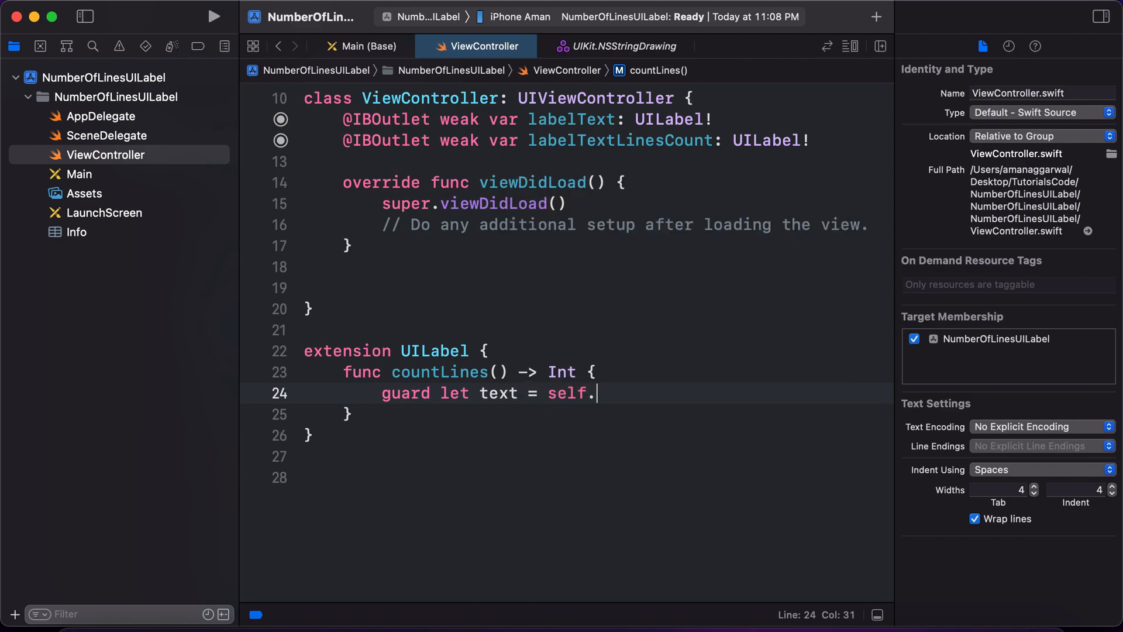
text(text)
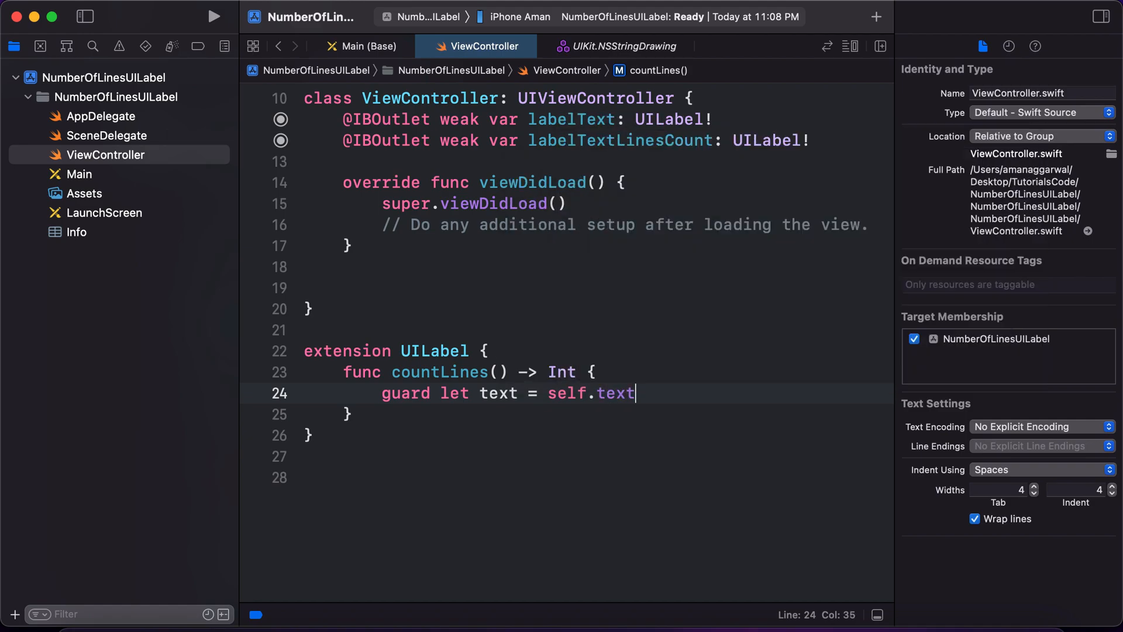
text(else)
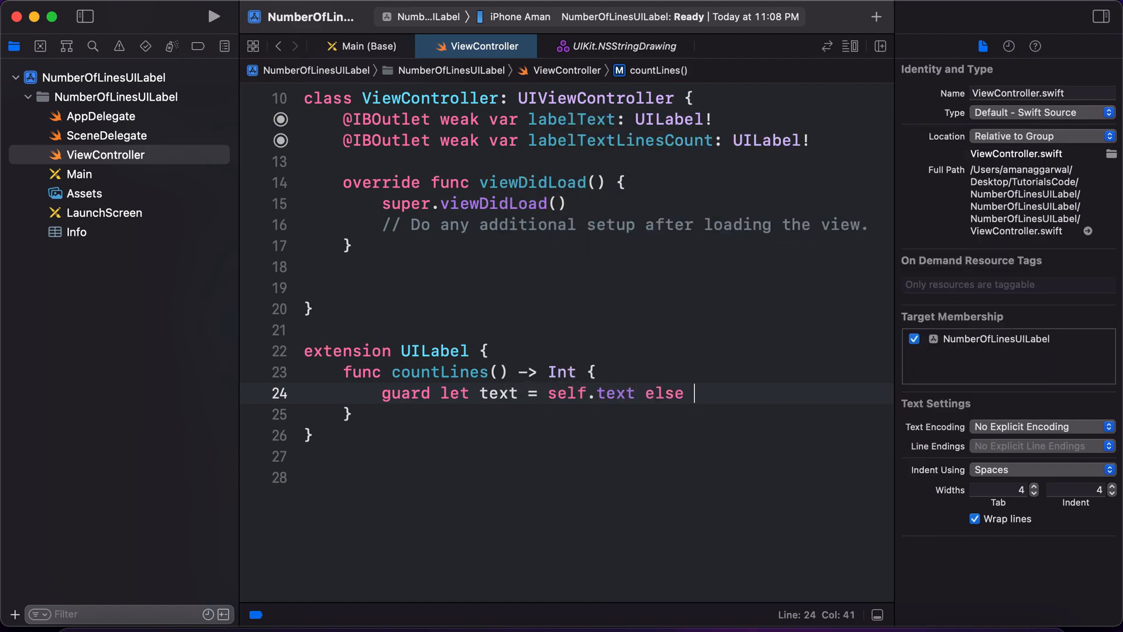
text({ re)
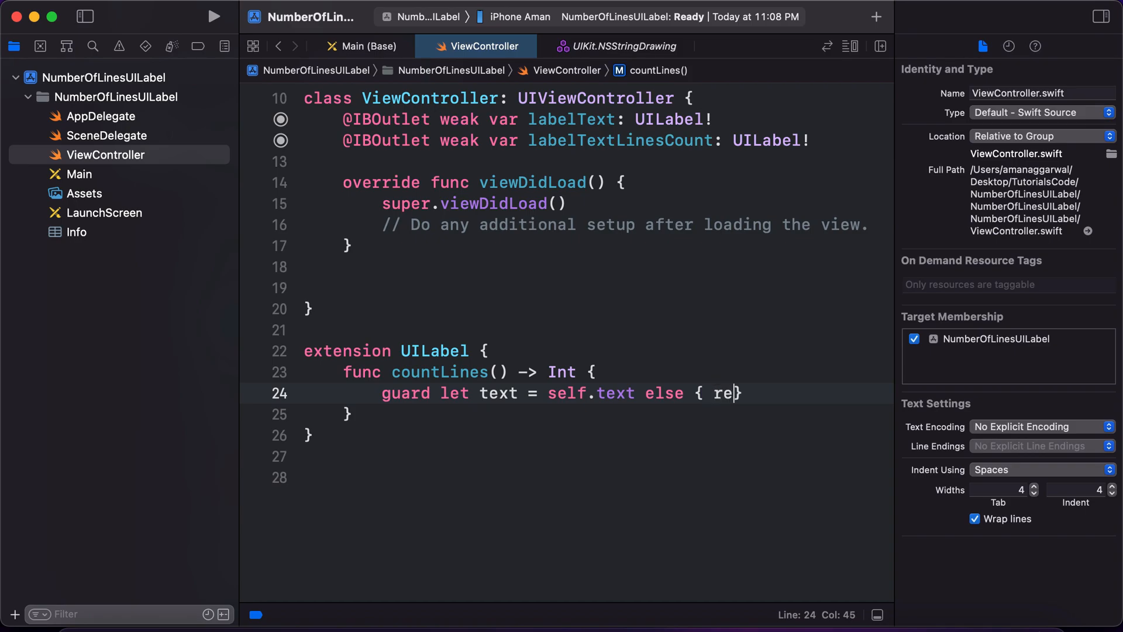
text(turn)
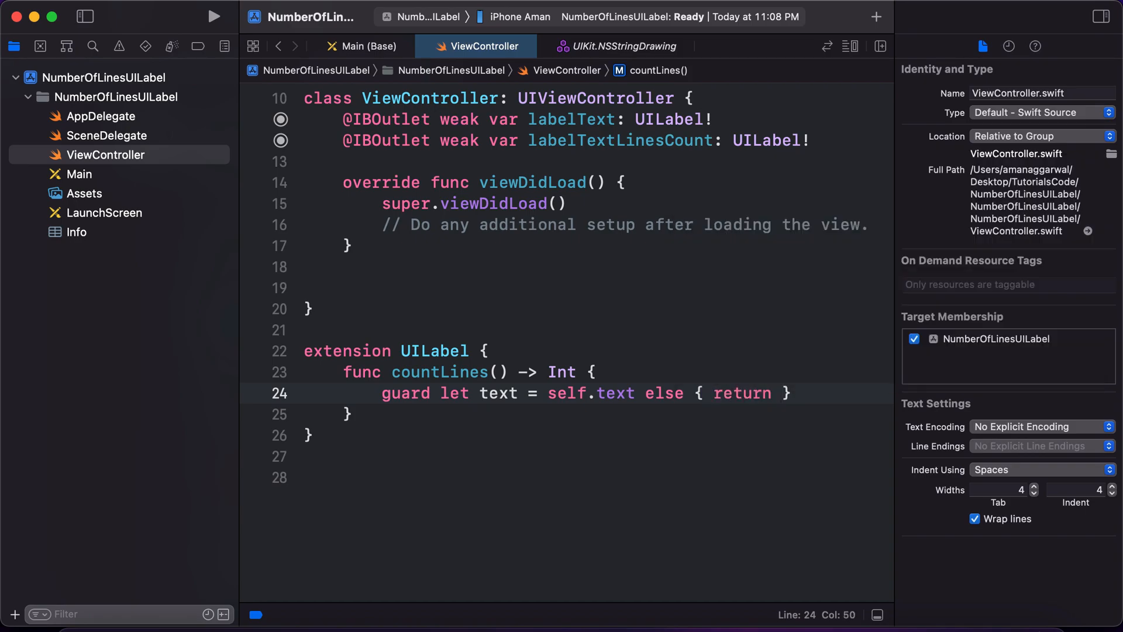
text(0)
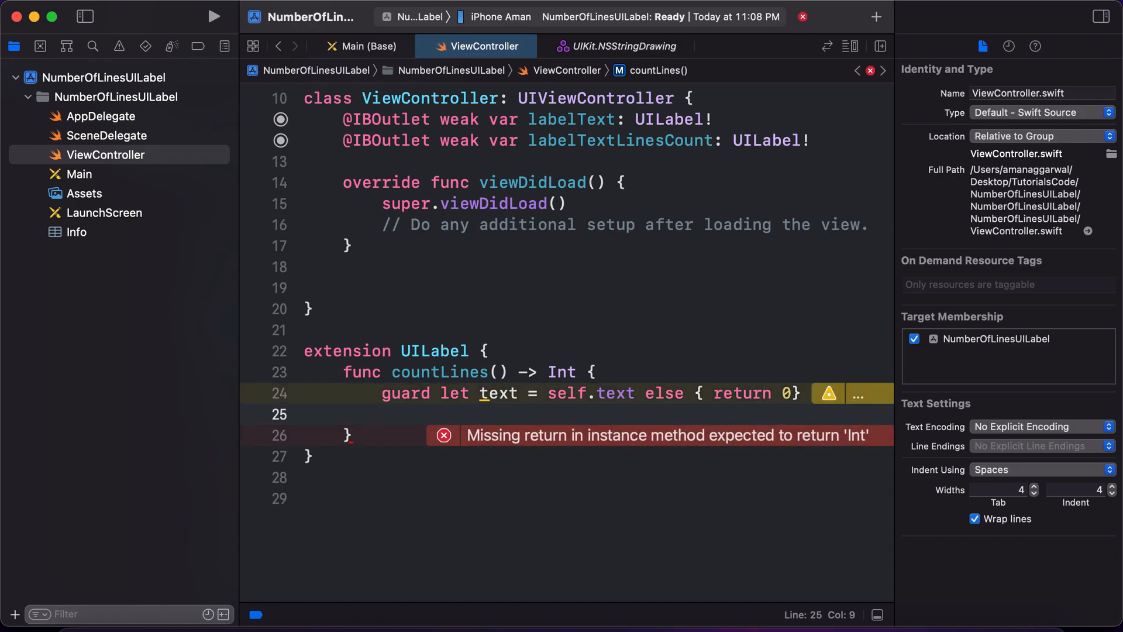
Step: Add placeholder return 0 and let rect = CGSize(width: self.bounds.width, height: CGFloat.greatestFiniteMagnitude)
click(383, 414)
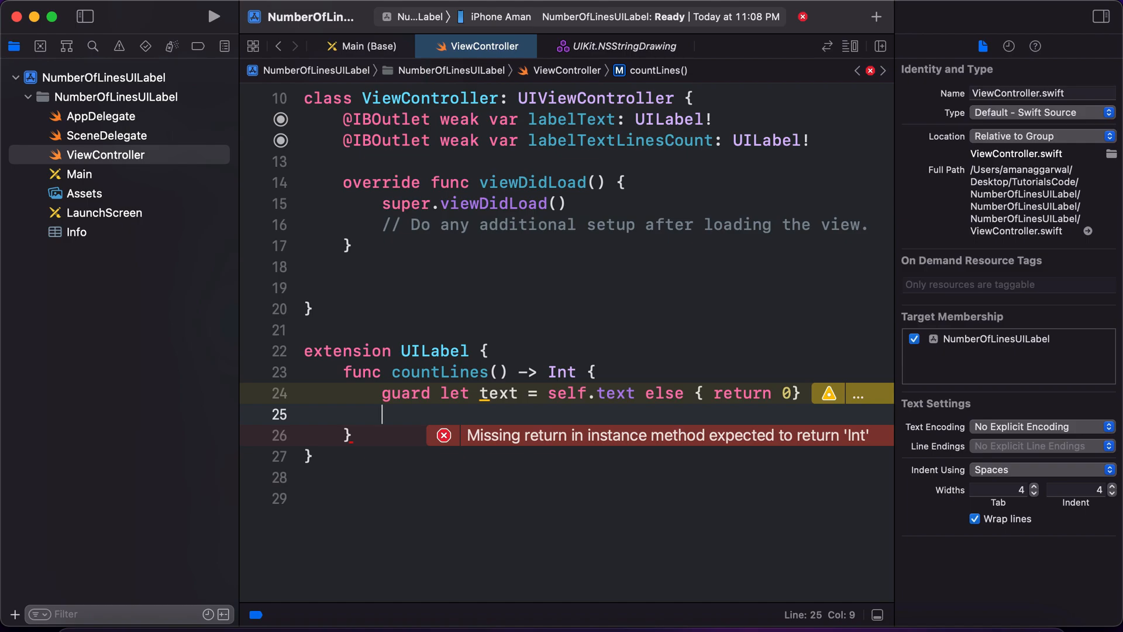
text(1)
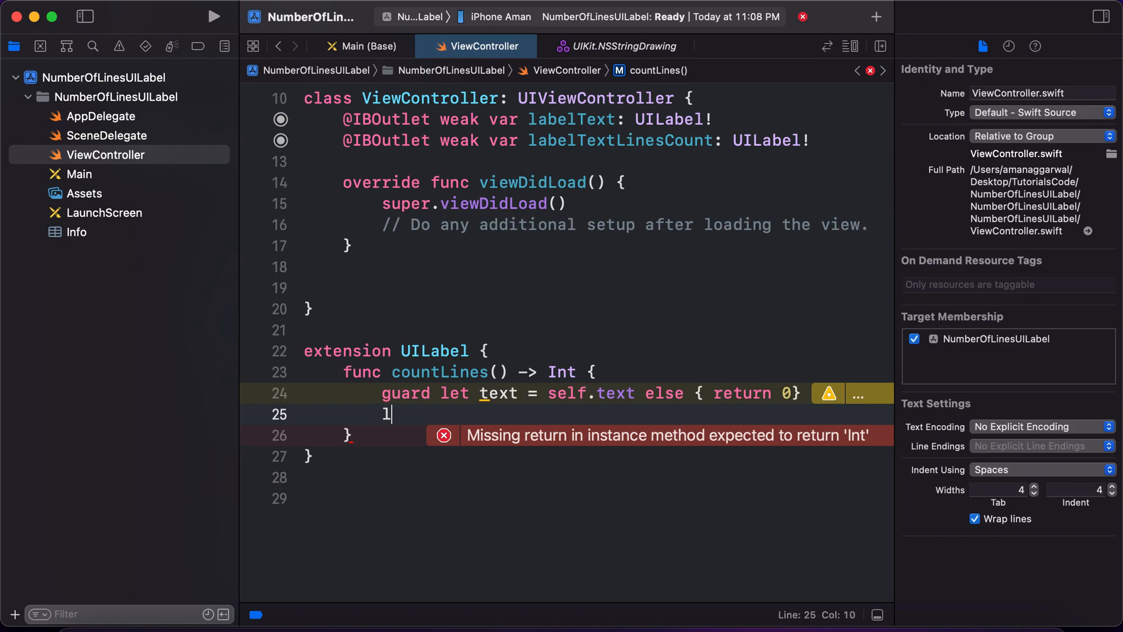
text(et)
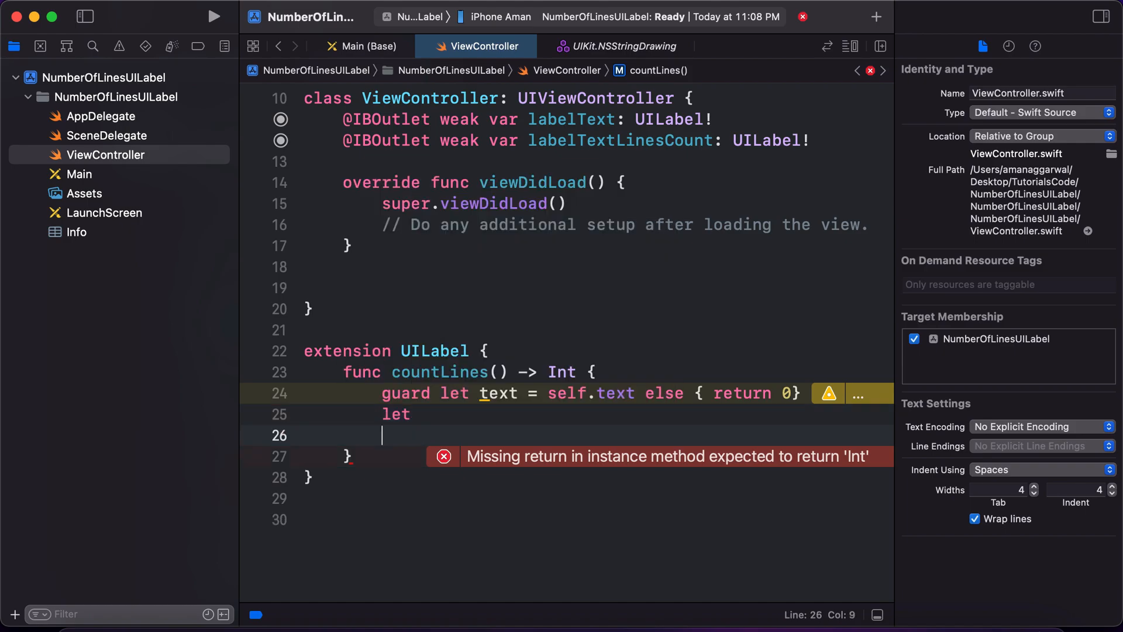
text(return)
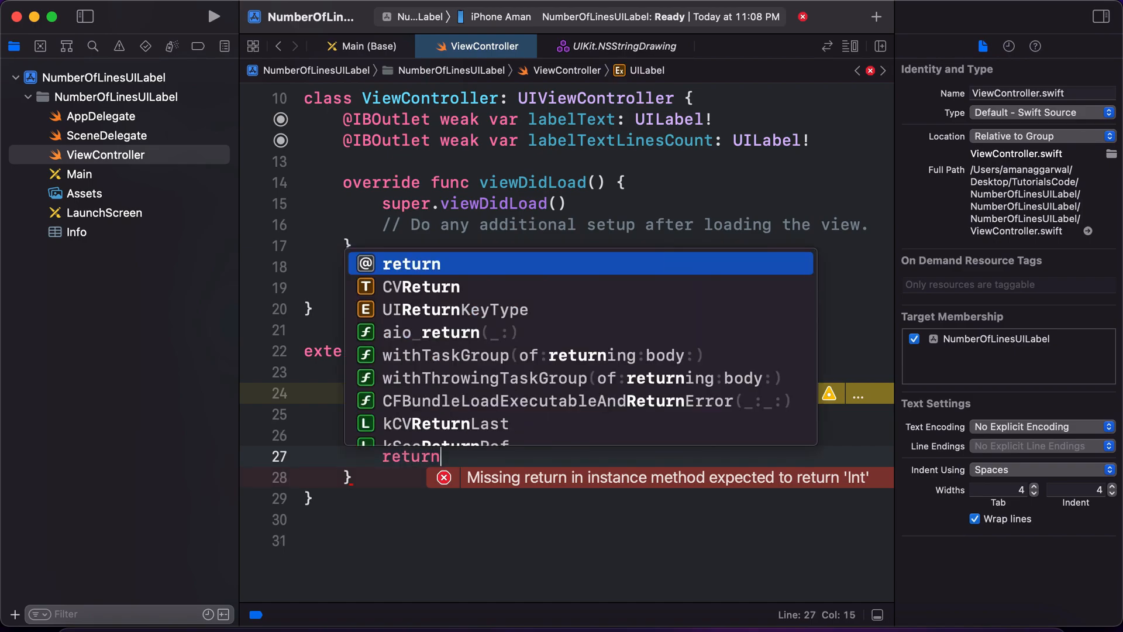
text(let)
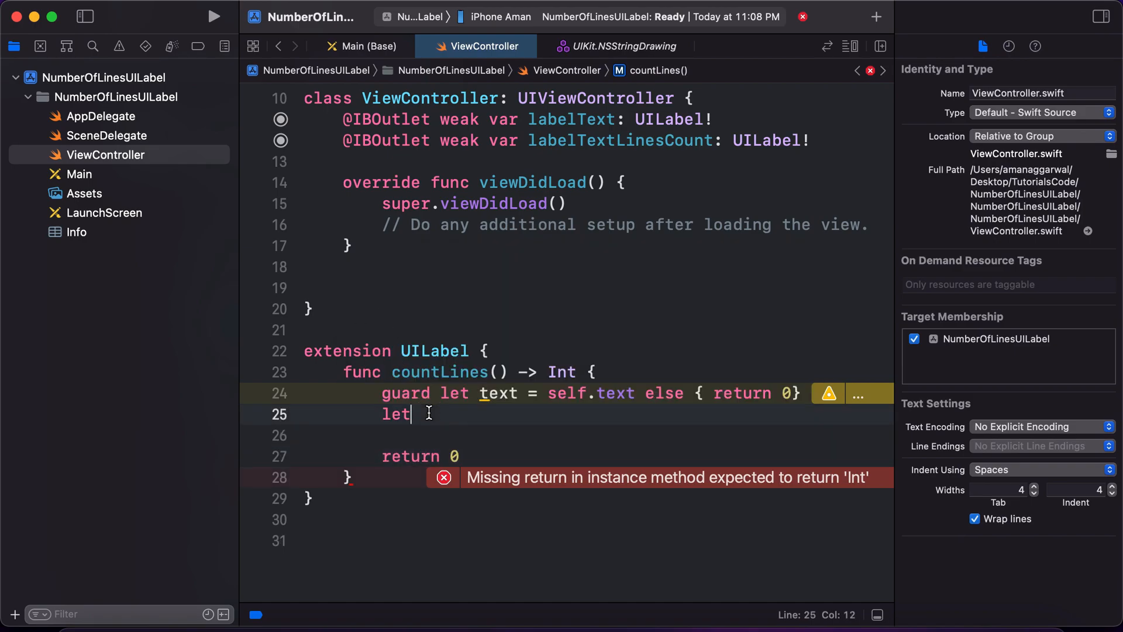
text(rect = CGSize()
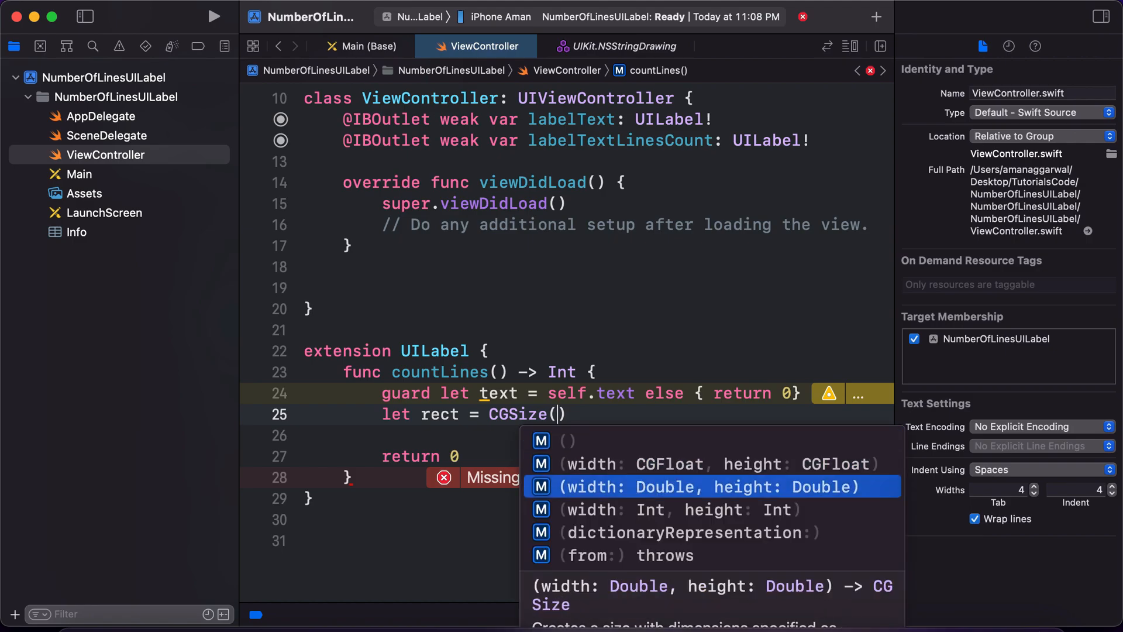
text(self/, height: CGFloat)
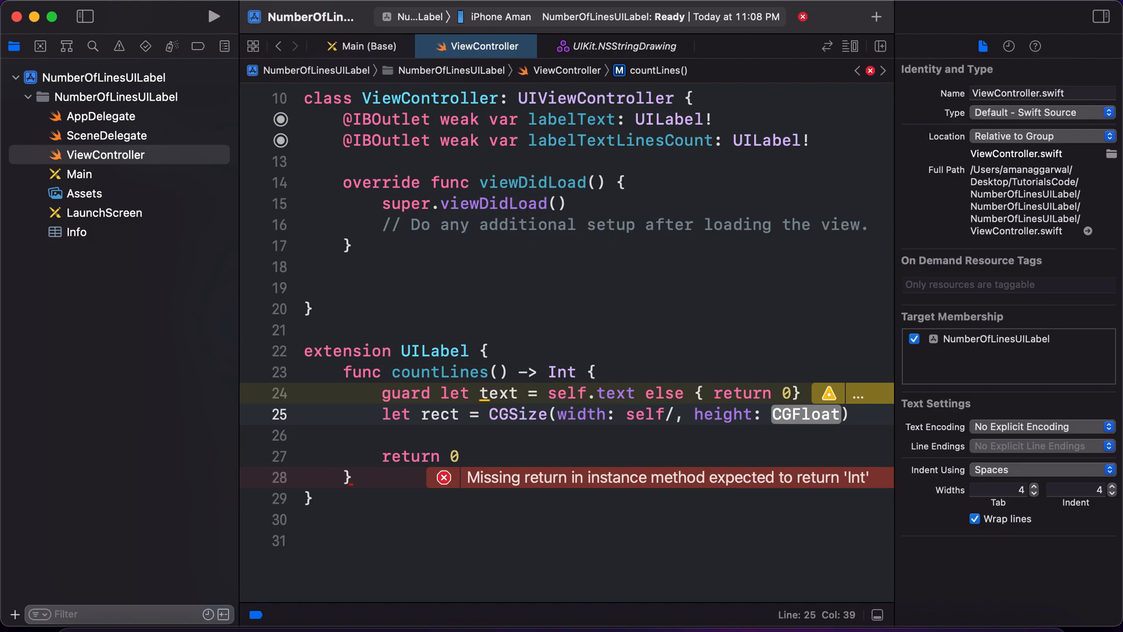
text(.bounds)
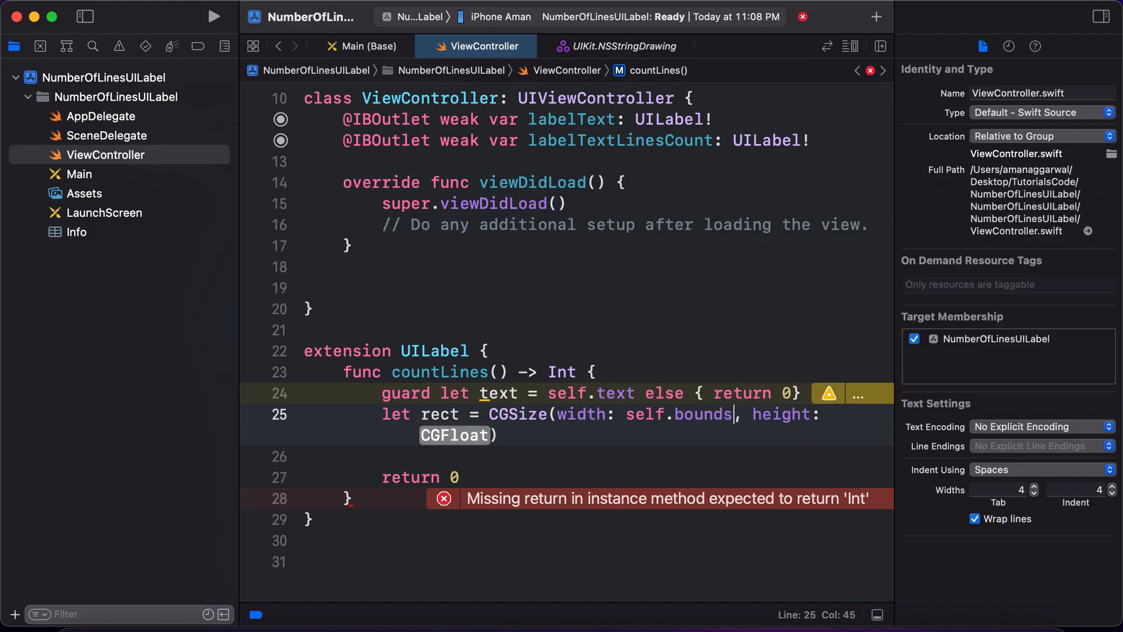
text(.width)
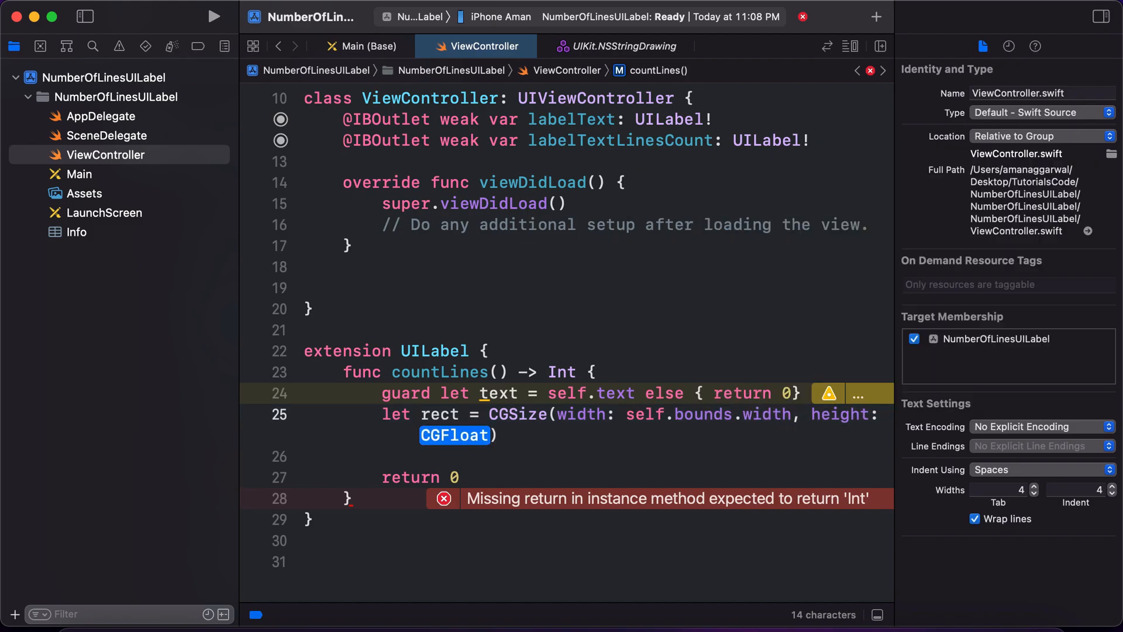
text(cf)
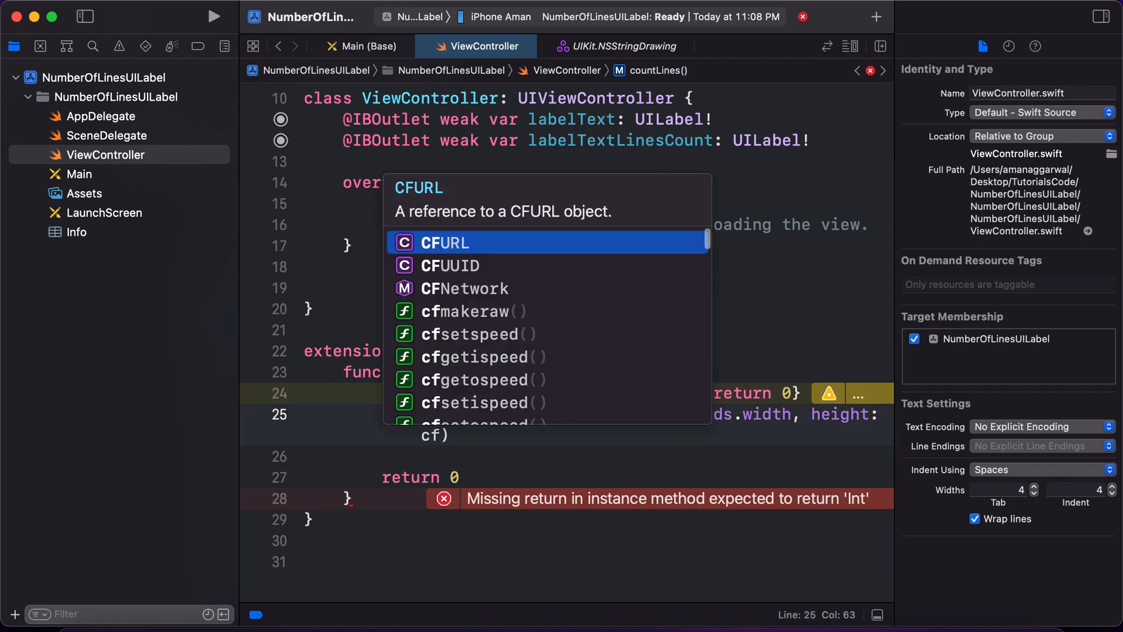
text(CGFloat.greatestFiniteMagnitude)
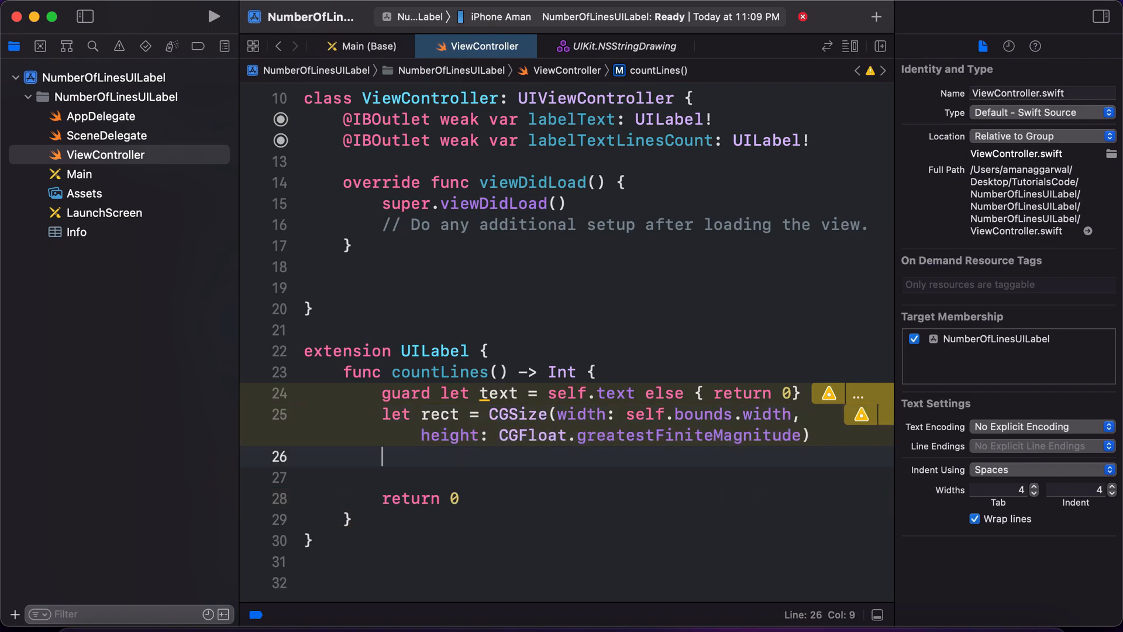
text(l)
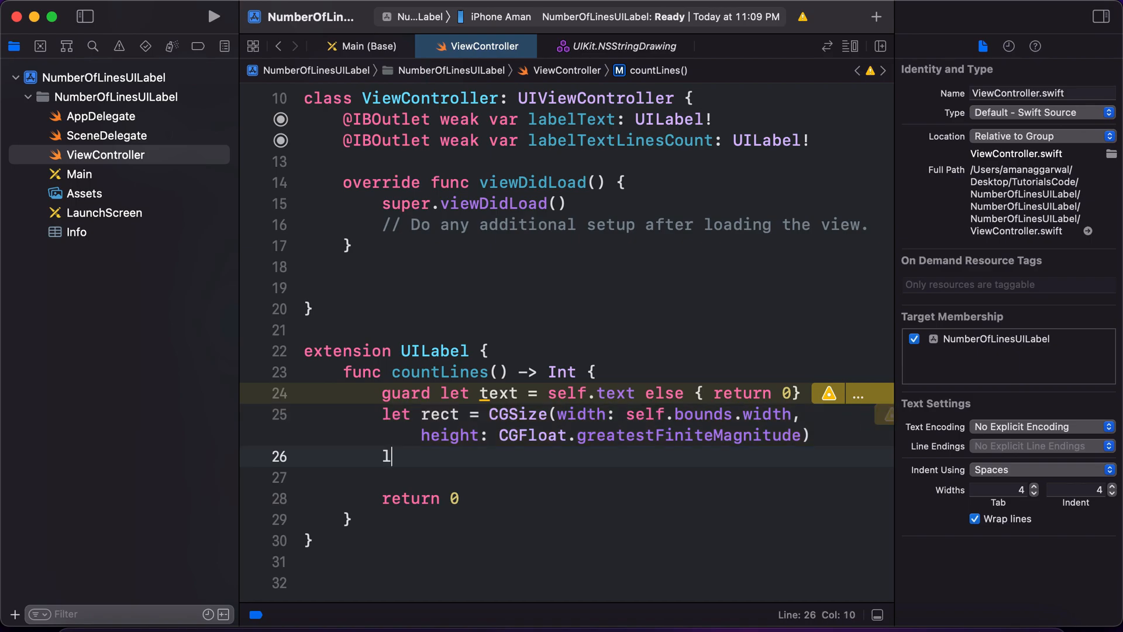
Step: Start let labelSize = a boundingRect call with options, attributes and context placeholders
text(et labe)
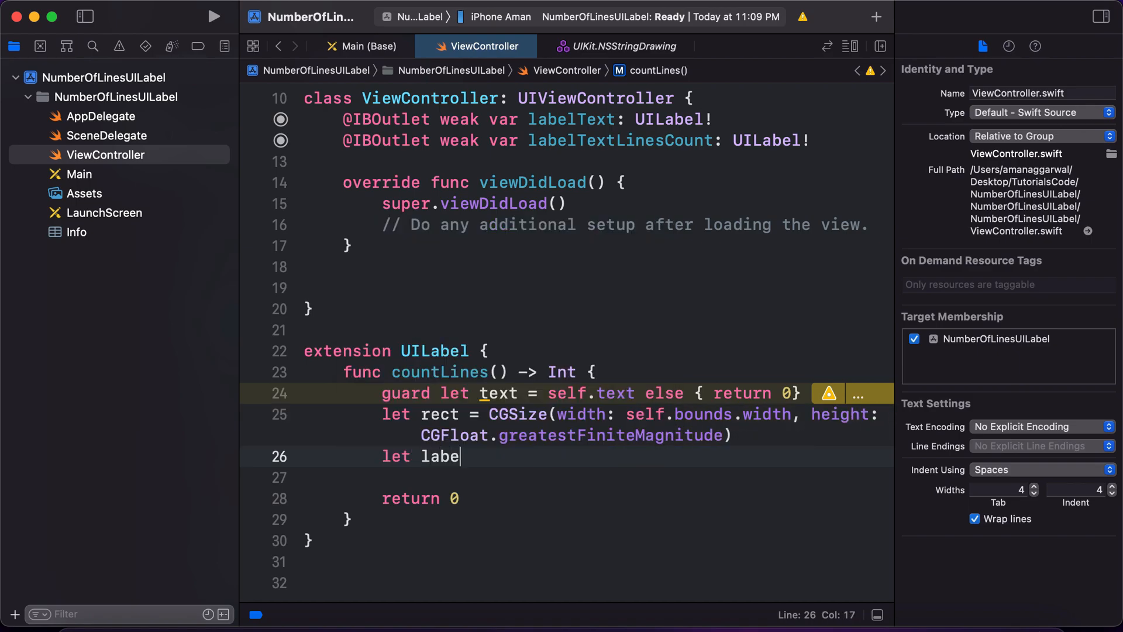
text(lSize =)
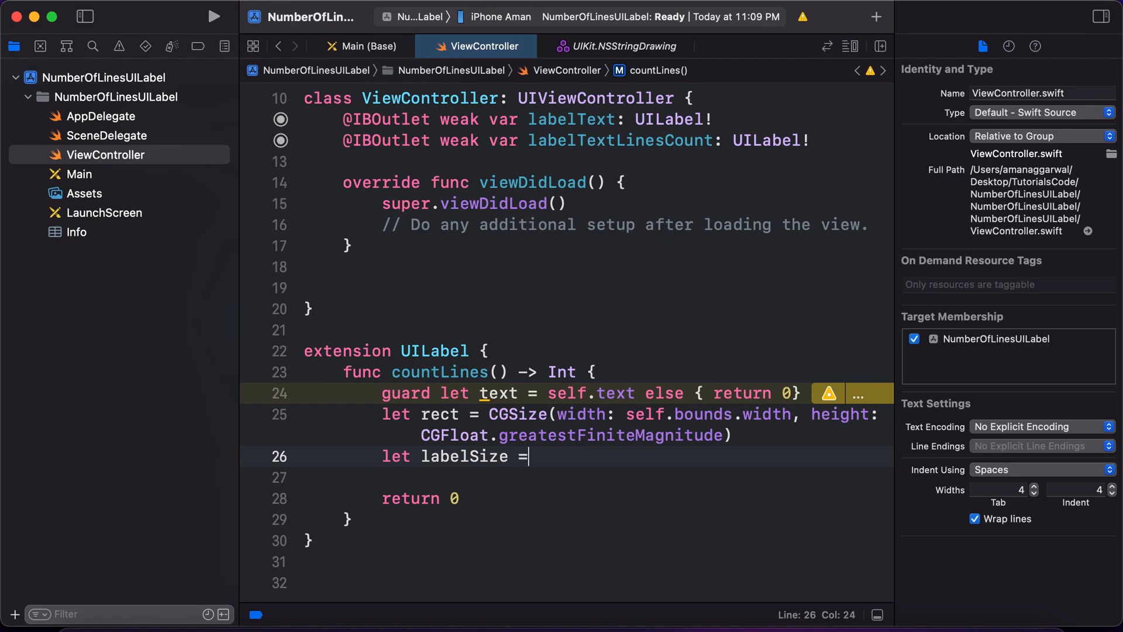
text(text.bo)
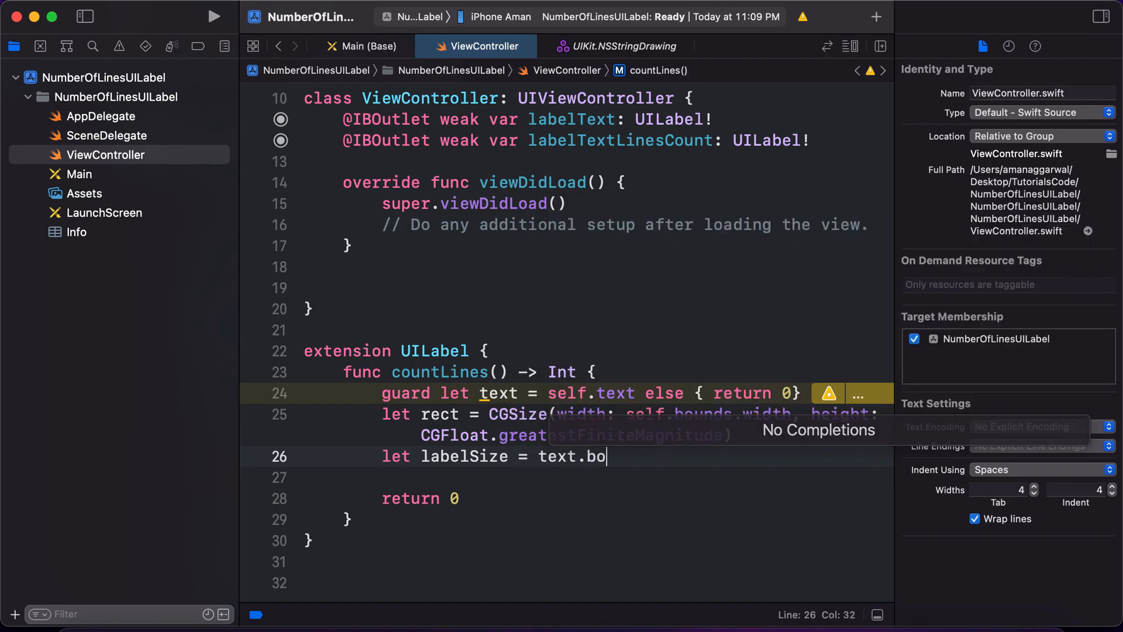
text(undin)
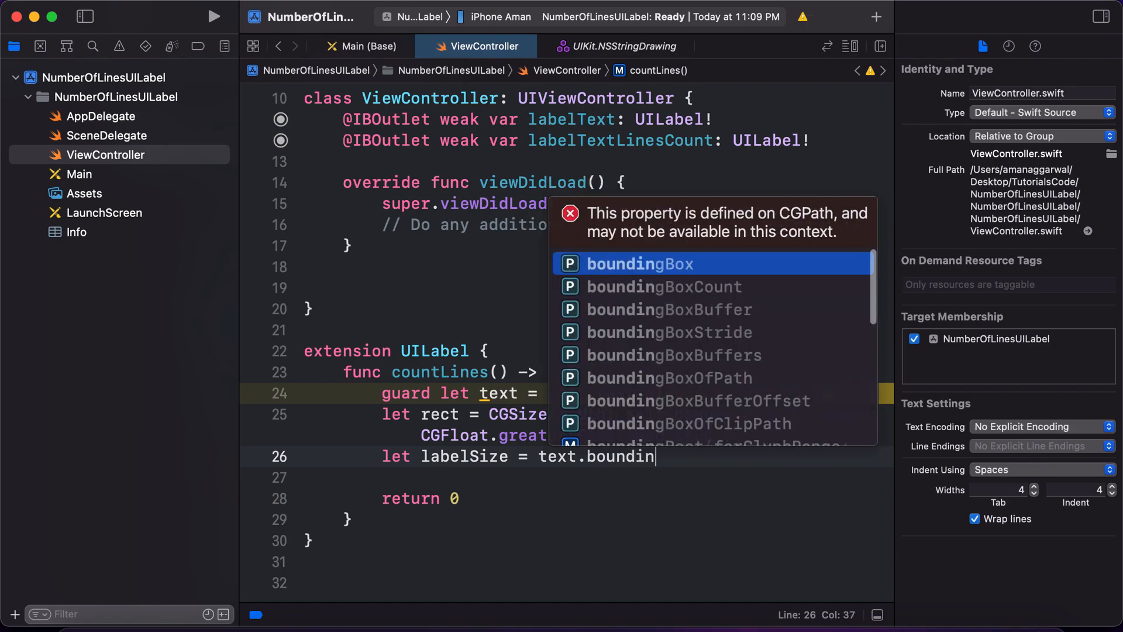
text(grect)
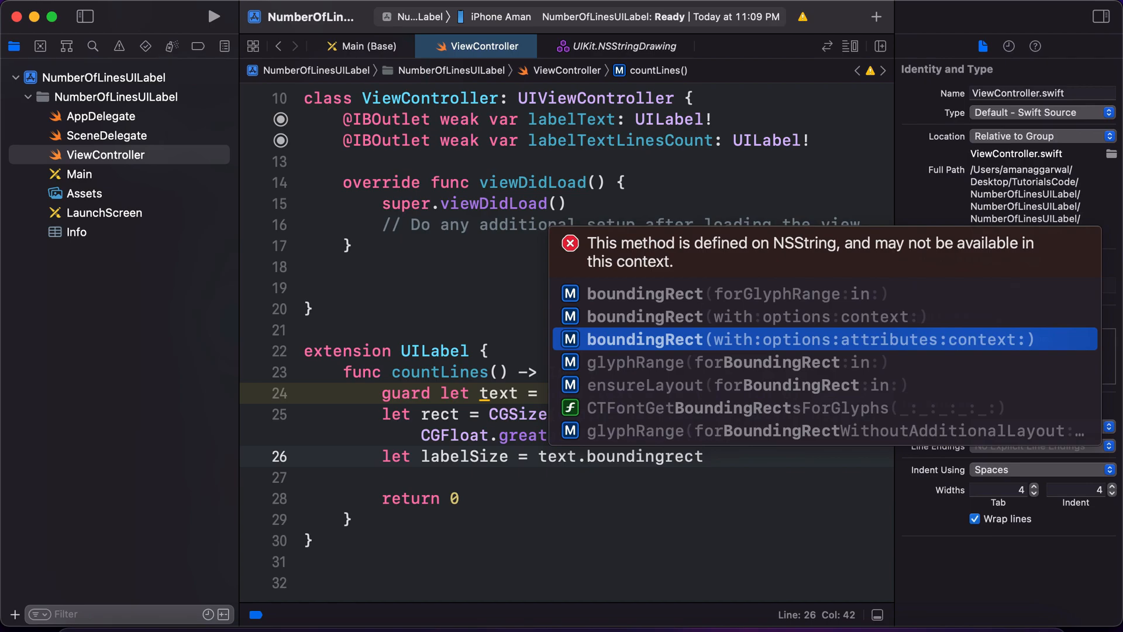
click(814, 340)
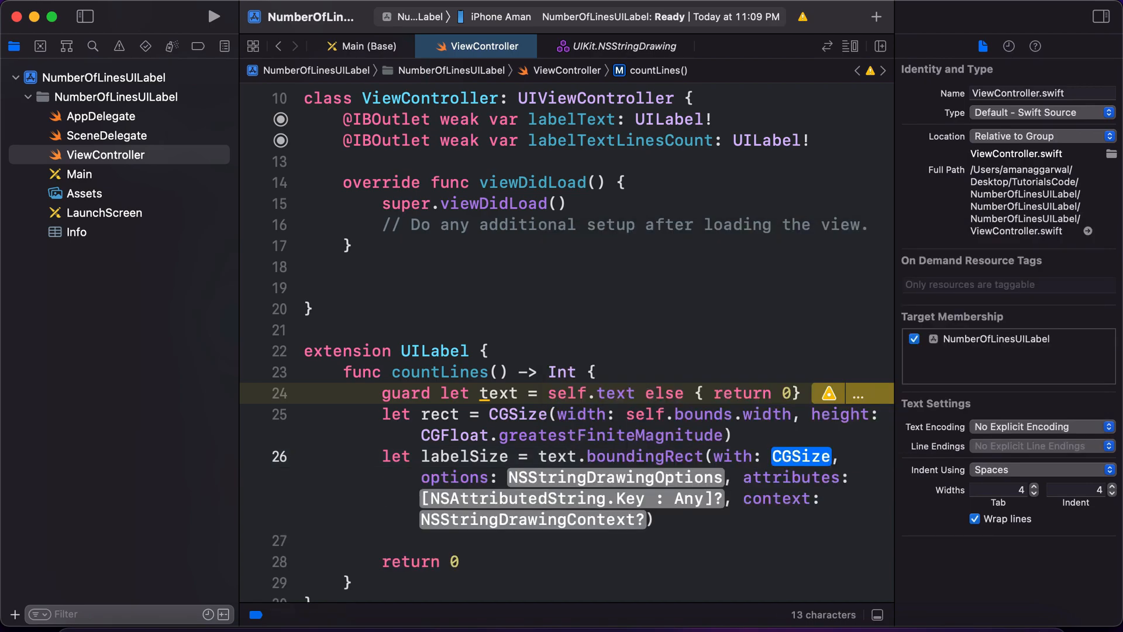
Step: Fill boundingRect with rect, .usesLineFragmentOrigin, font attribute self.font and context nil
text(r)
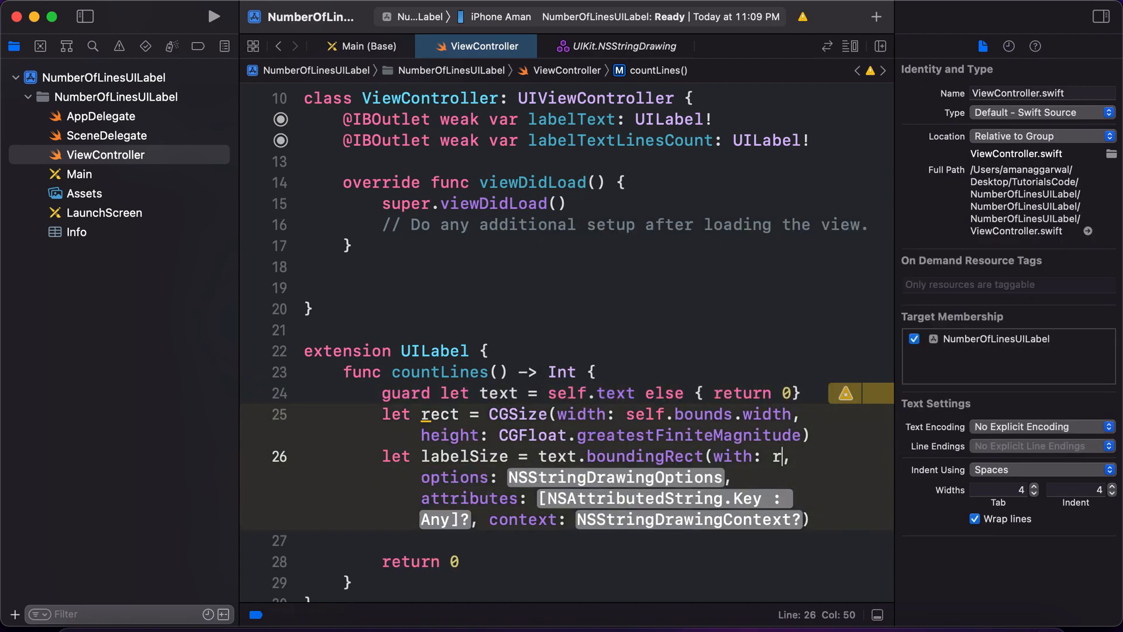
text(ect)
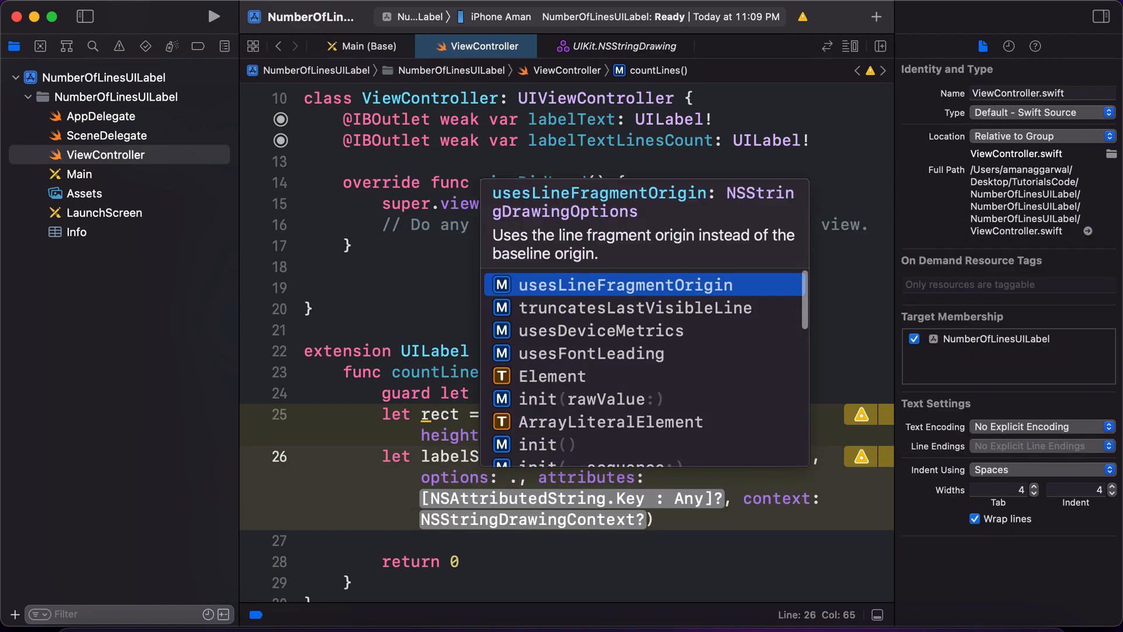
text(usesLineFragmentOrigin)
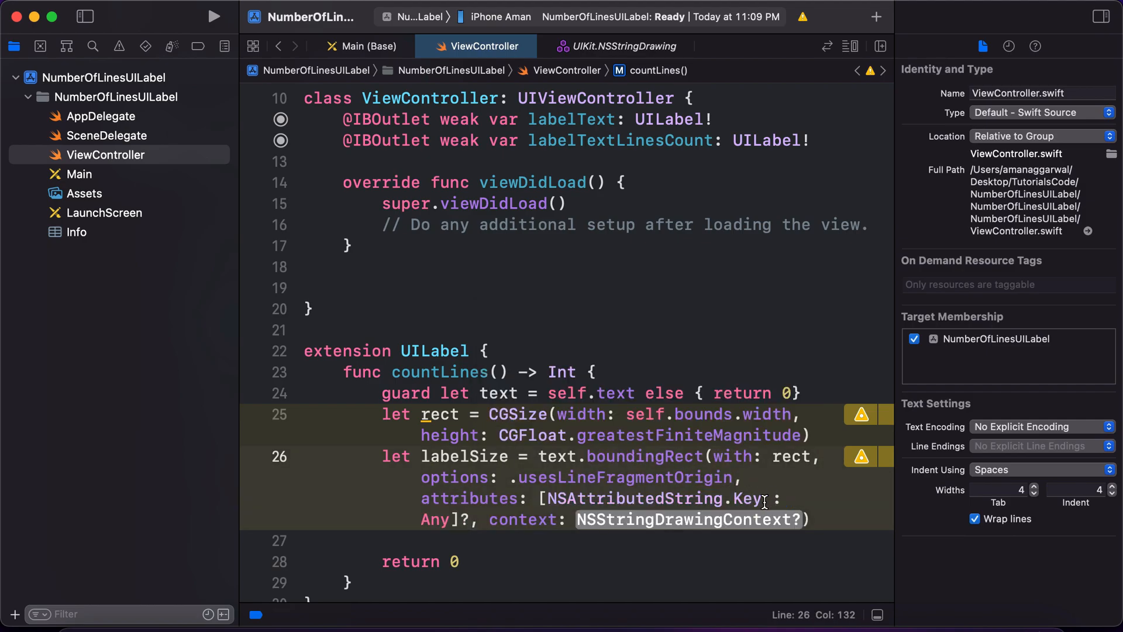
text(.font)
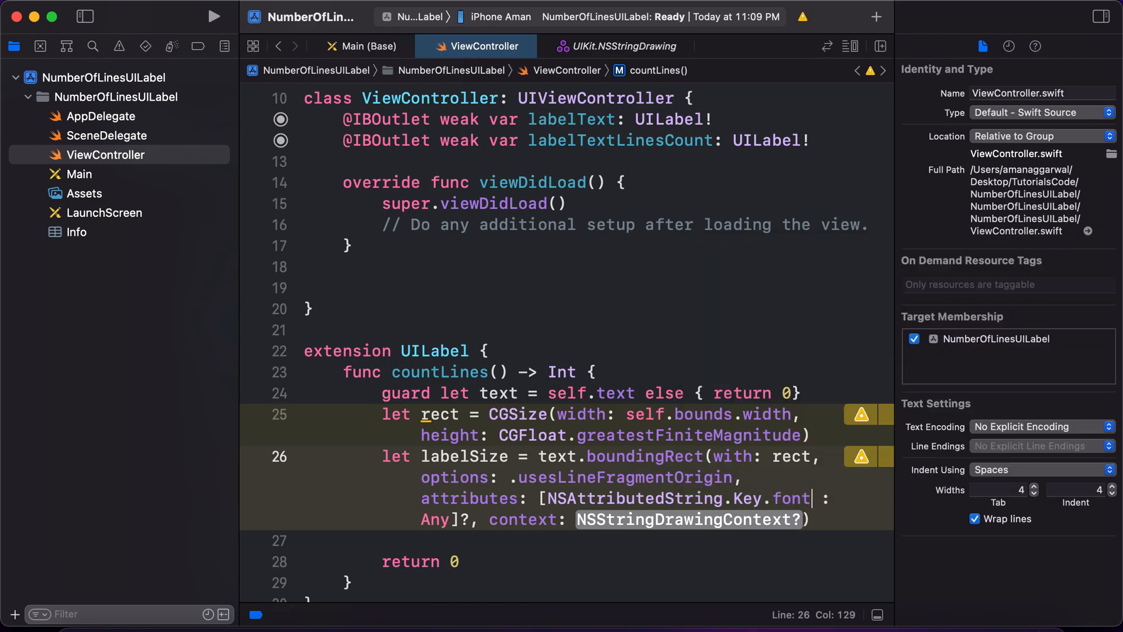
text(self.font)
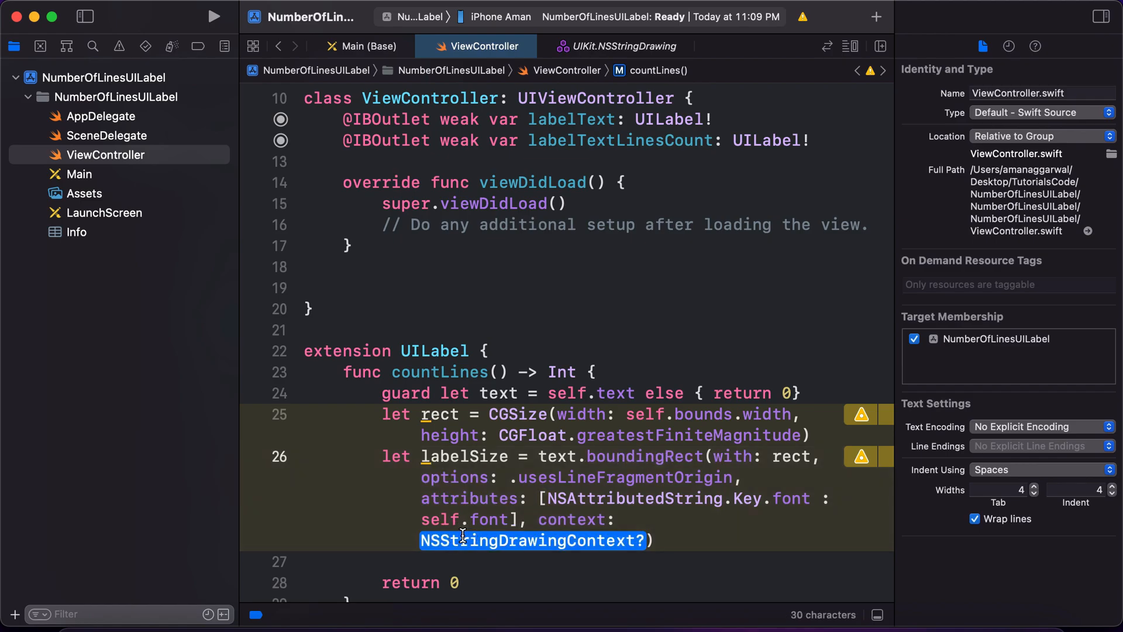
text(nil)
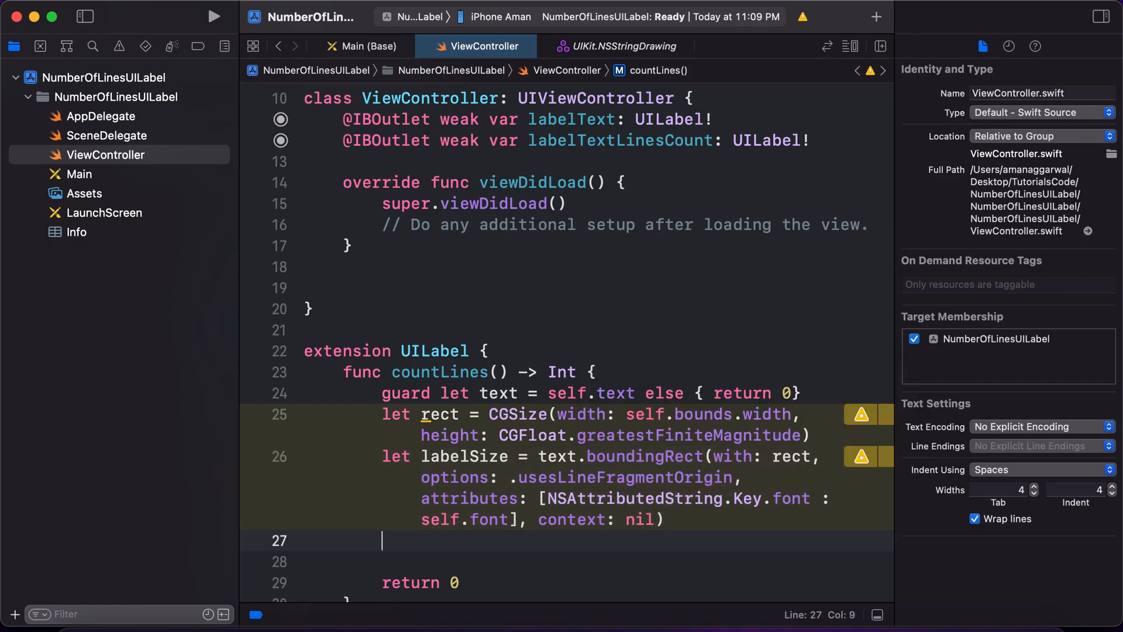
text(return)
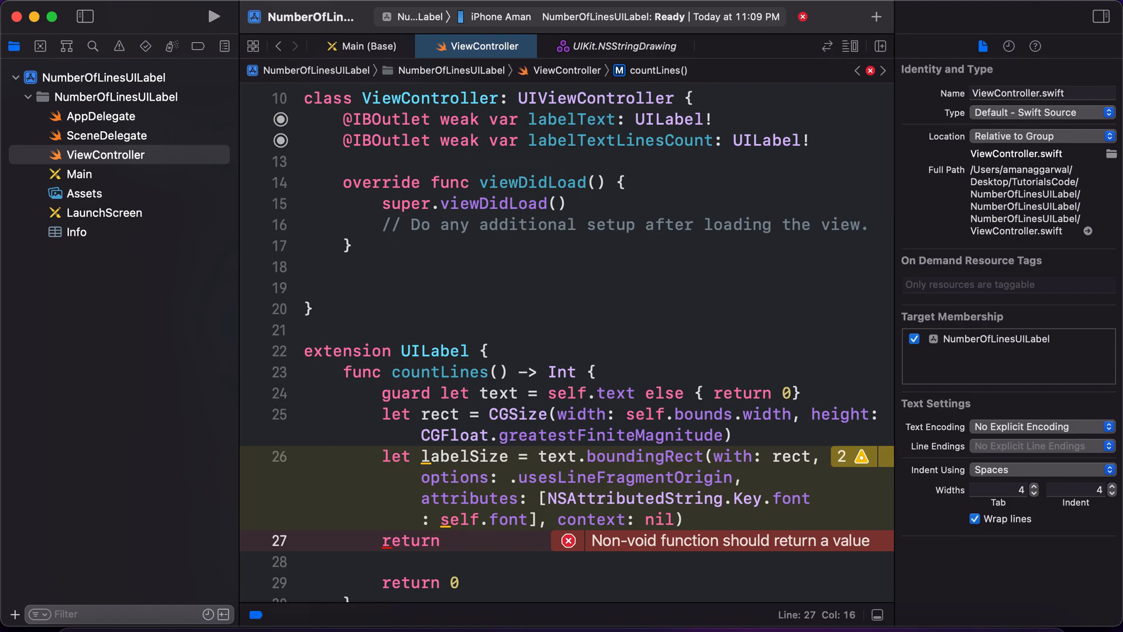
Step: Type return Int(ceil(labelSize.height / self.font.lineHeight)) in place of return 0
text(int)
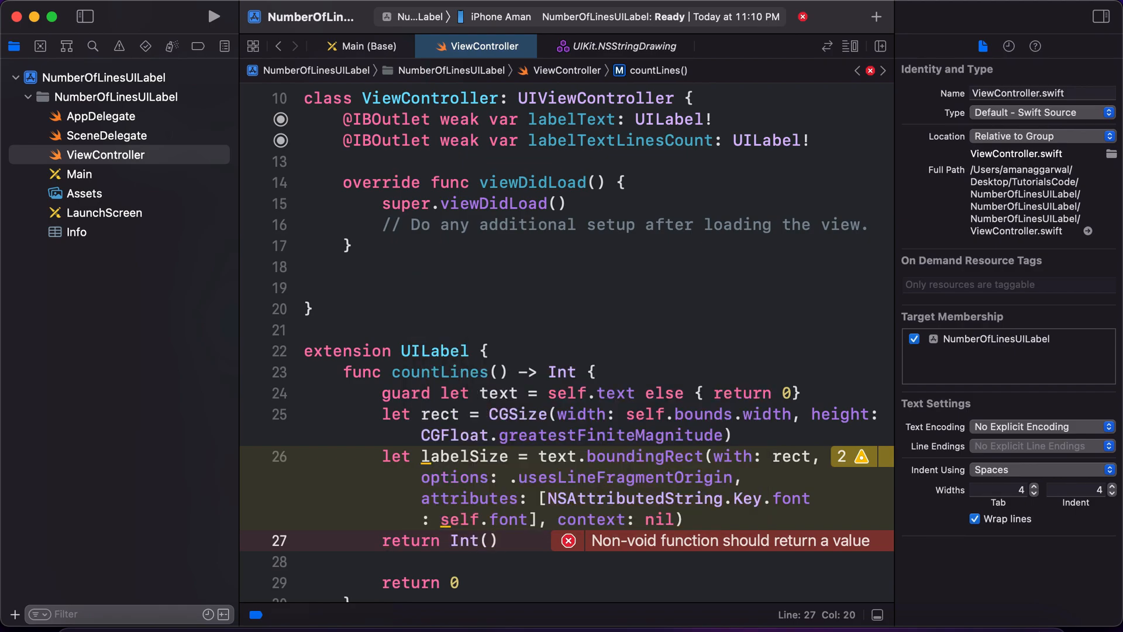
text(ceil()
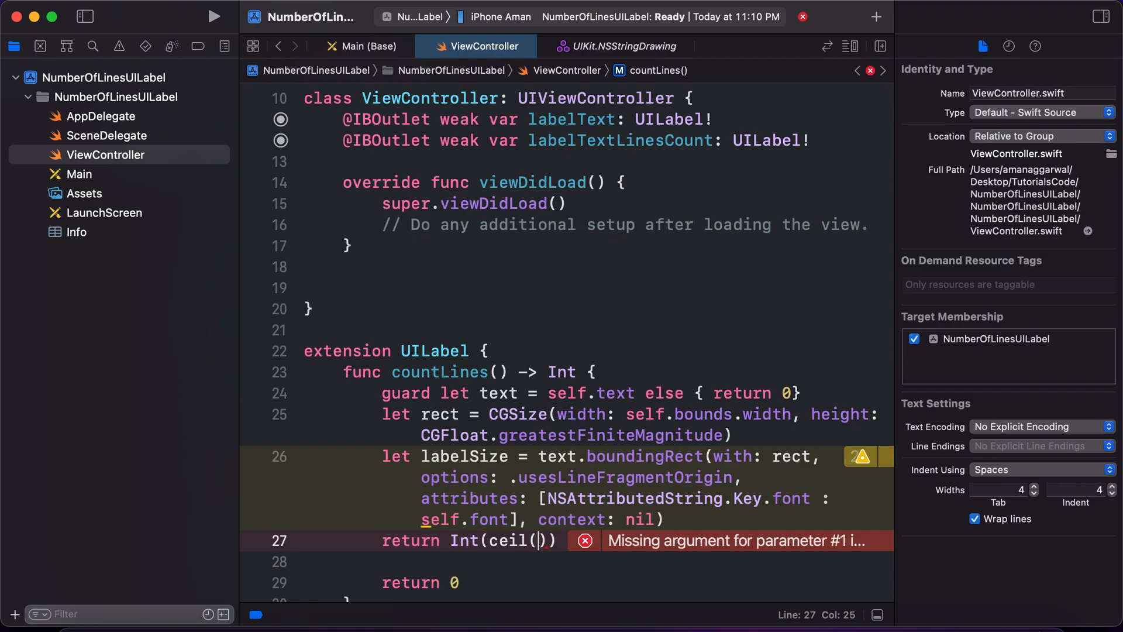
text(labelSize)
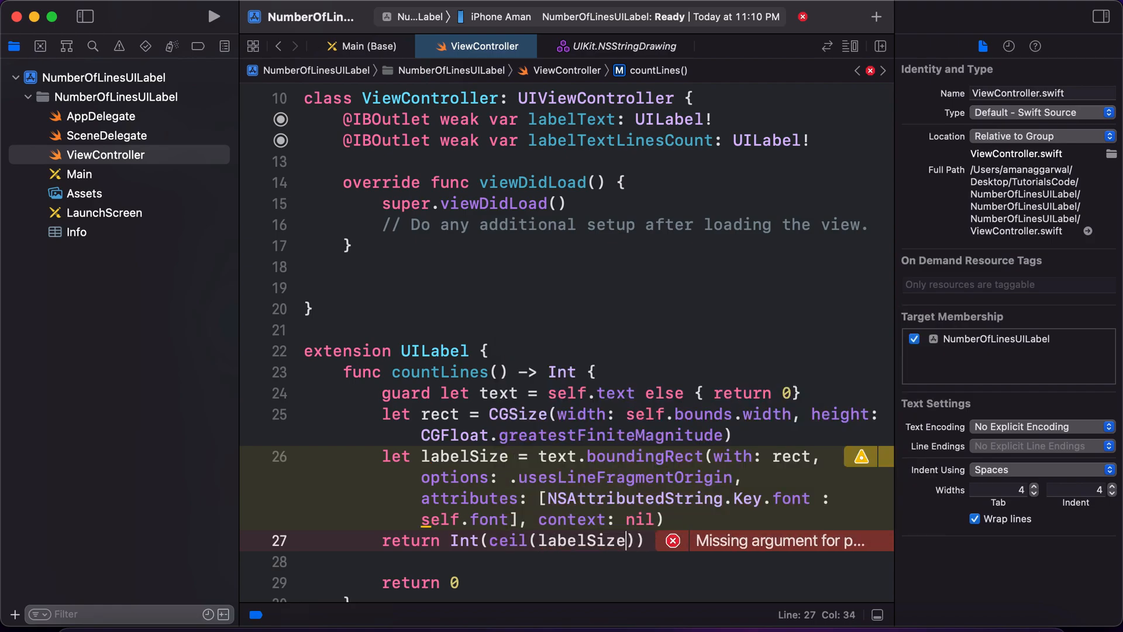
text(.height/)
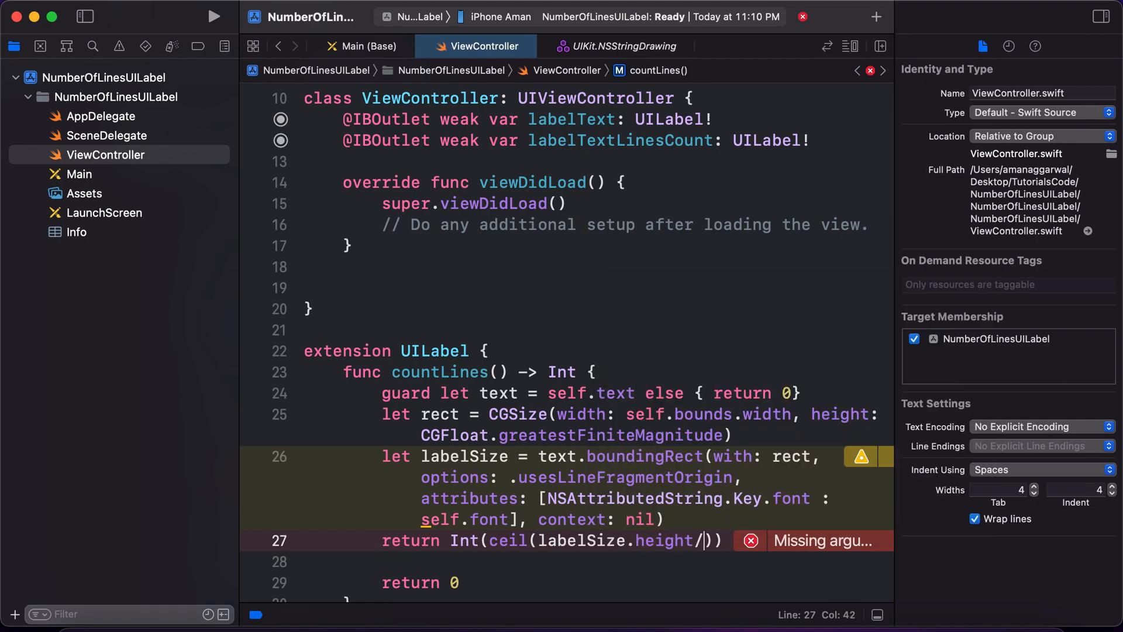
text(self.)
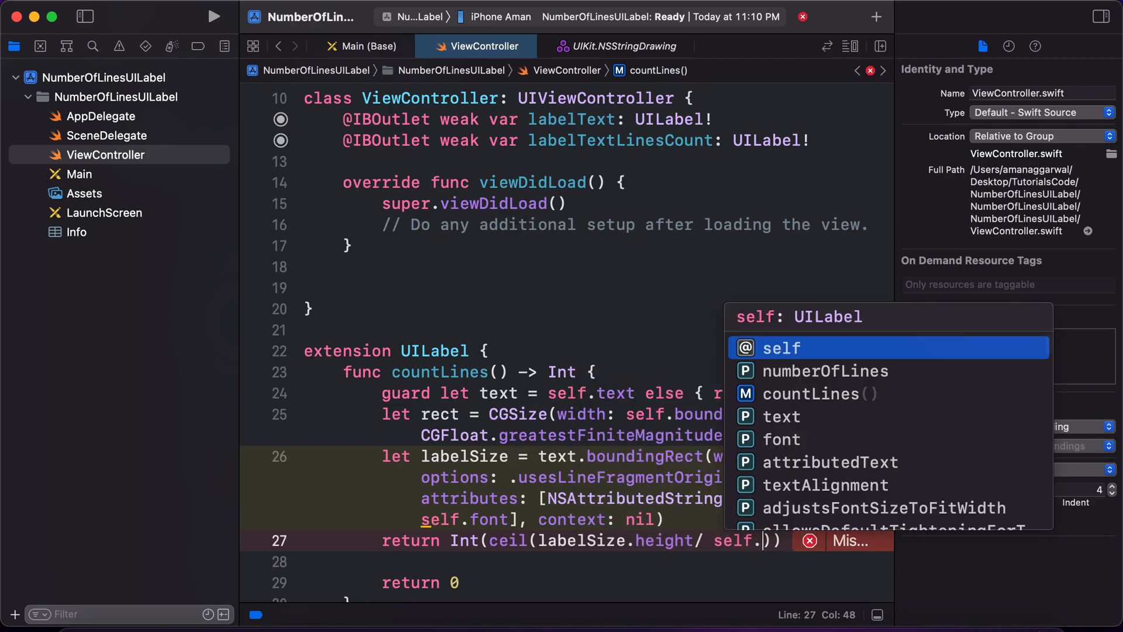
text(font)
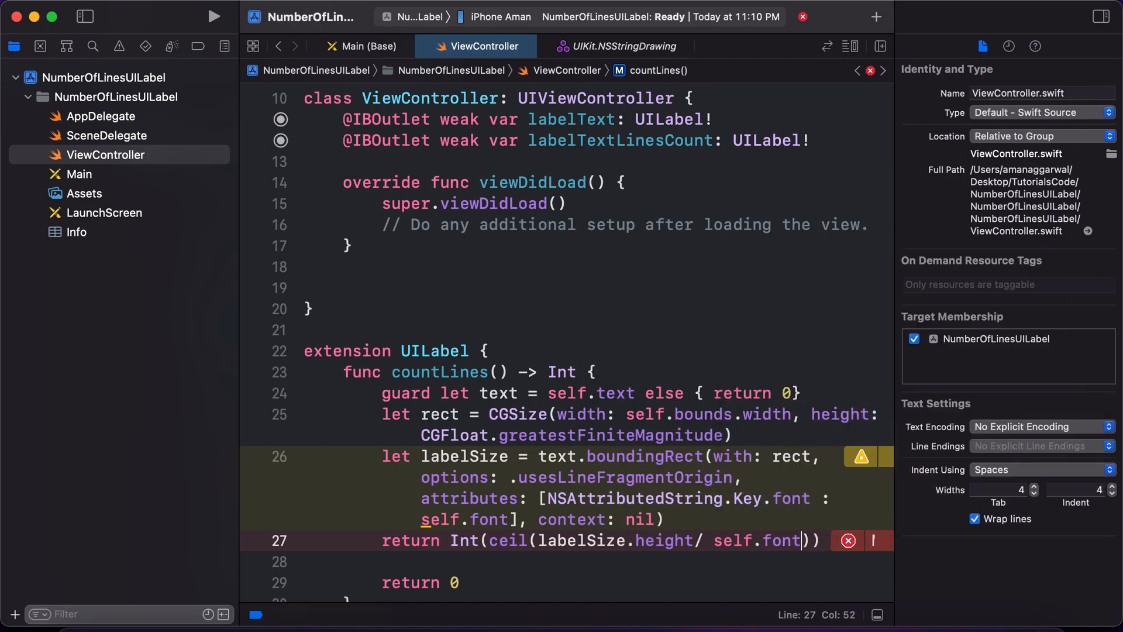
text(.lineHeight)
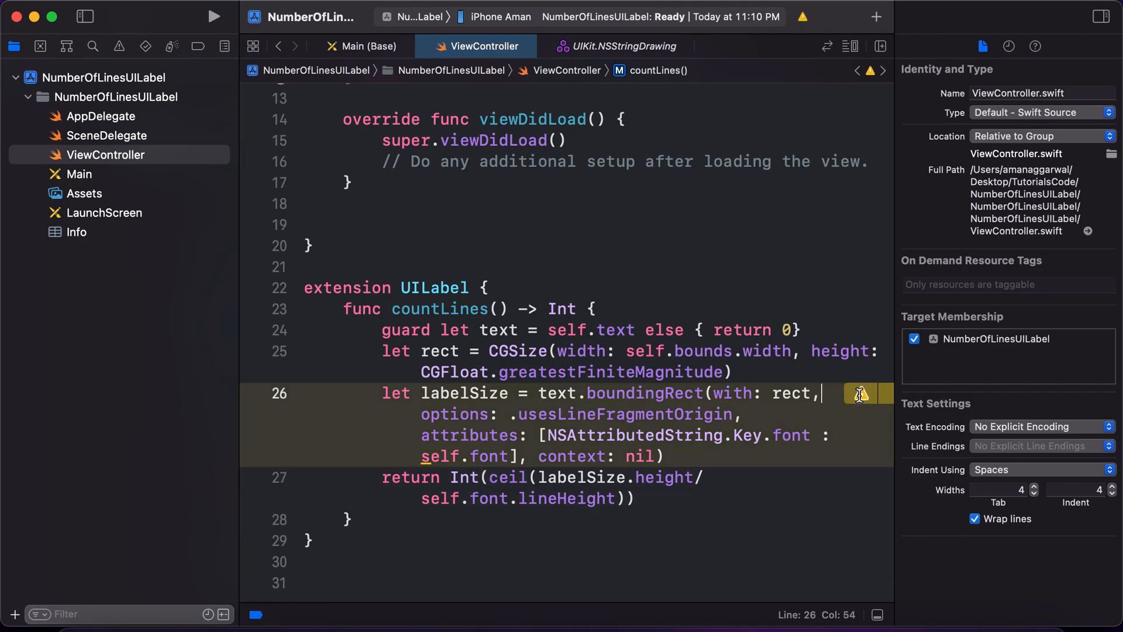
Step: Apply the 'as Any' fix to self.font and clean up the division on the return line
click(860, 393)
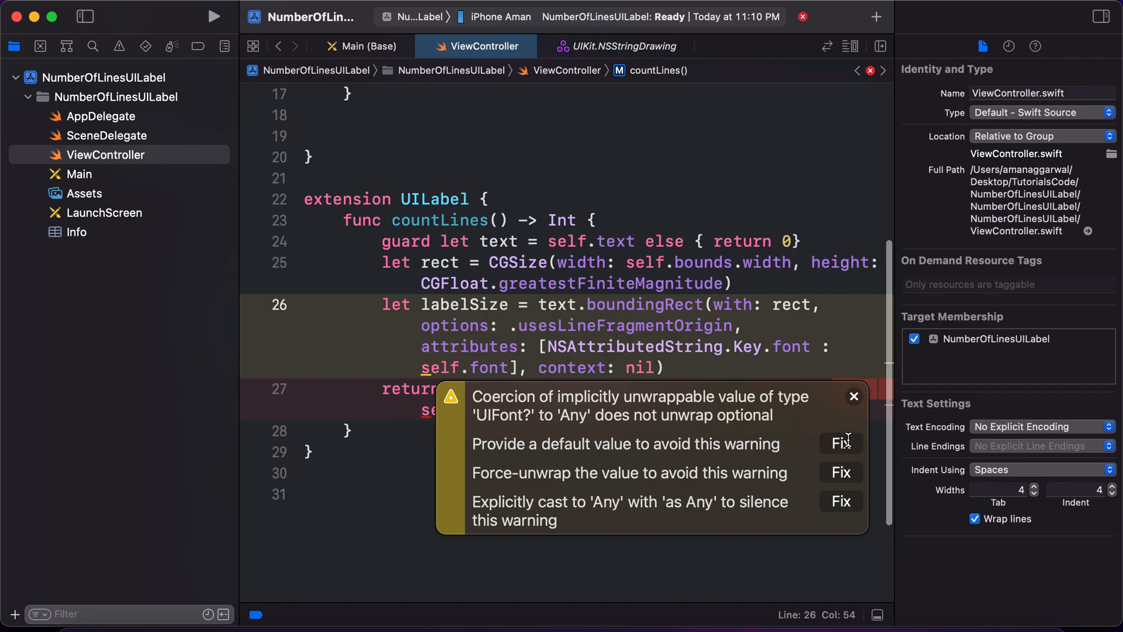
mouse_move(623, 423)
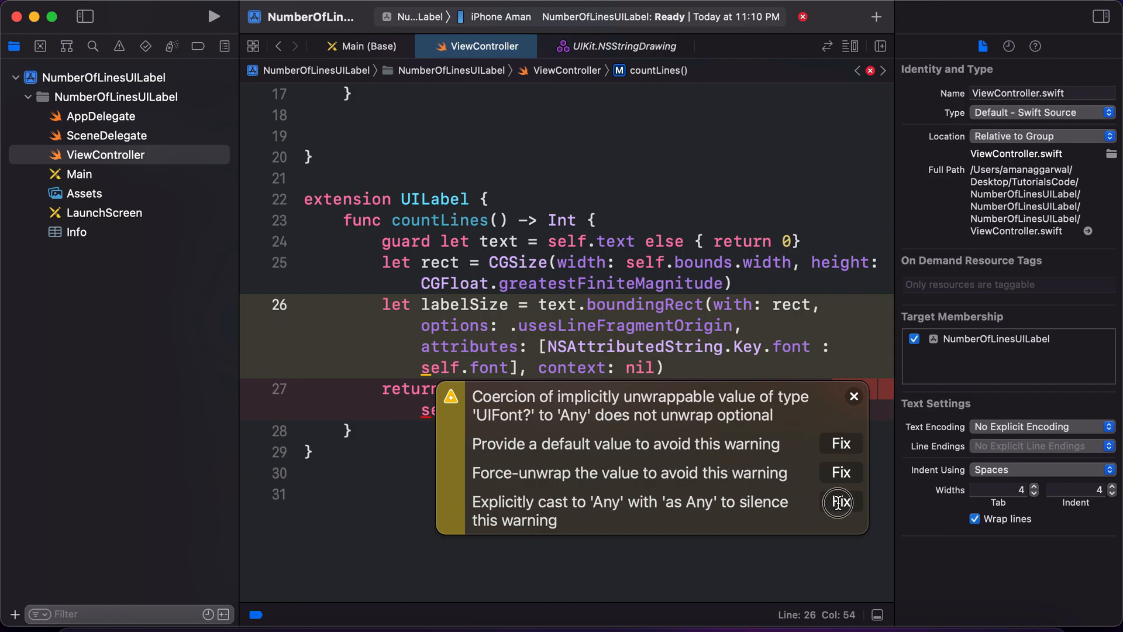
click(839, 502)
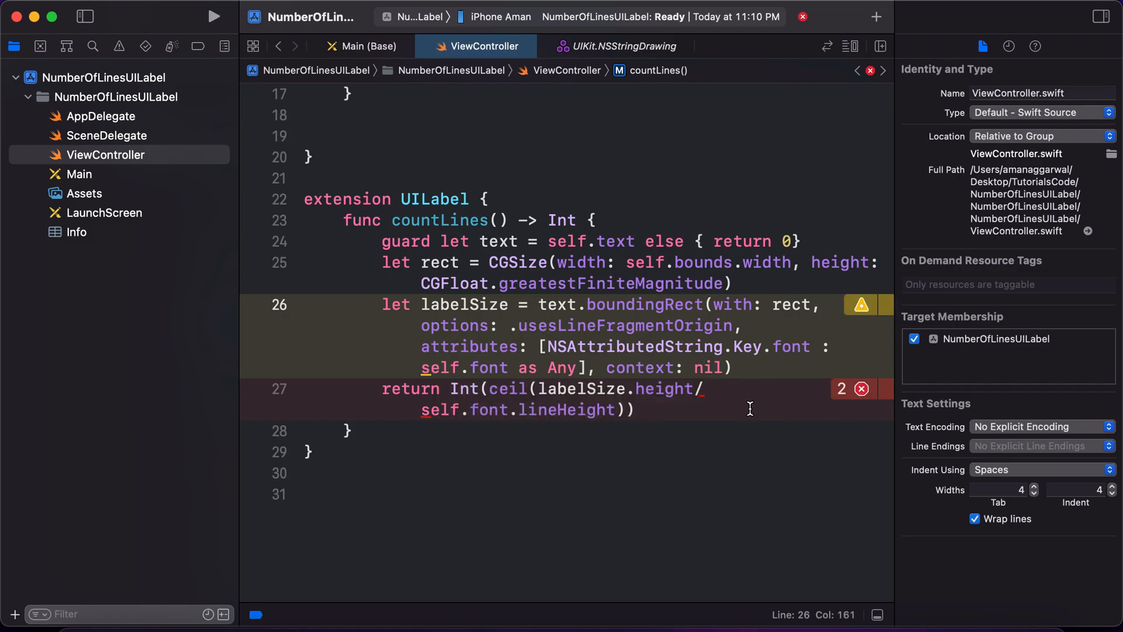
click(861, 388)
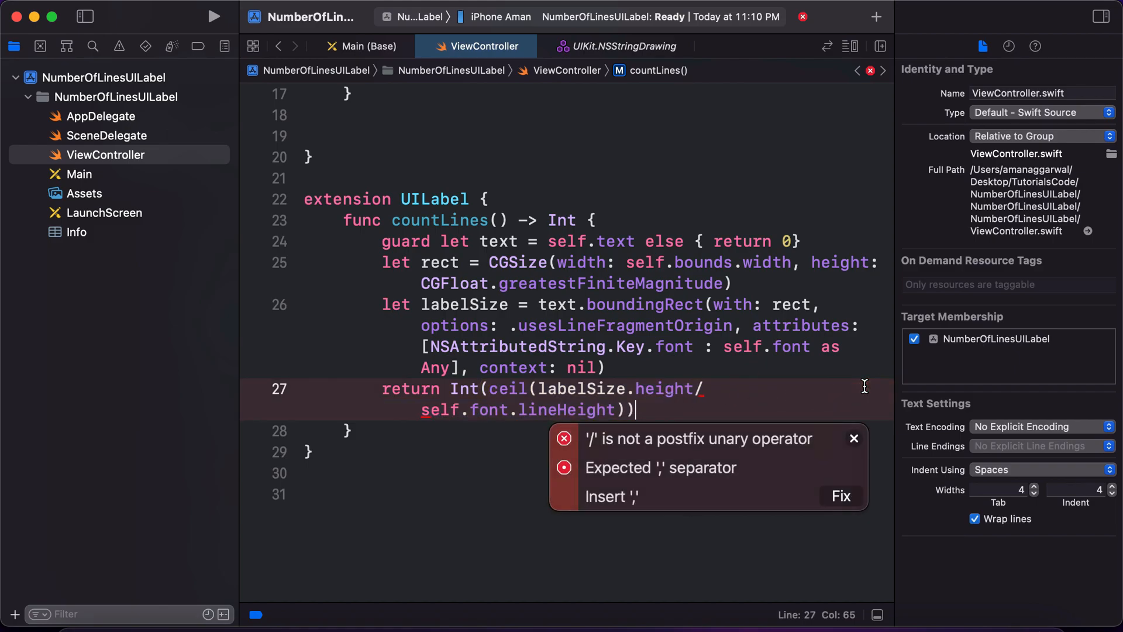
mouse_move(610, 389)
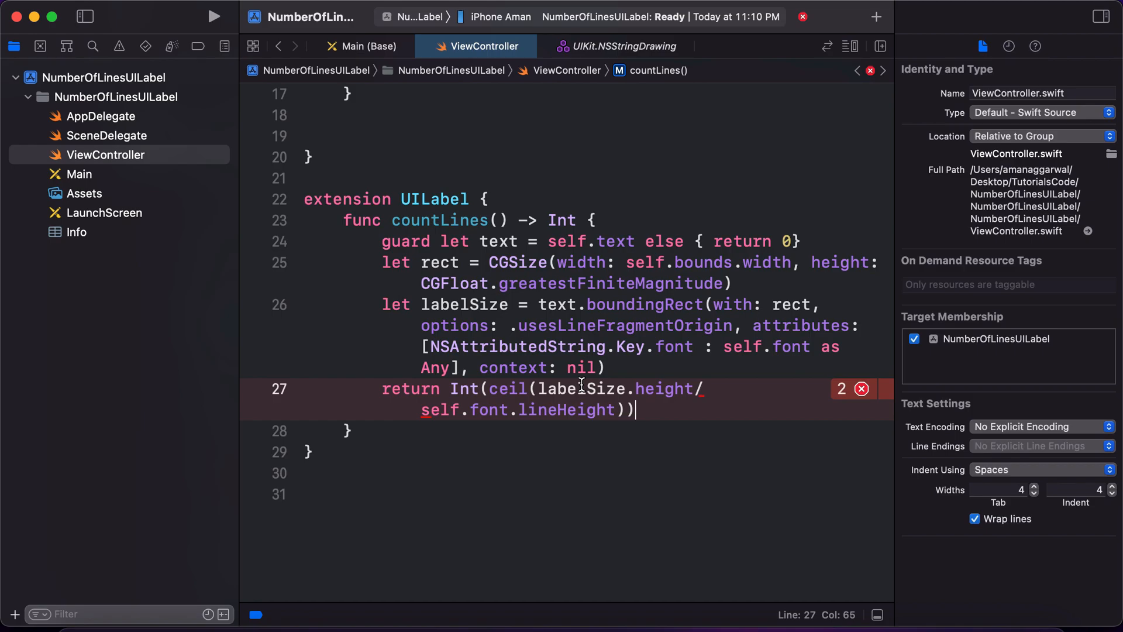
double_click(585, 389)
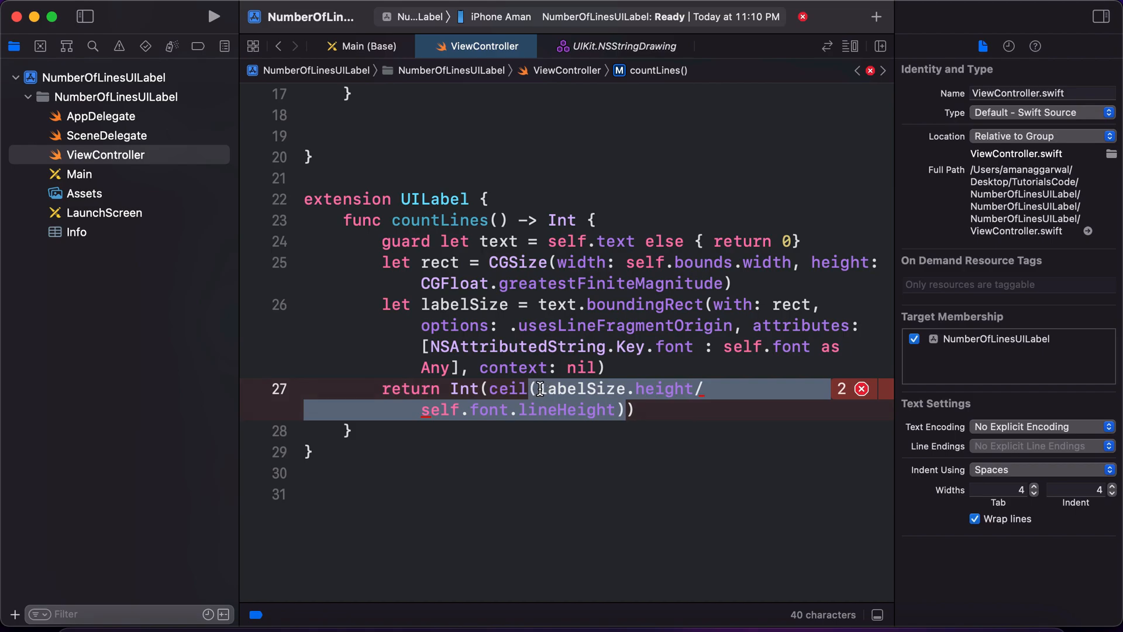
click(704, 389)
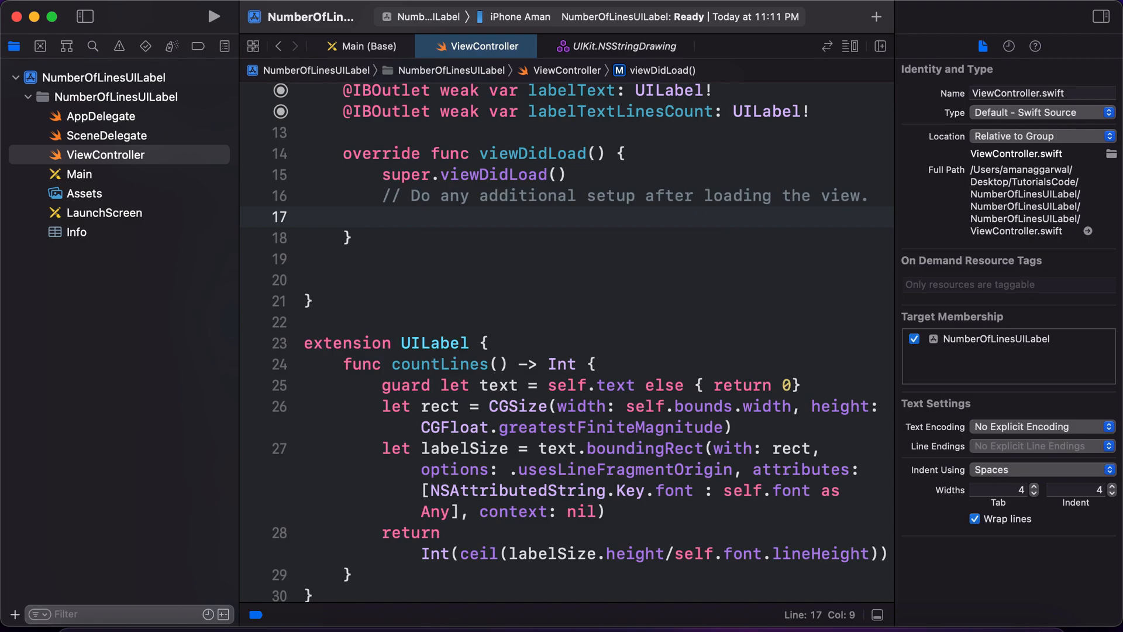
Step: In viewDidLoad, set labelText to a long repeated sentence and labelTextLinesCount to labelText.countLines()
text(self.)
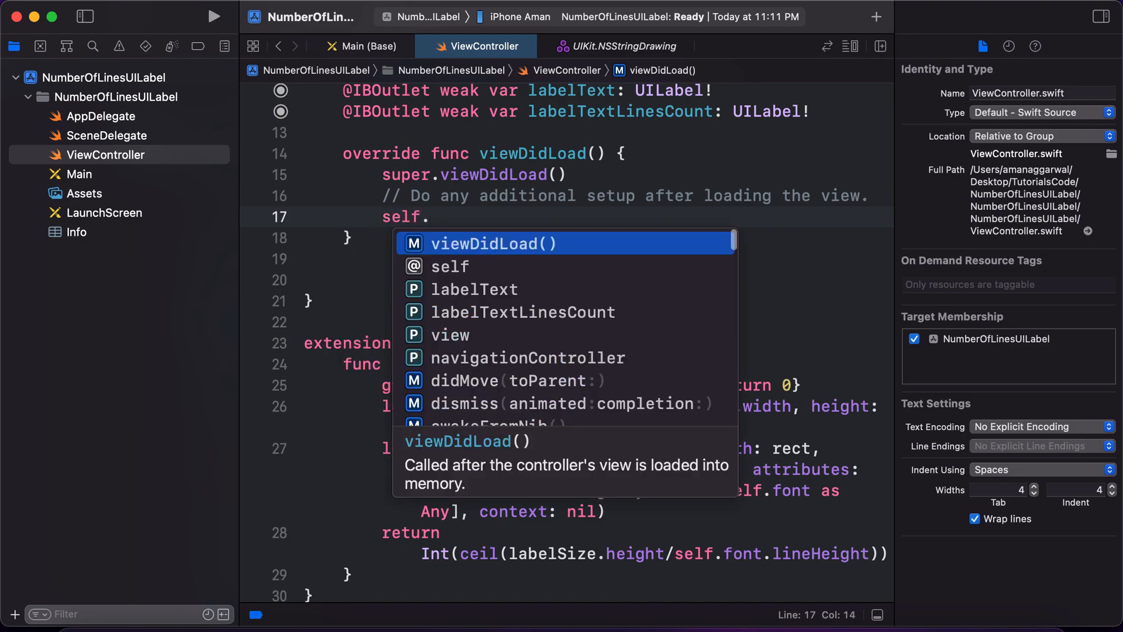
text(labelText.text)
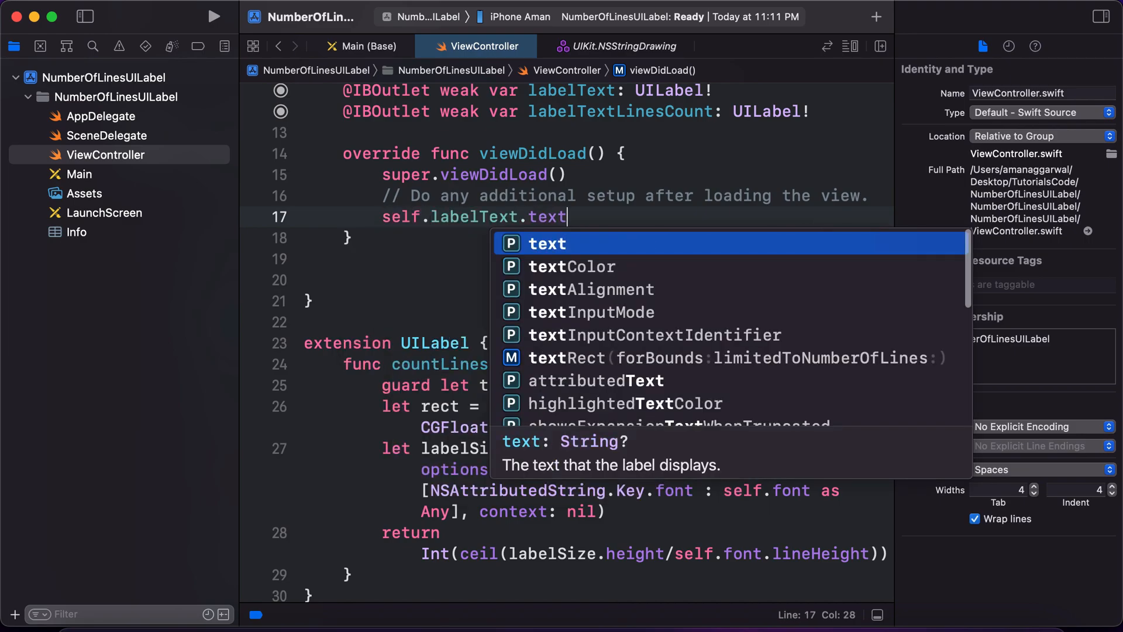
text(= ")
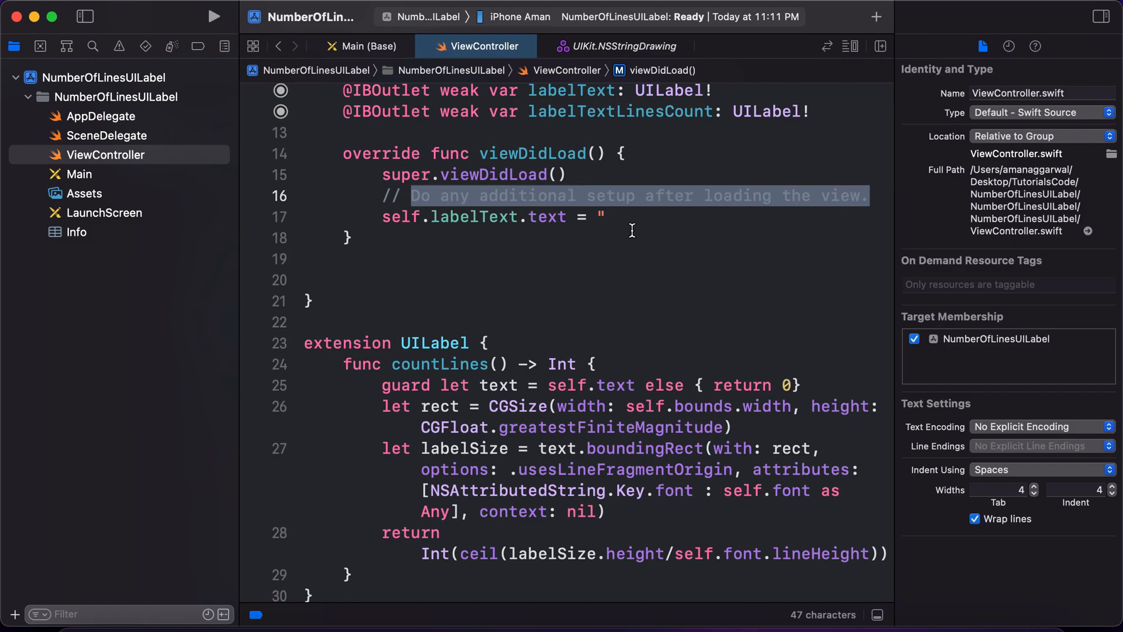
text(Do any additional setup after loading the view.)
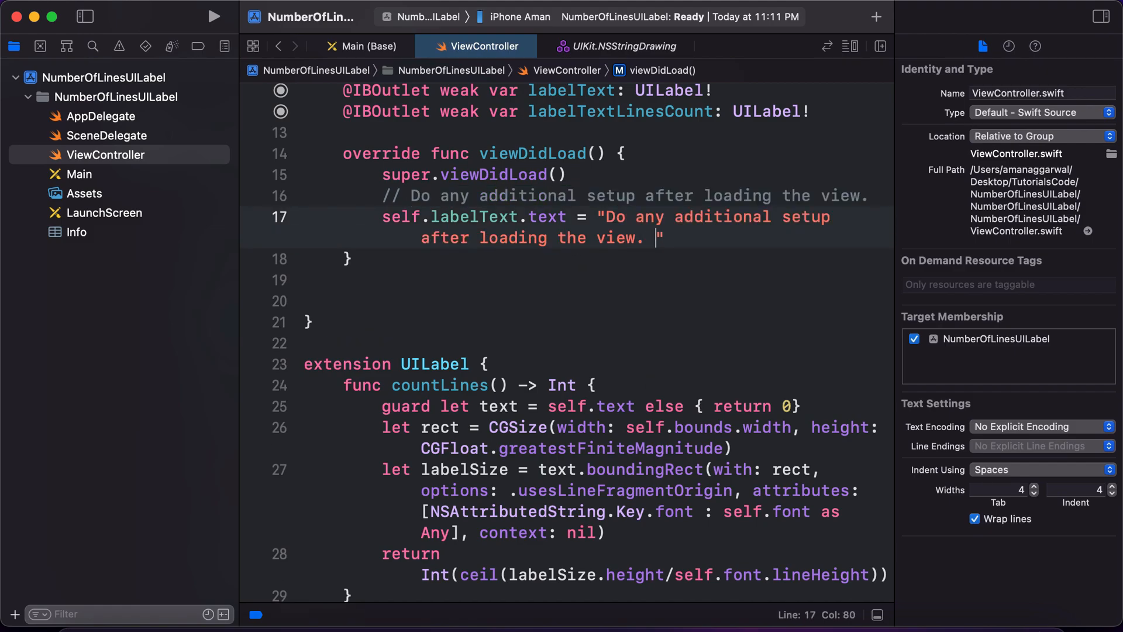
text(Do any additional setup after loading the view. Do any additional setup after loading the view. Do any additional setup after loading the view.)
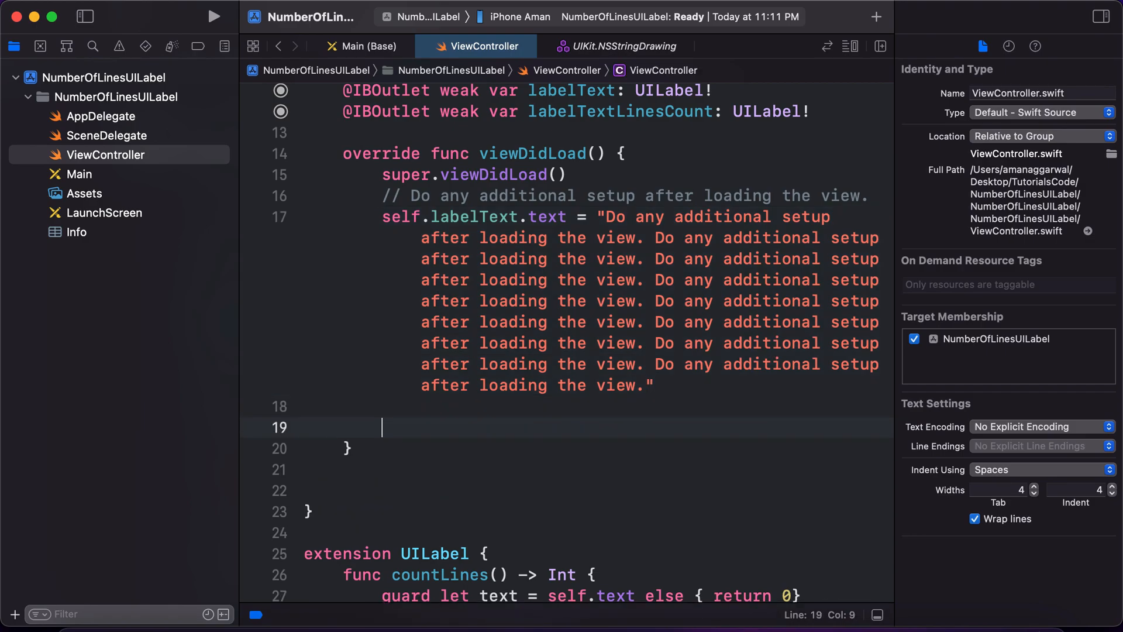
text(self.labelTextLinesCount.text =)
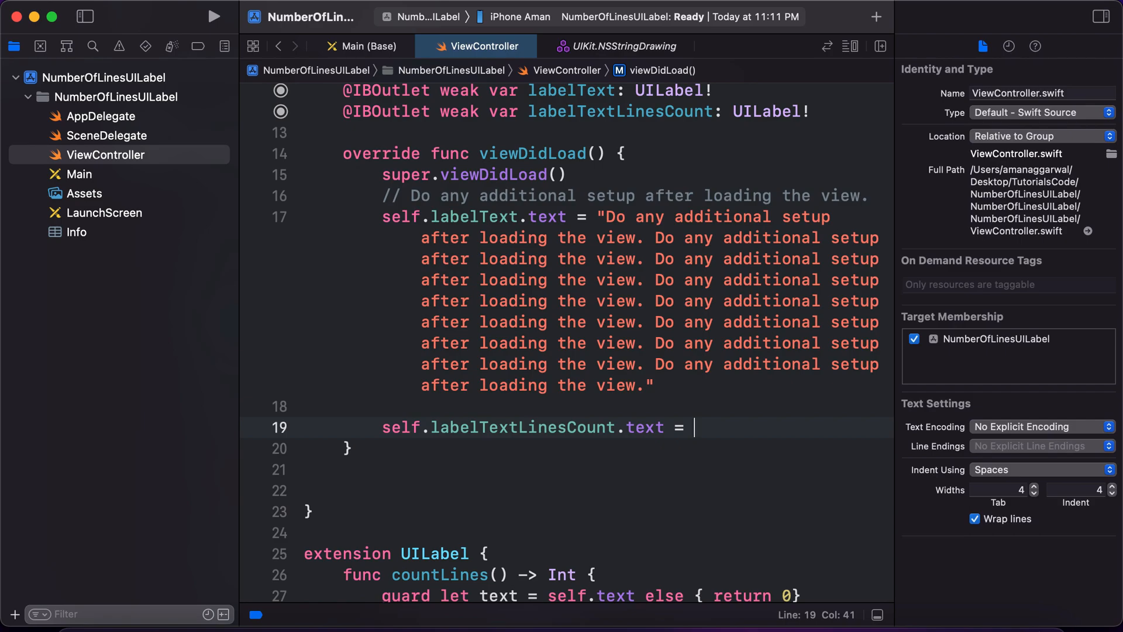
text(self.)
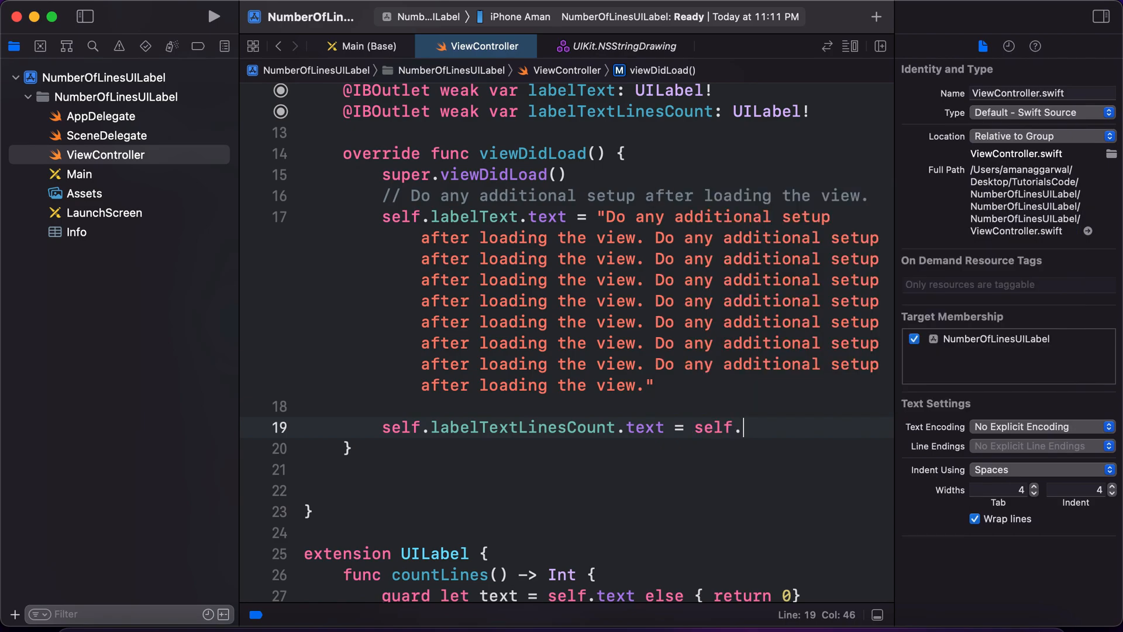
text(labelText.countLines()
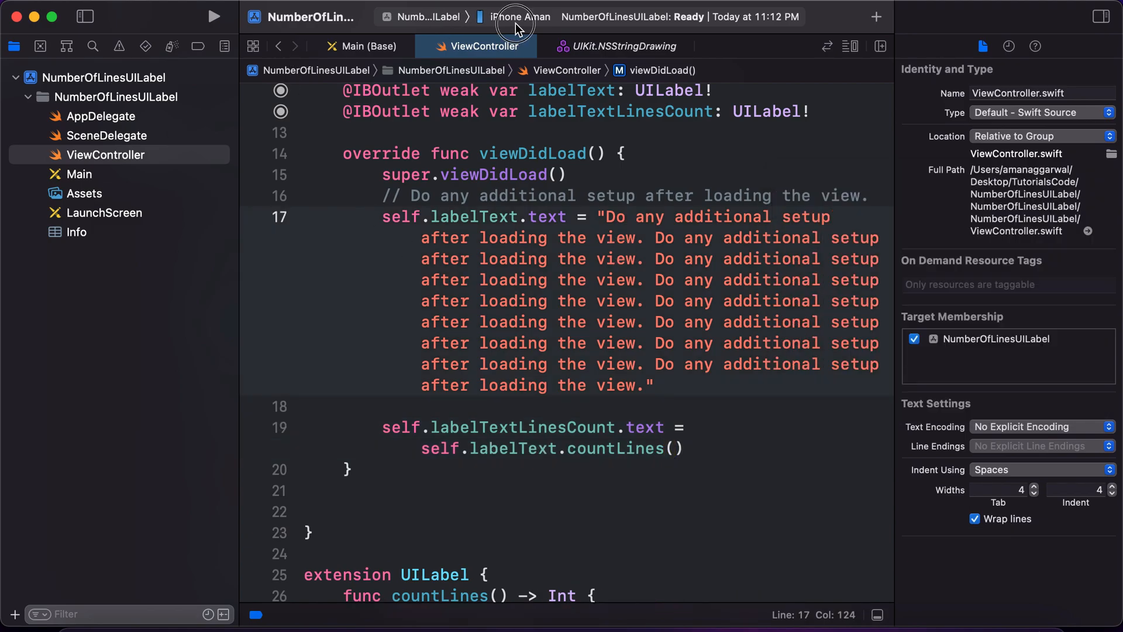
Step: Target iPhone 12, wrap countLines() in "\( )" interpolation, and run the app
click(515, 17)
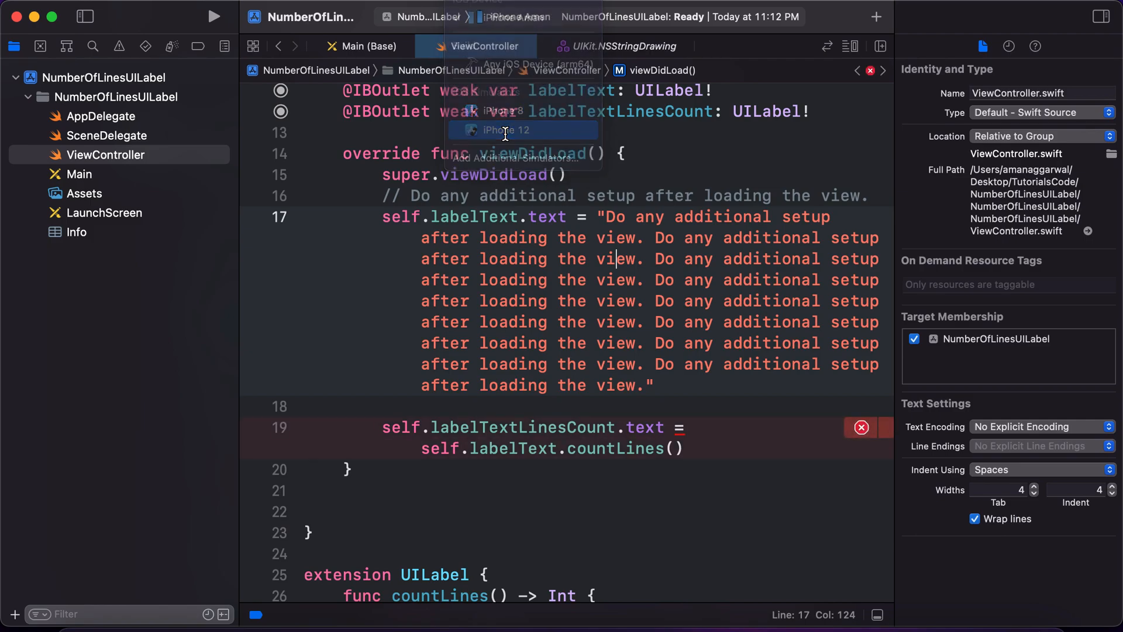
click(861, 427)
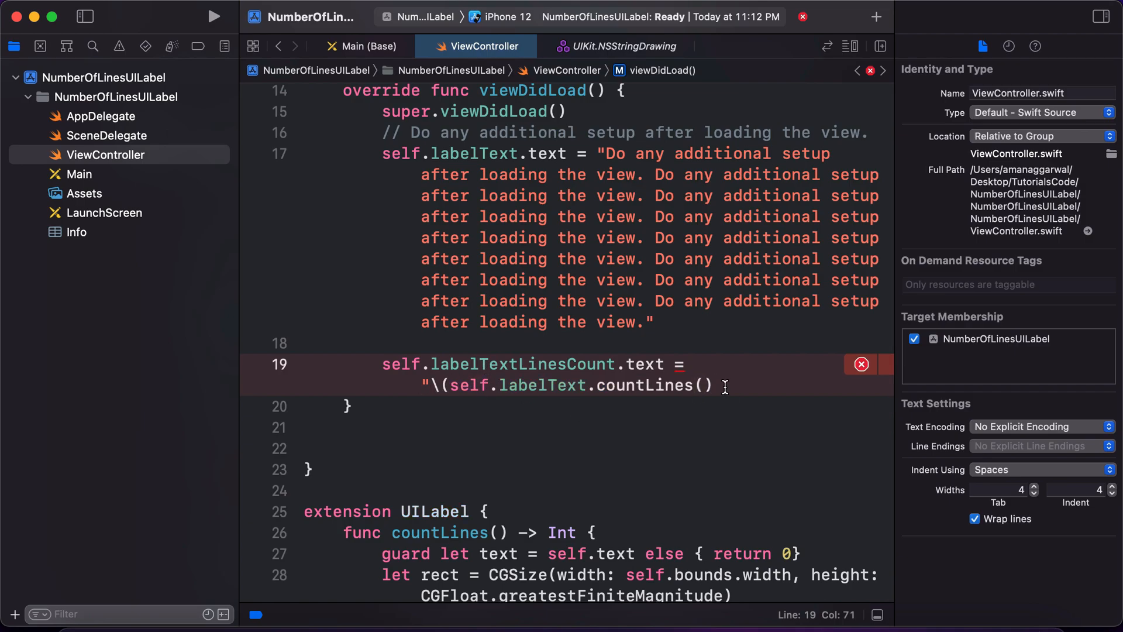
text(")
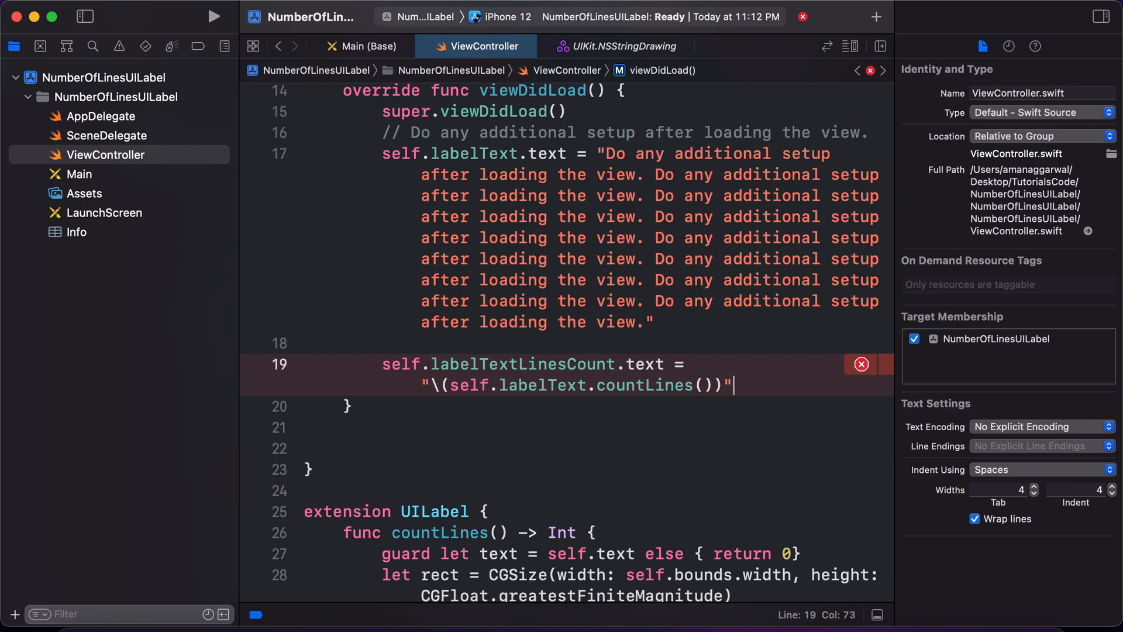
click(210, 16)
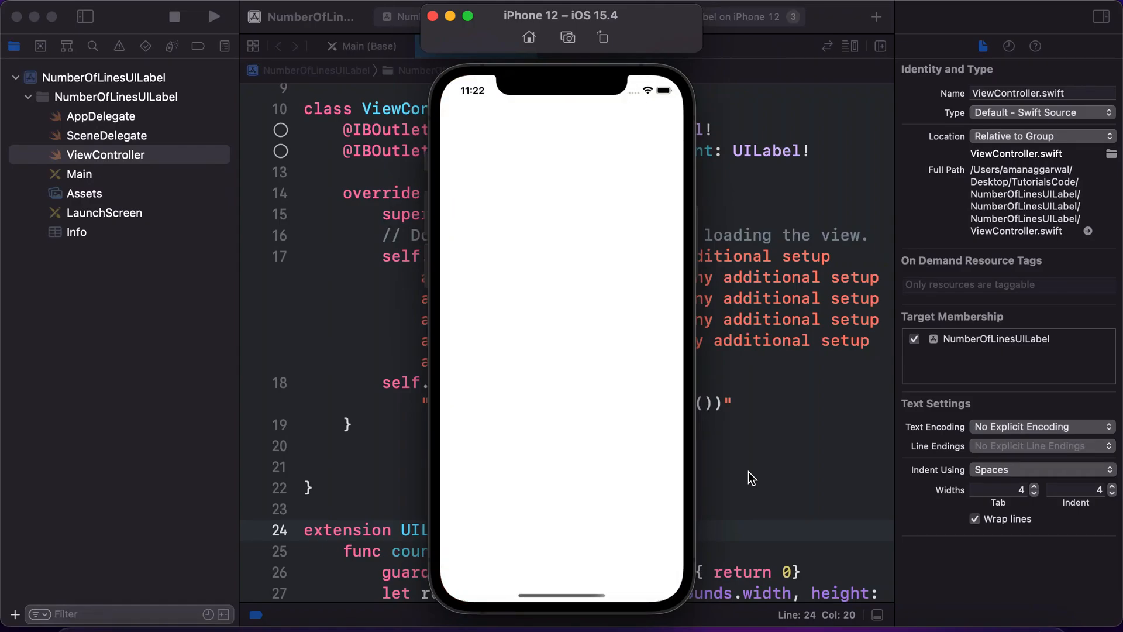
Step: Bring the running iPhone 12 Simulator app window into view
click(211, 16)
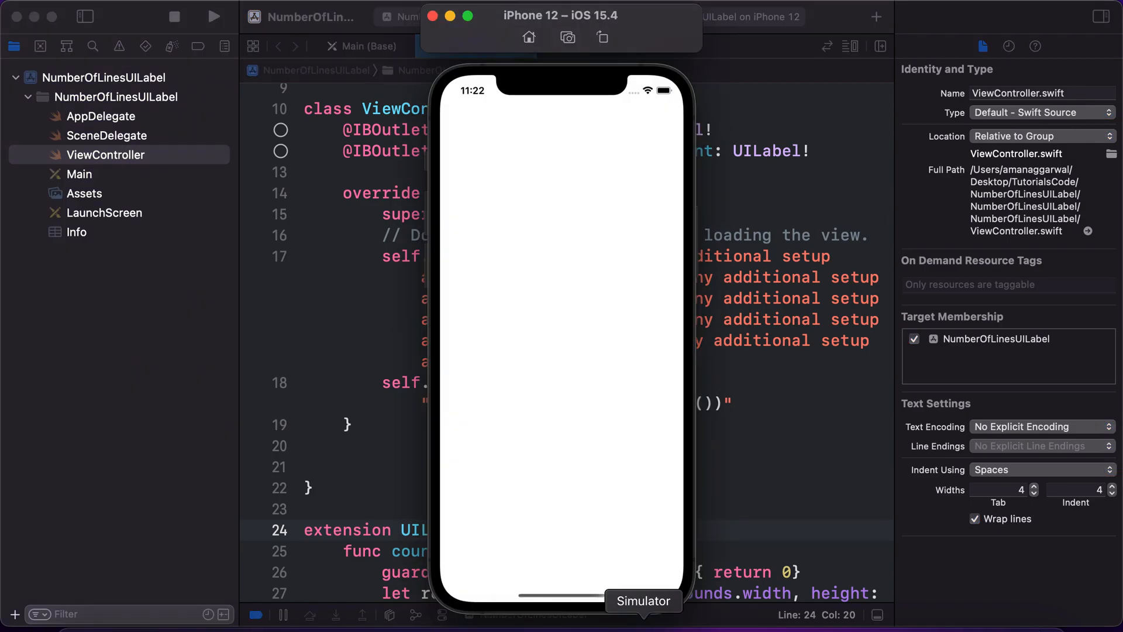
mouse_move(744, 516)
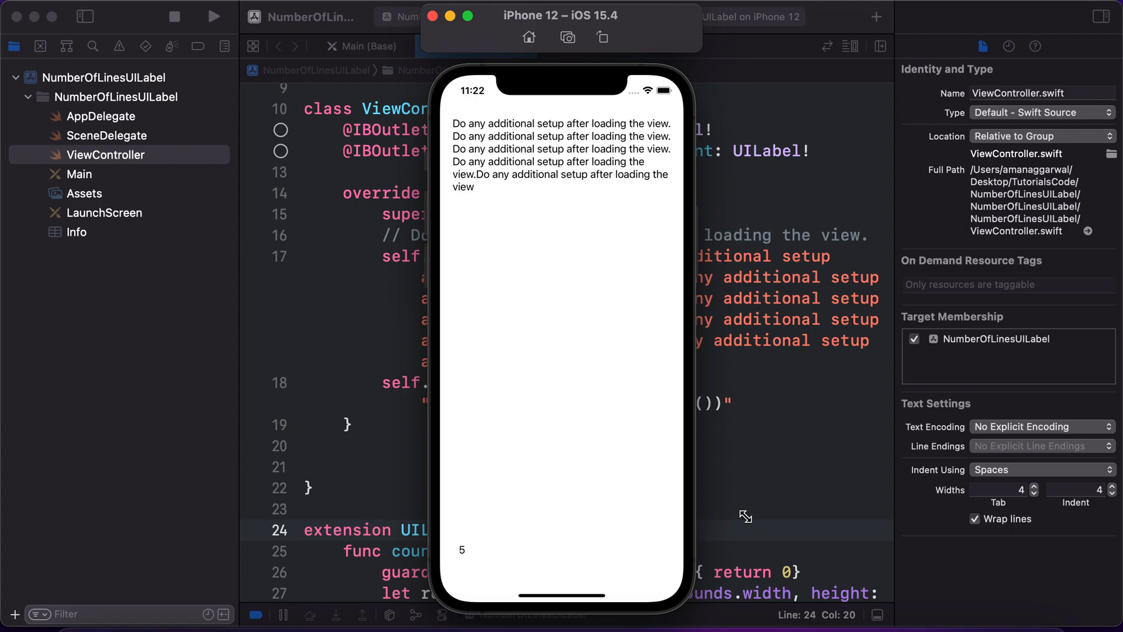
mouse_move(555, 276)
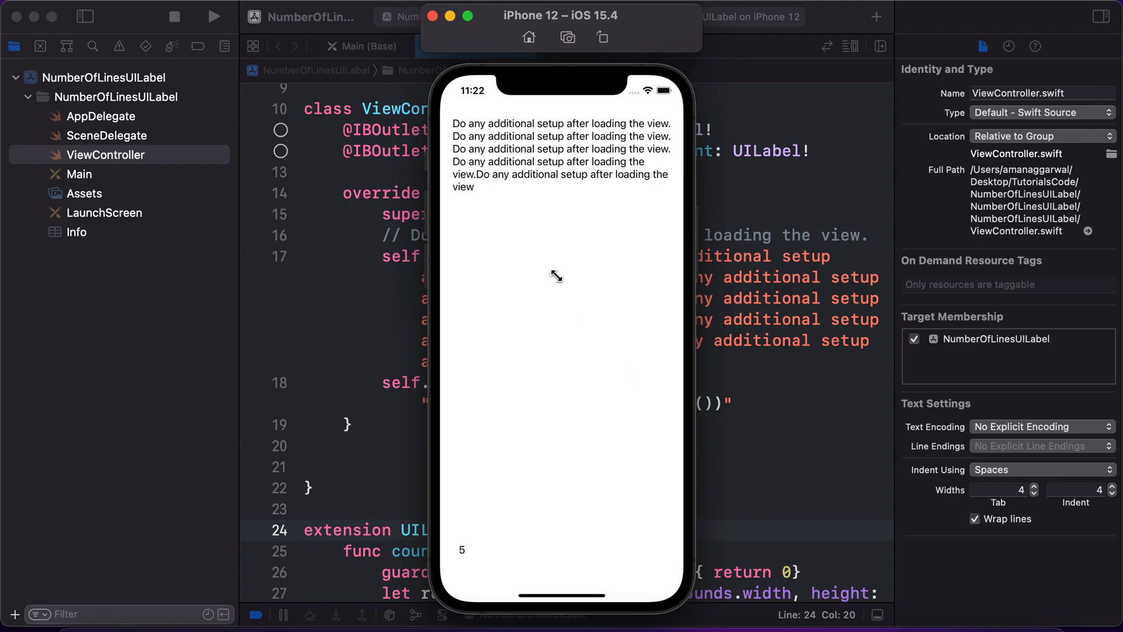
mouse_move(478, 33)
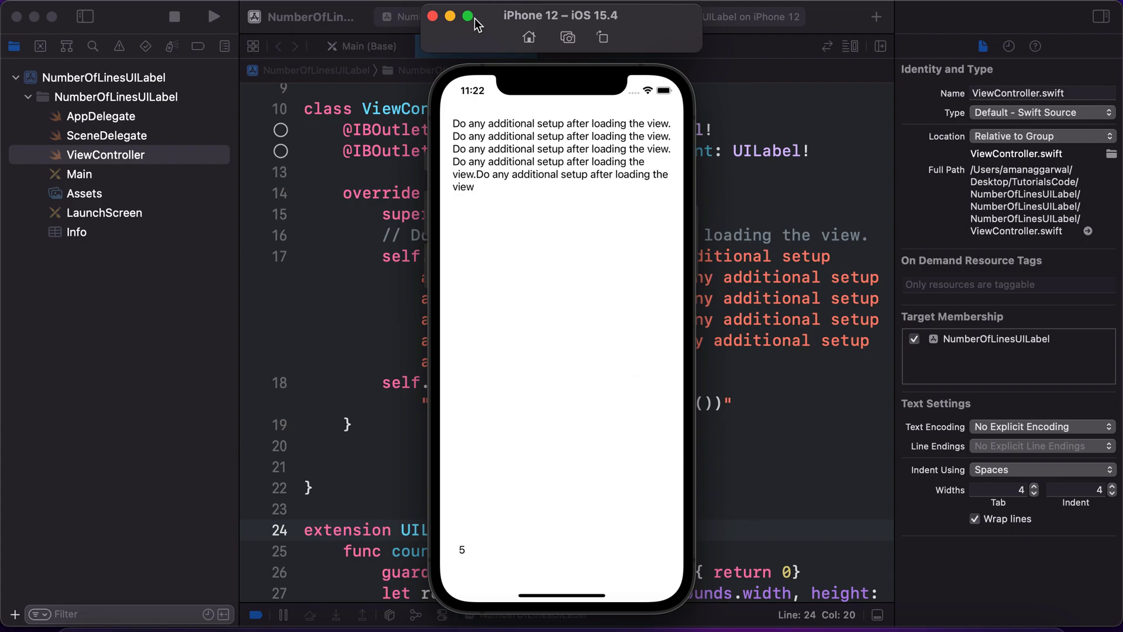
mouse_move(481, 181)
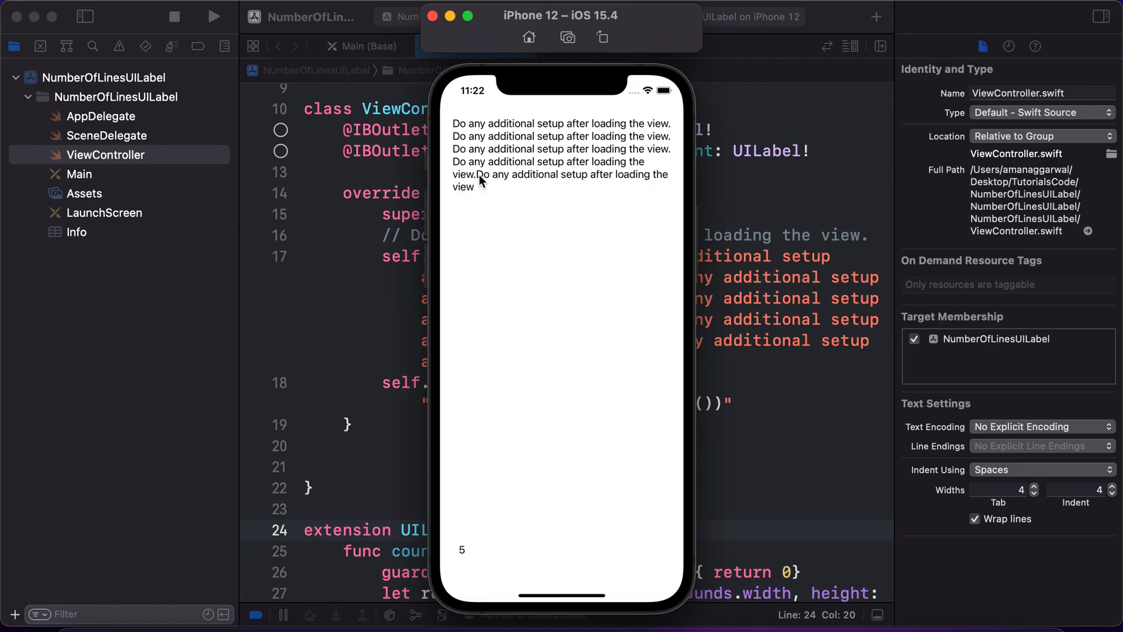
mouse_move(476, 196)
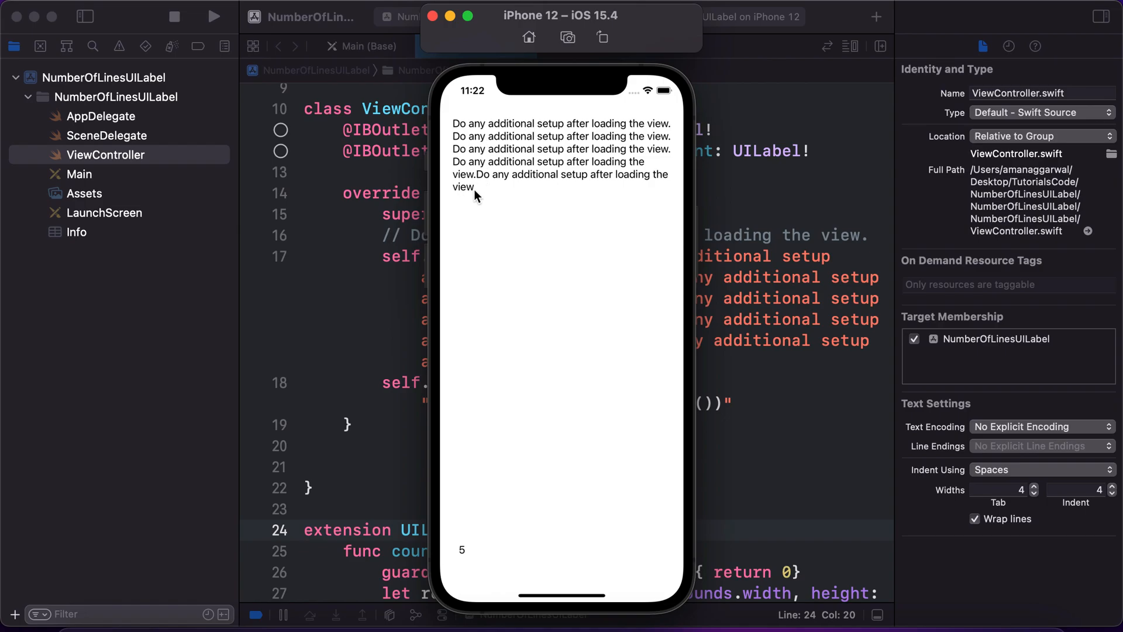
mouse_move(684, 300)
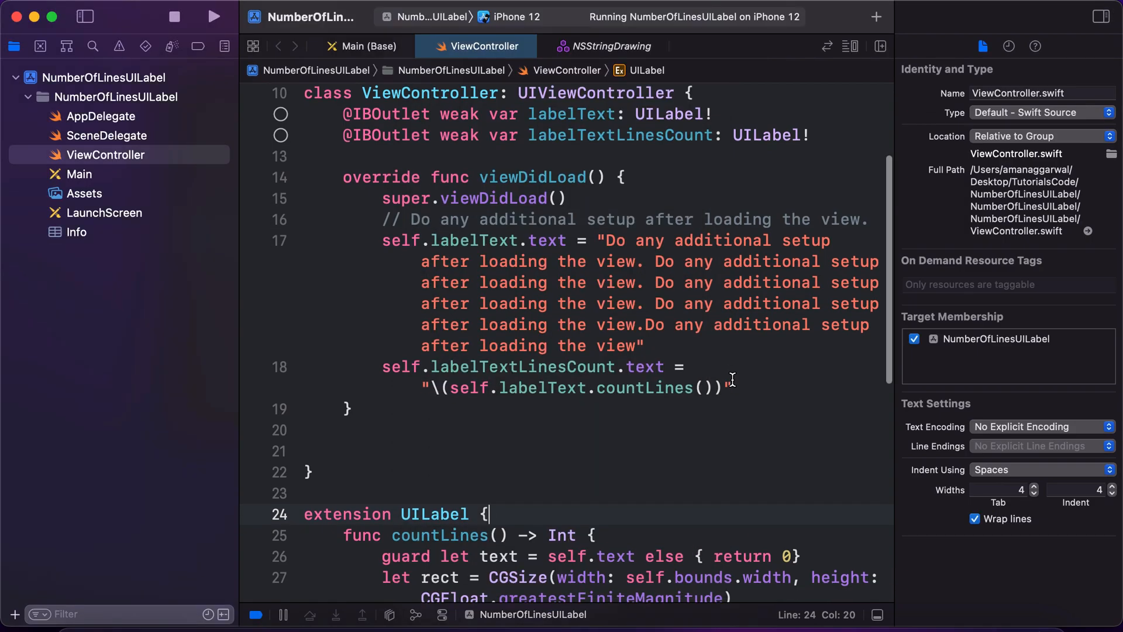
Step: Wrap the labelTextLinesCount.text assignment in DispatchQueue.main.asyncAfter(deadline: .now() + 0.1) inside viewDidLoad
scroll(down, 3)
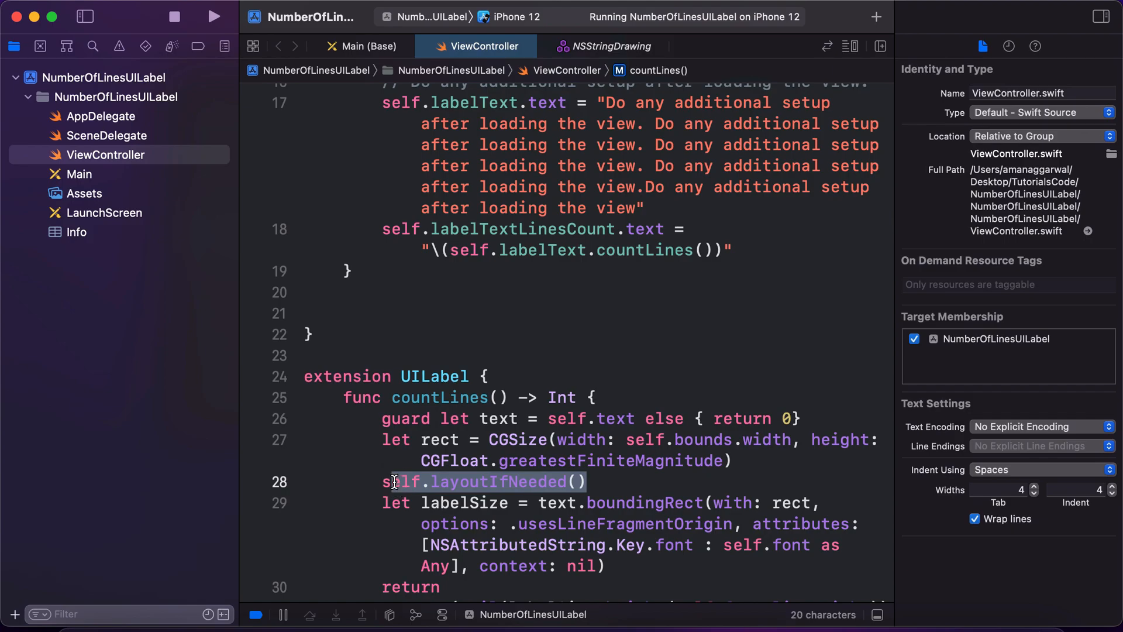
double_click(495, 482)
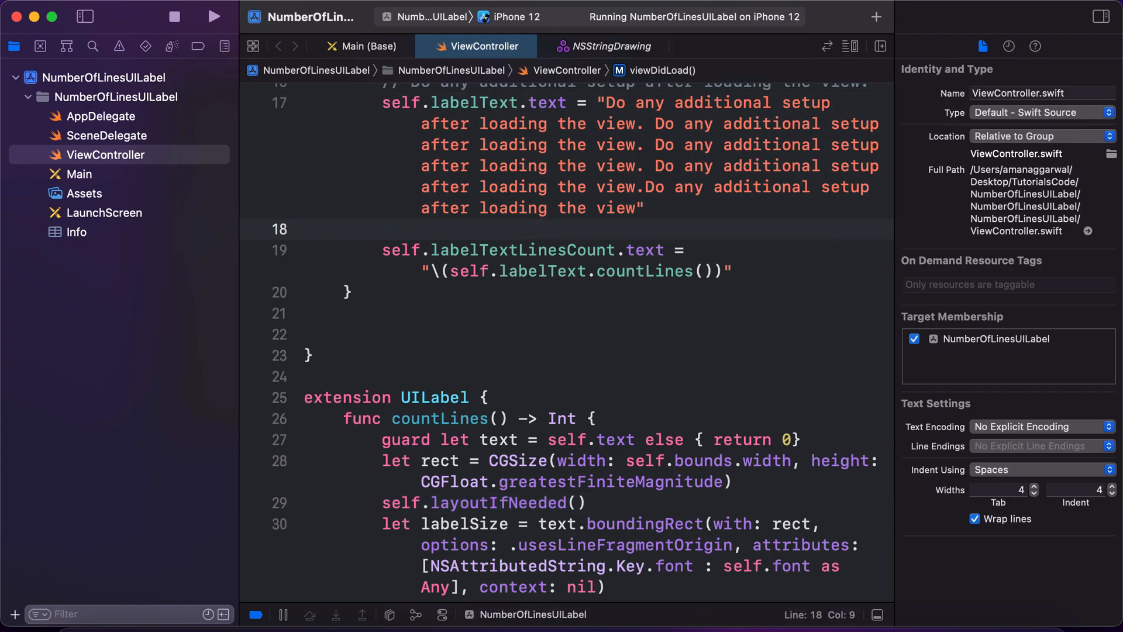
text(dispat)
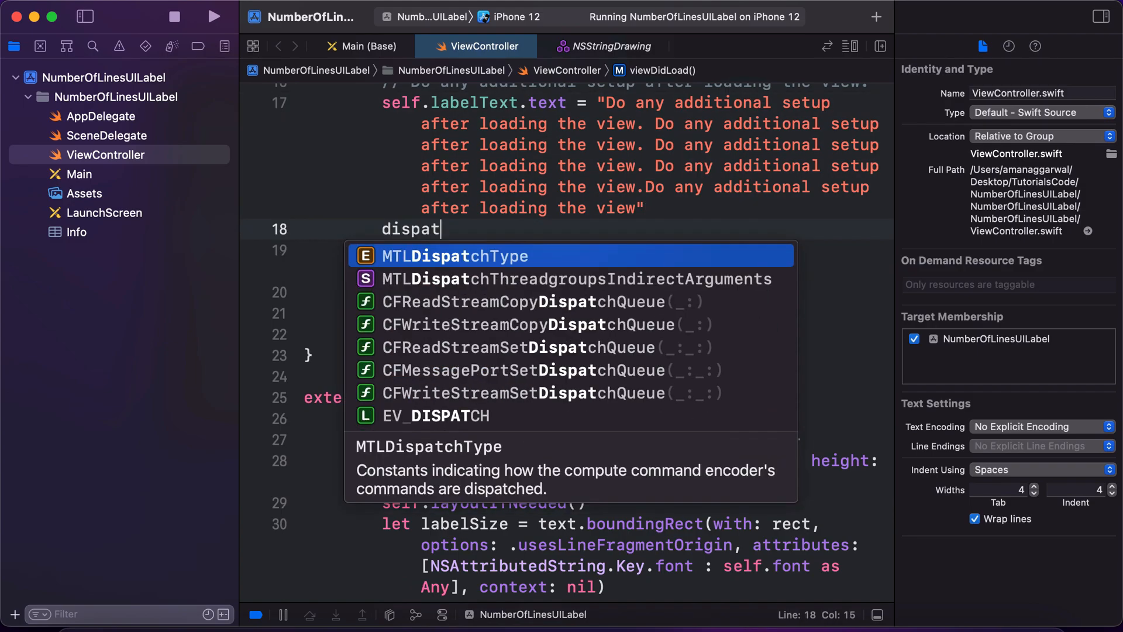
text(chQueue.main.)
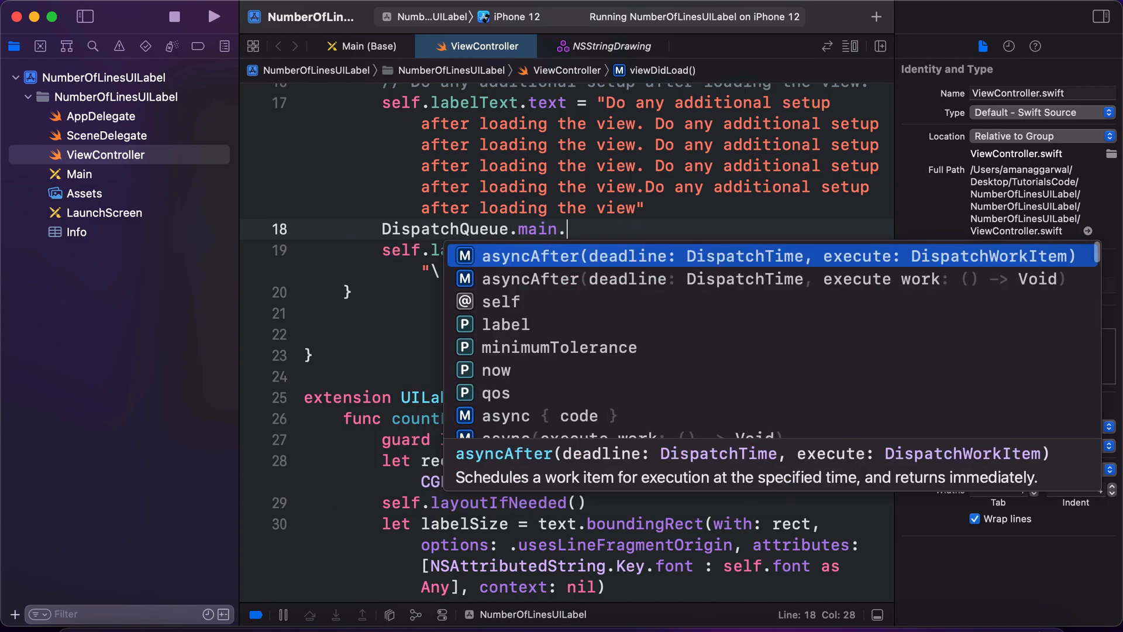
text(as)
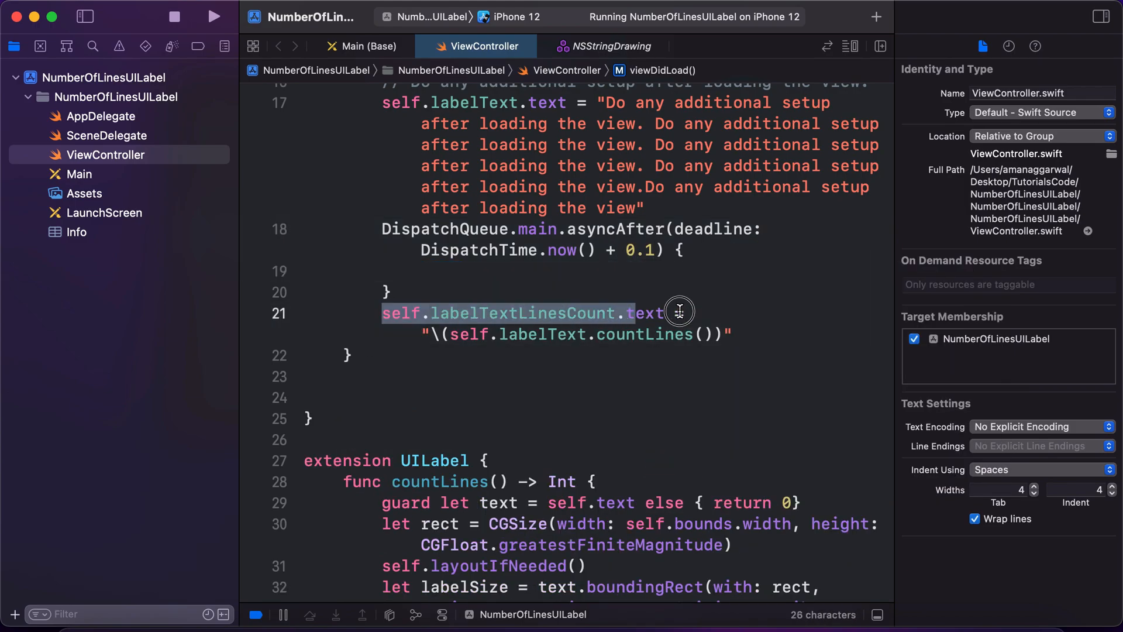
key(Delete)
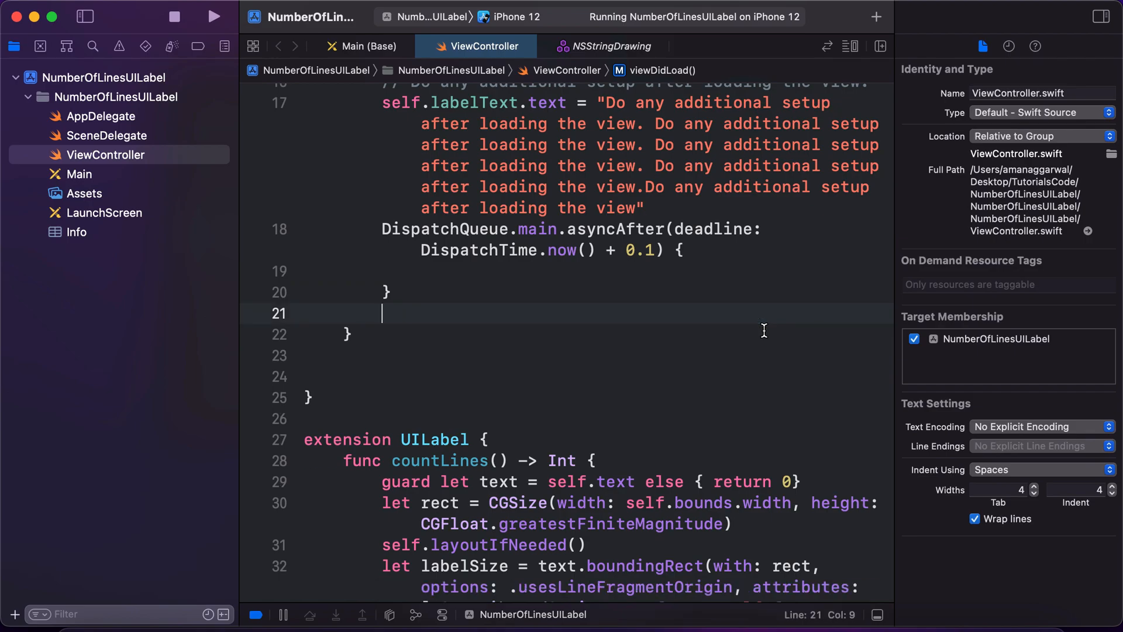
text(self.labelTextLinesCount.text = "\(self.labelText.countLines())")
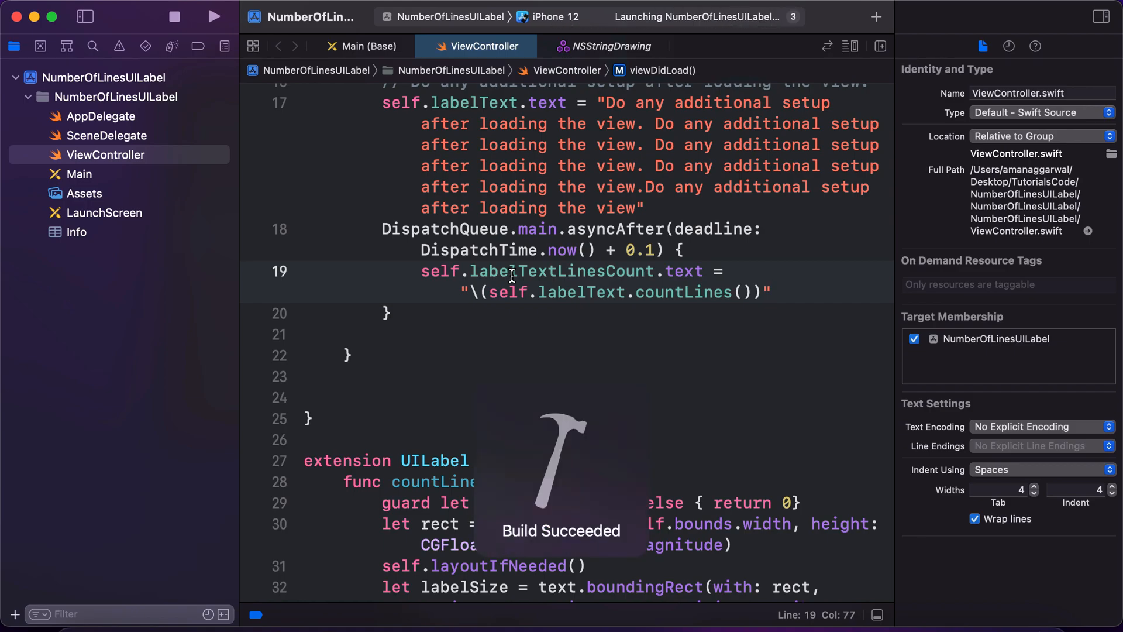
Step: Cut labelText on line 17 down to one sentence and rerun the app
click(213, 16)
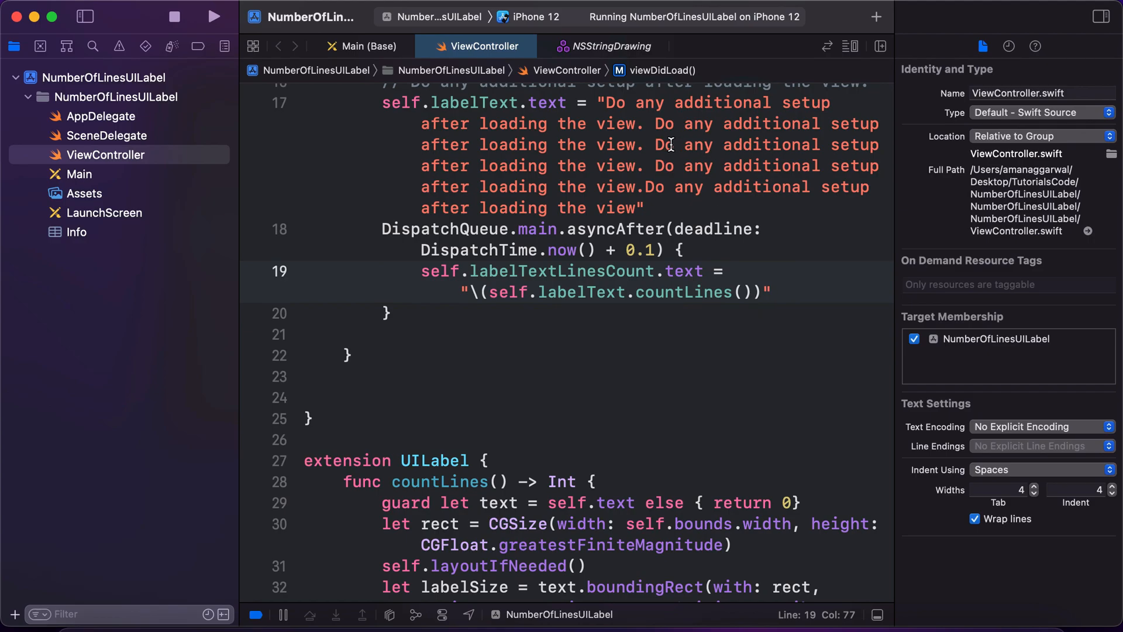
drag(668, 144, 638, 208)
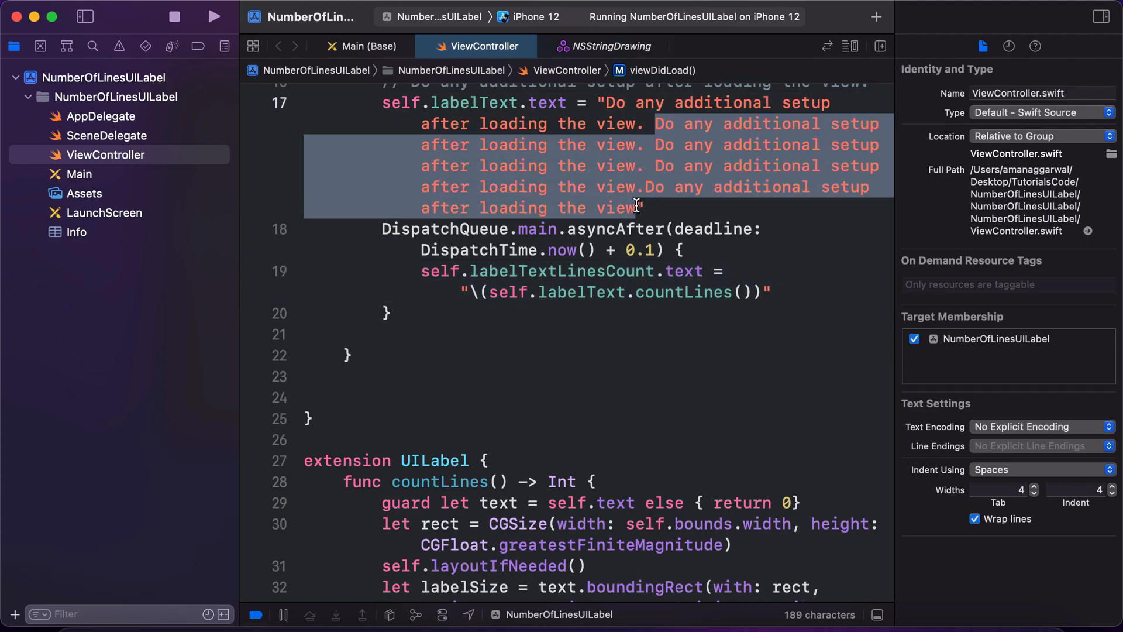
key(Delete)
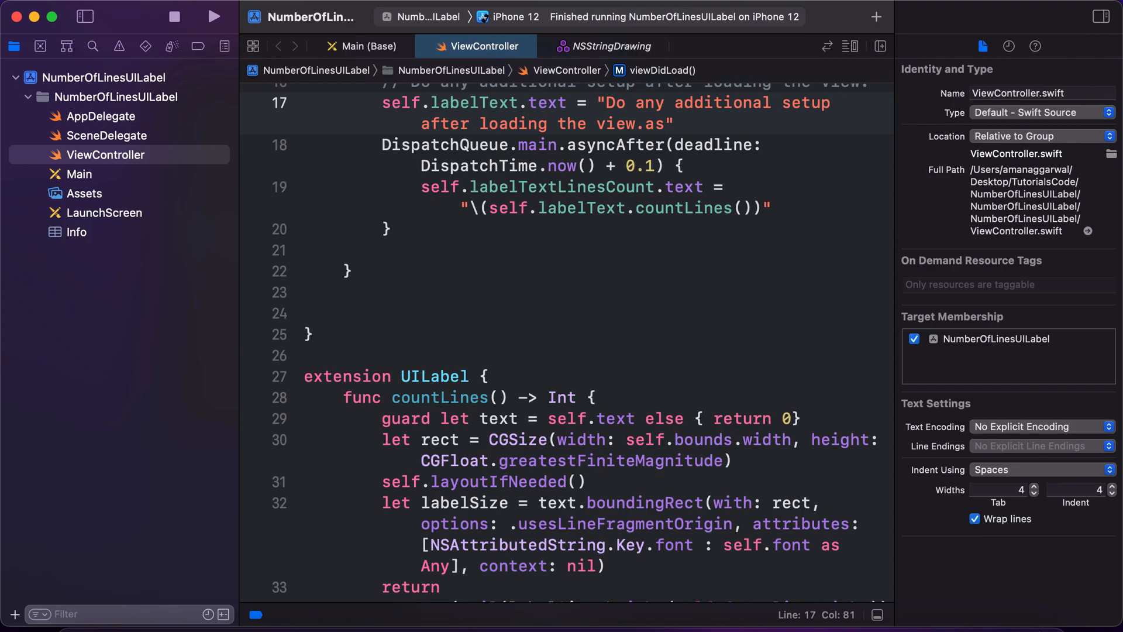
click(228, 17)
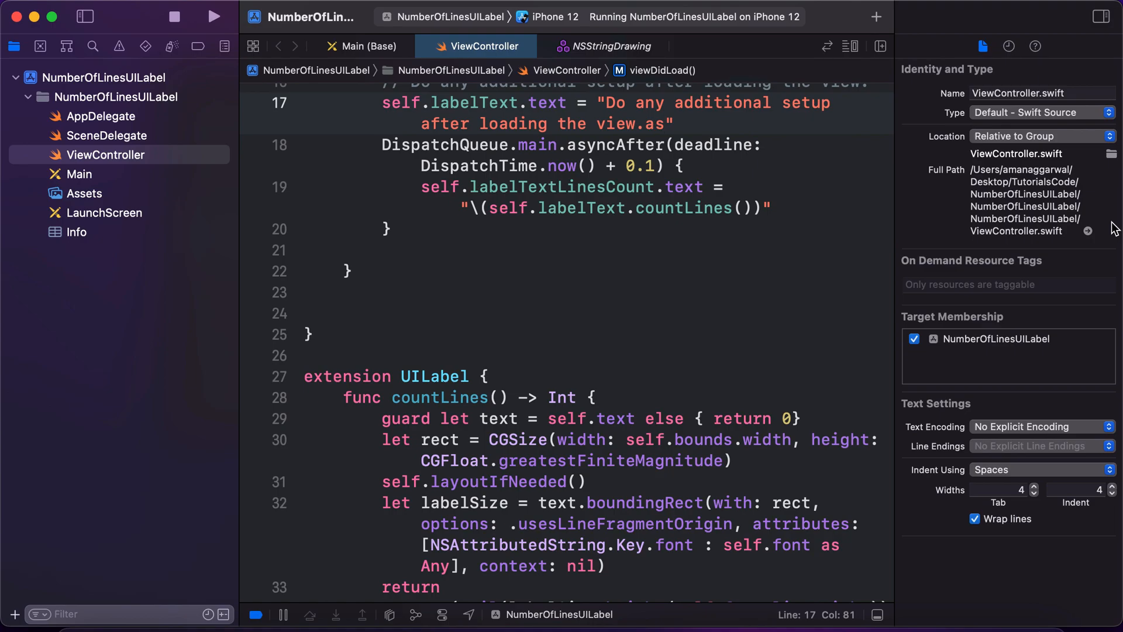
mouse_move(1119, 220)
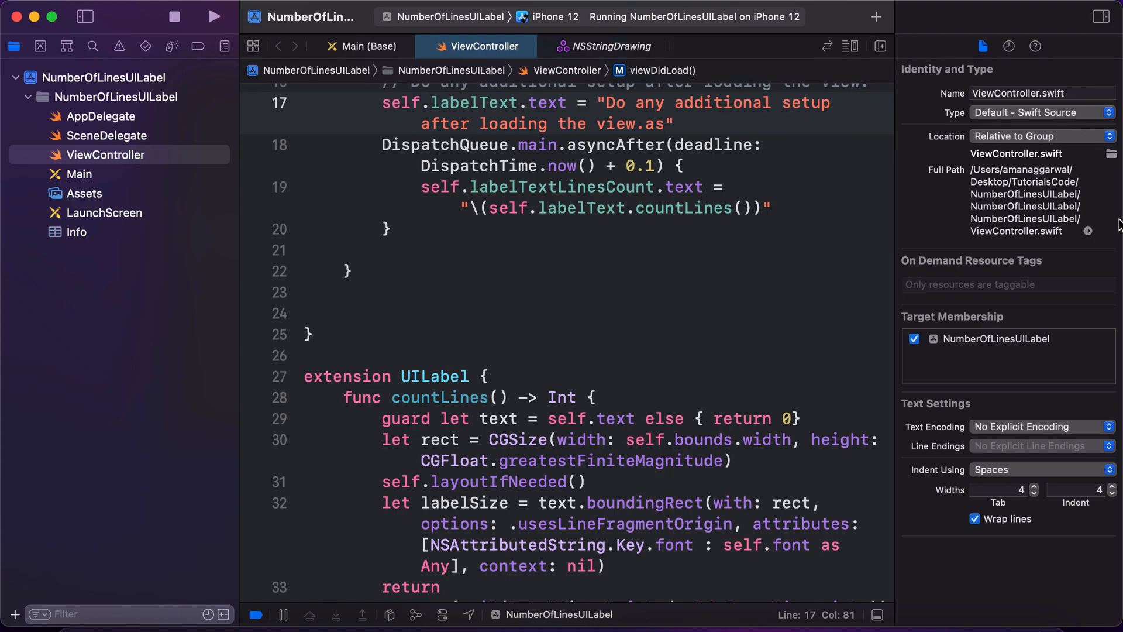